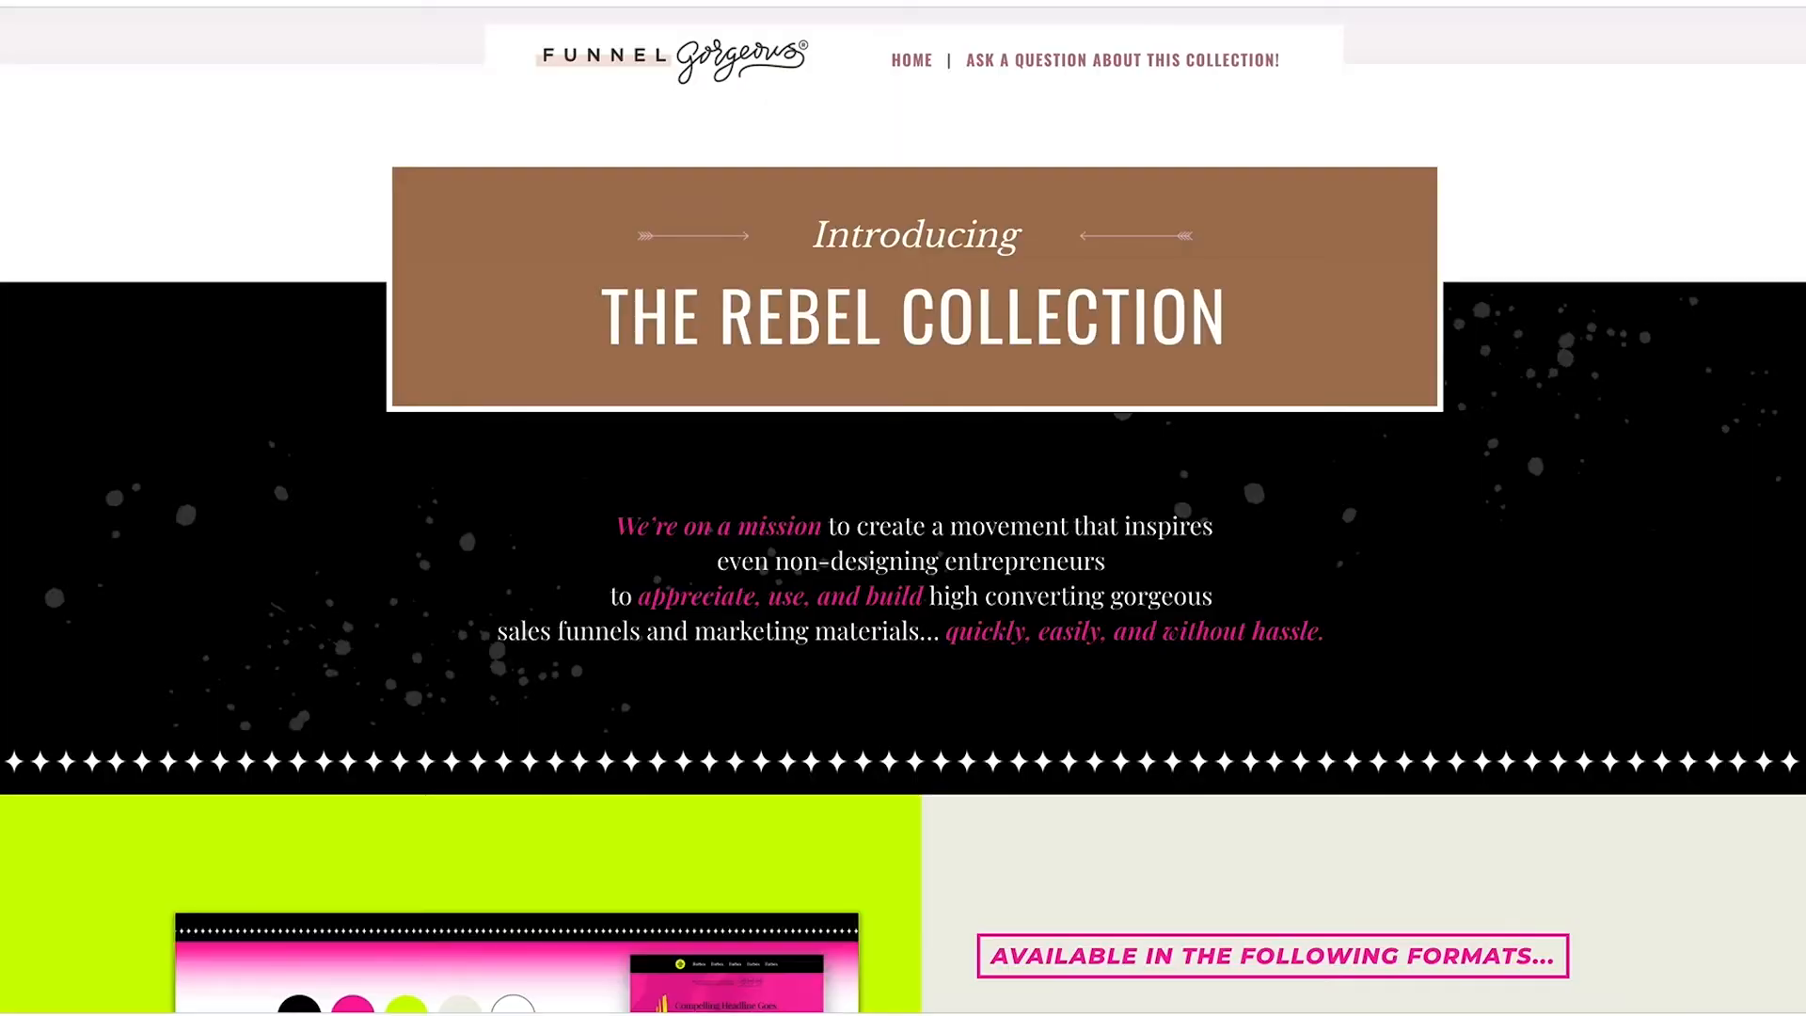
Scroll the Rebel Collection page down to the 'Available in the following formats' list.
scroll(down, 3)
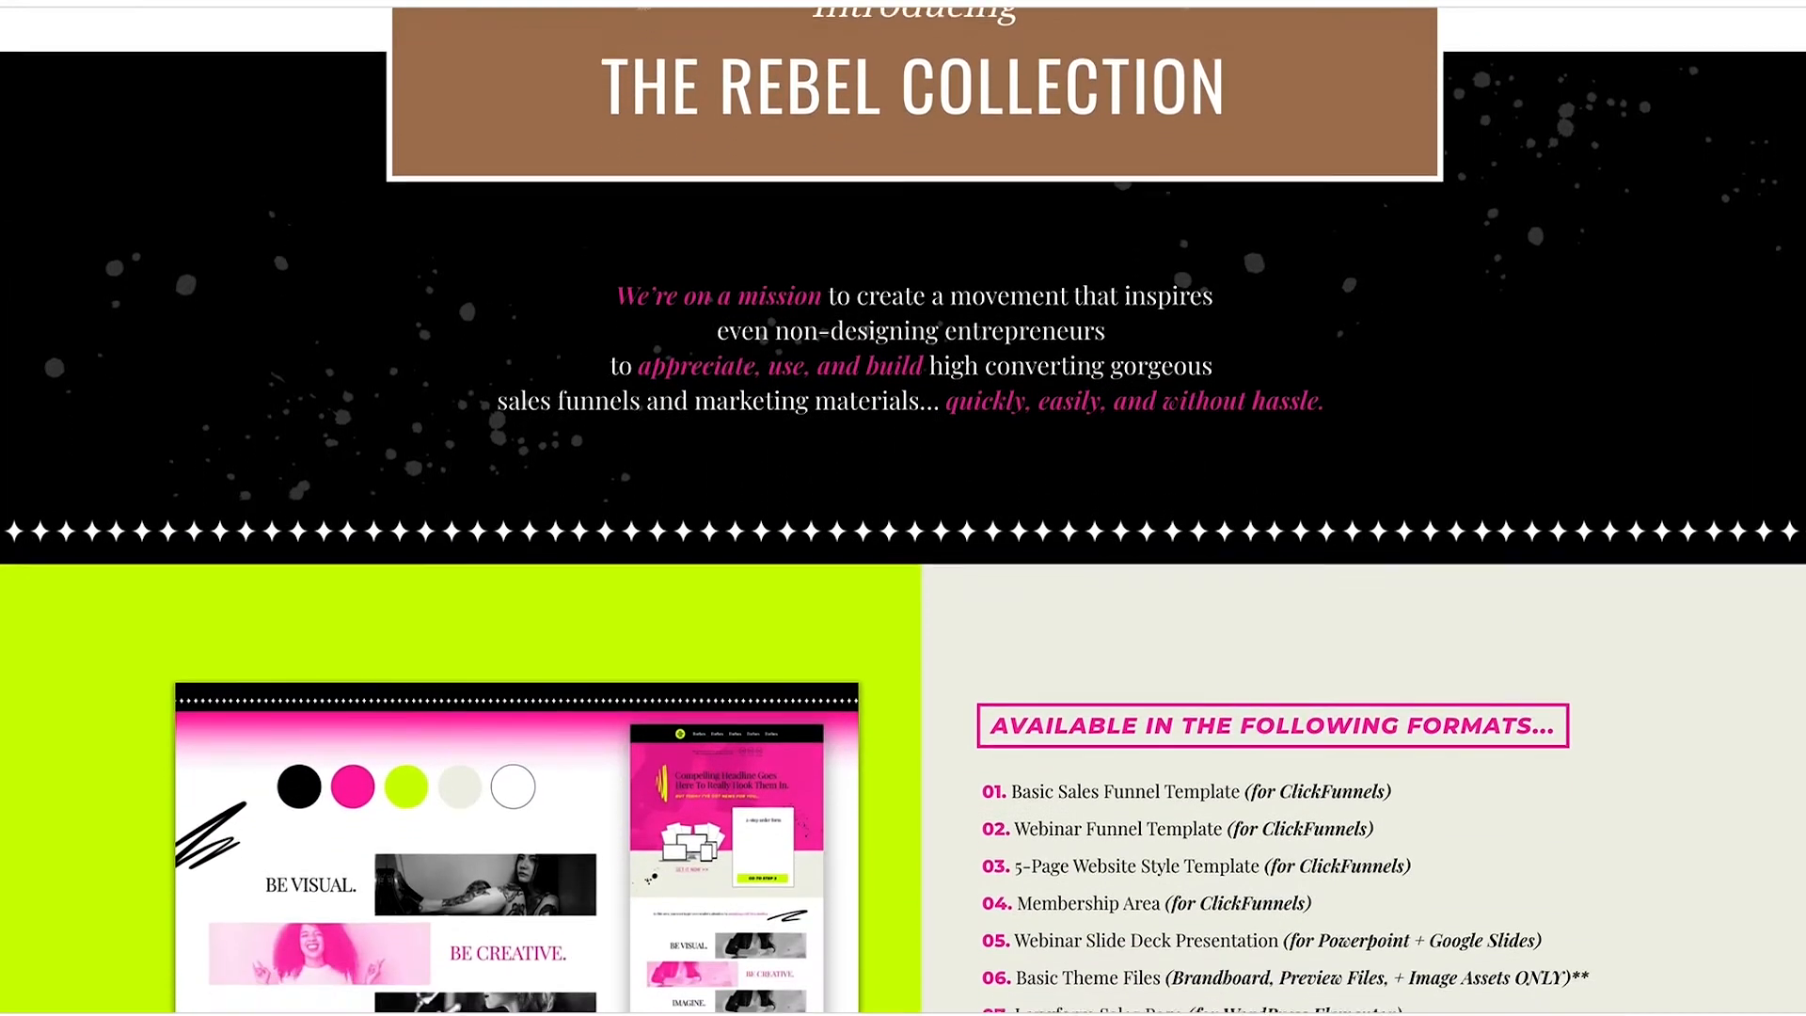
scroll(down, 3)
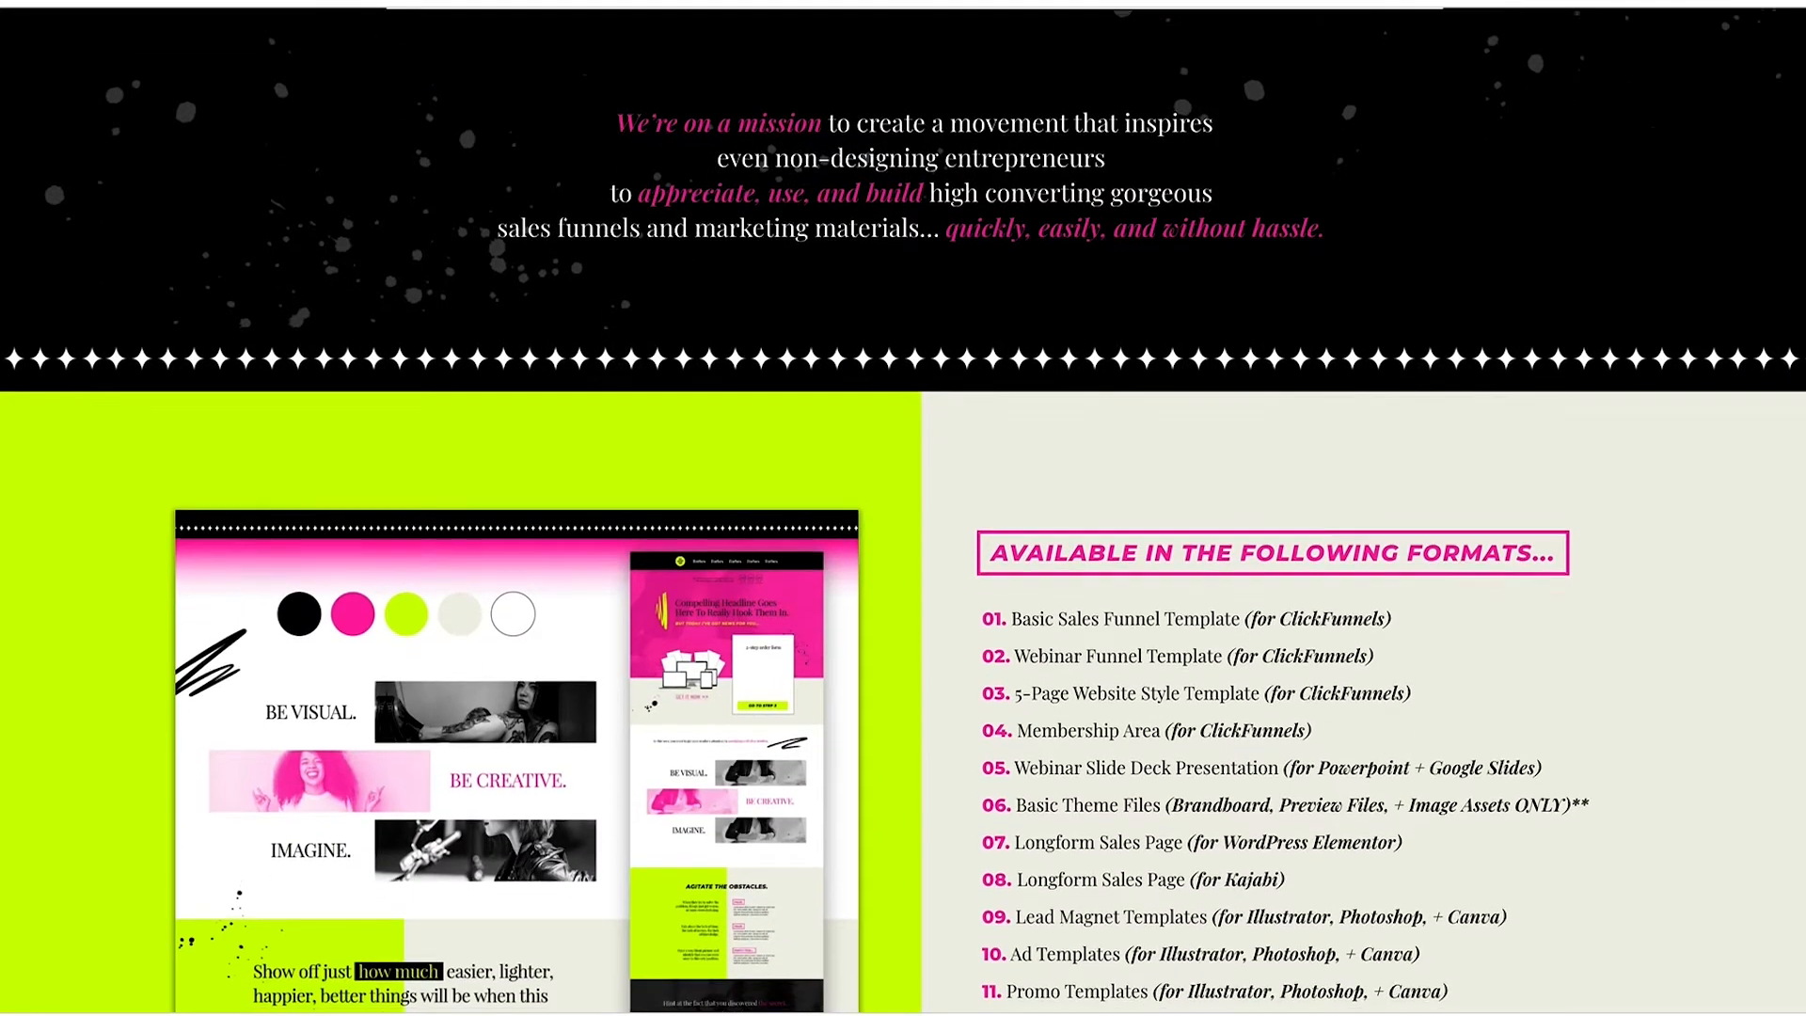
scroll(down, 3)
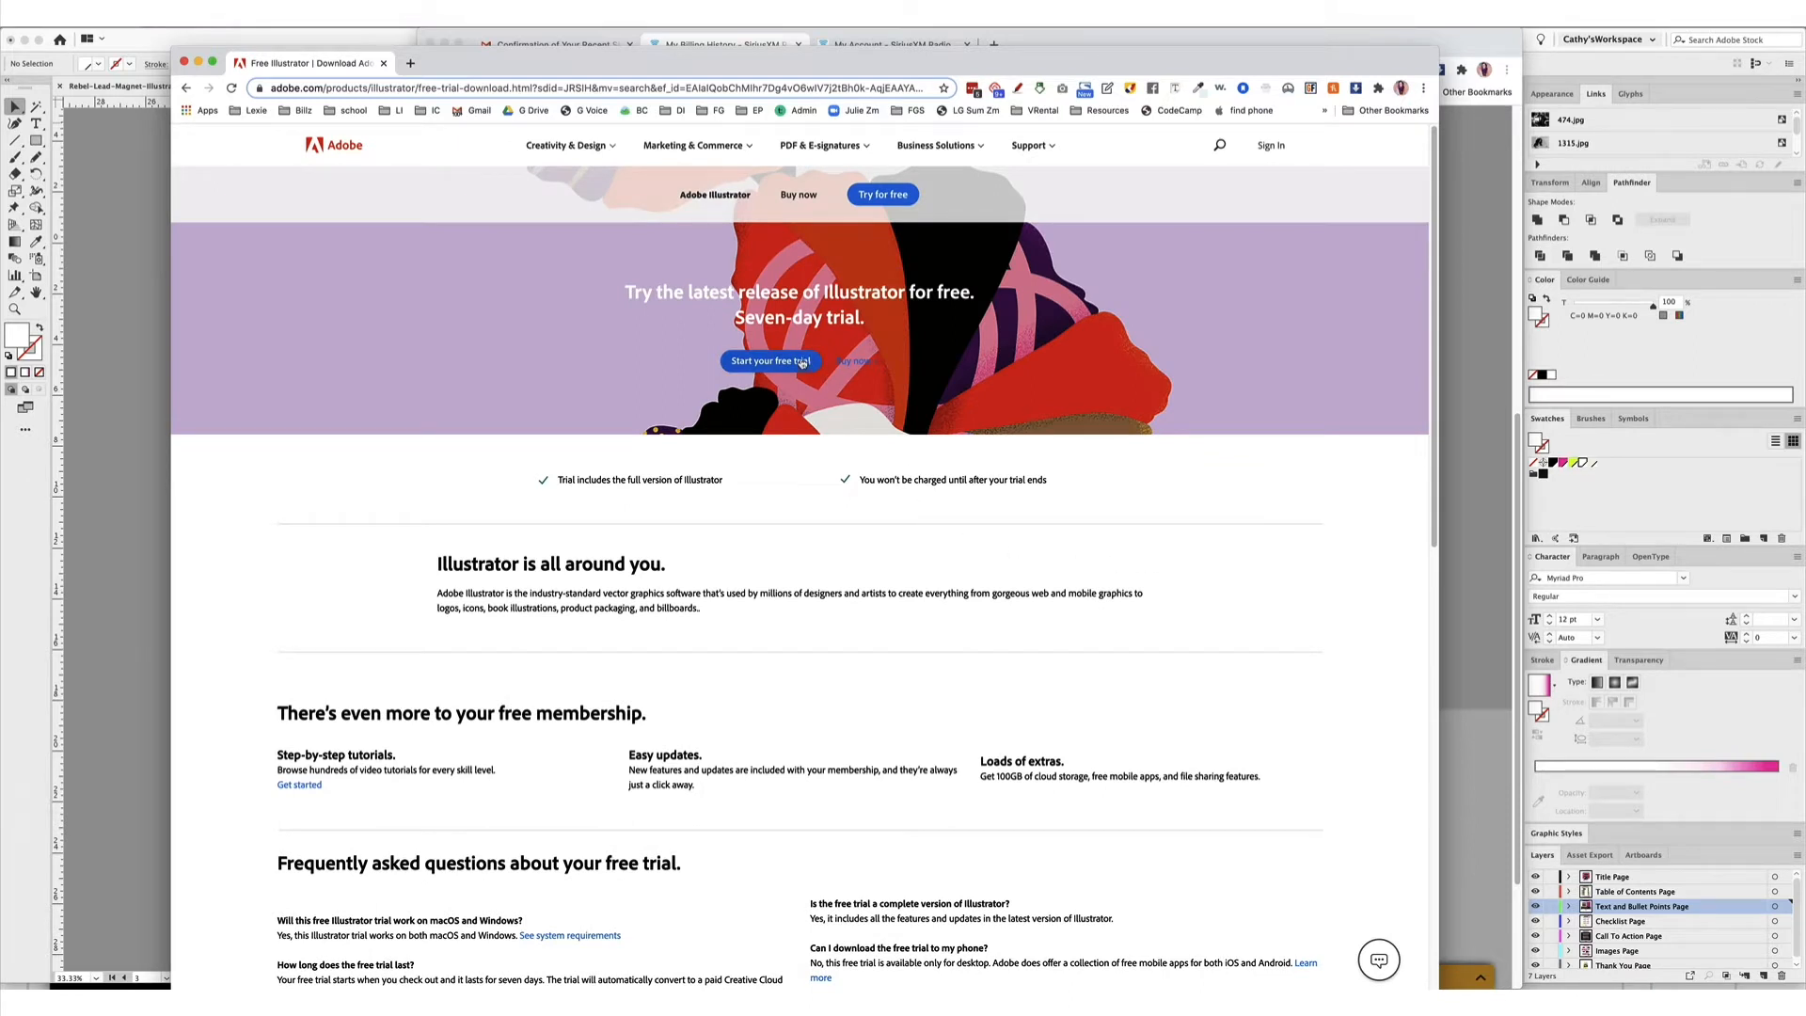
mouse_move(838, 361)
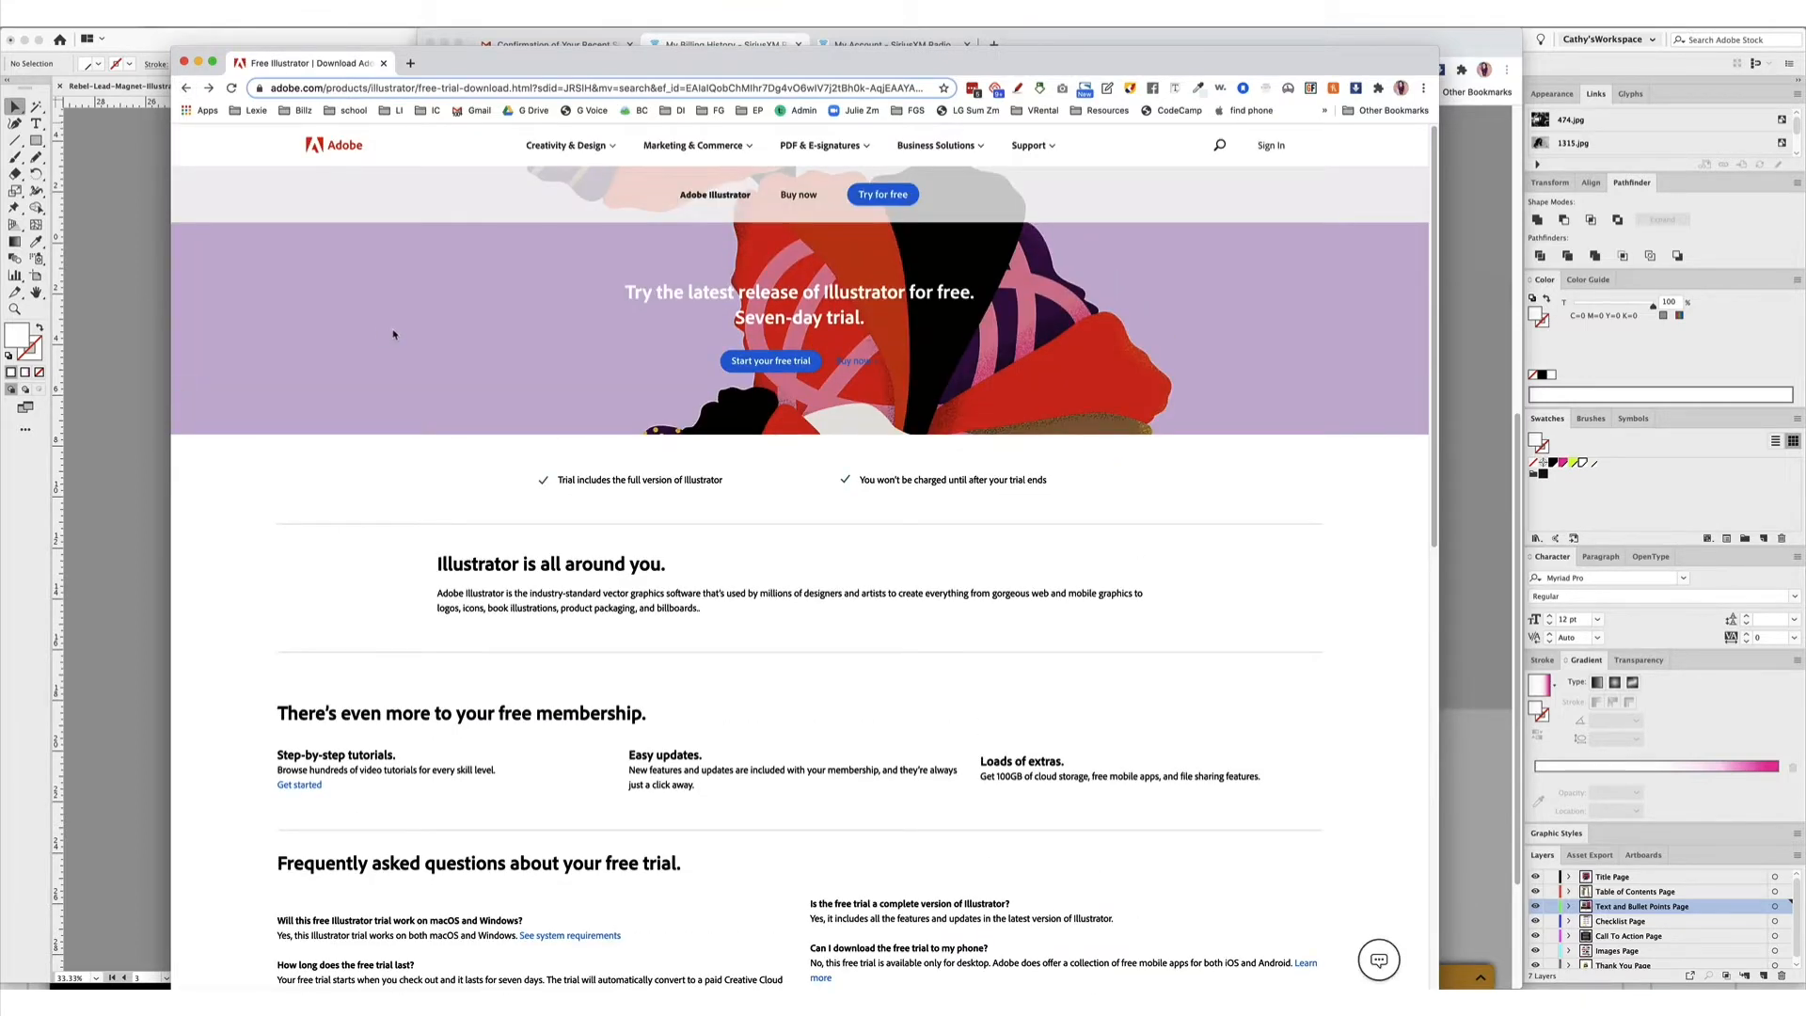
right_click(381, 305)
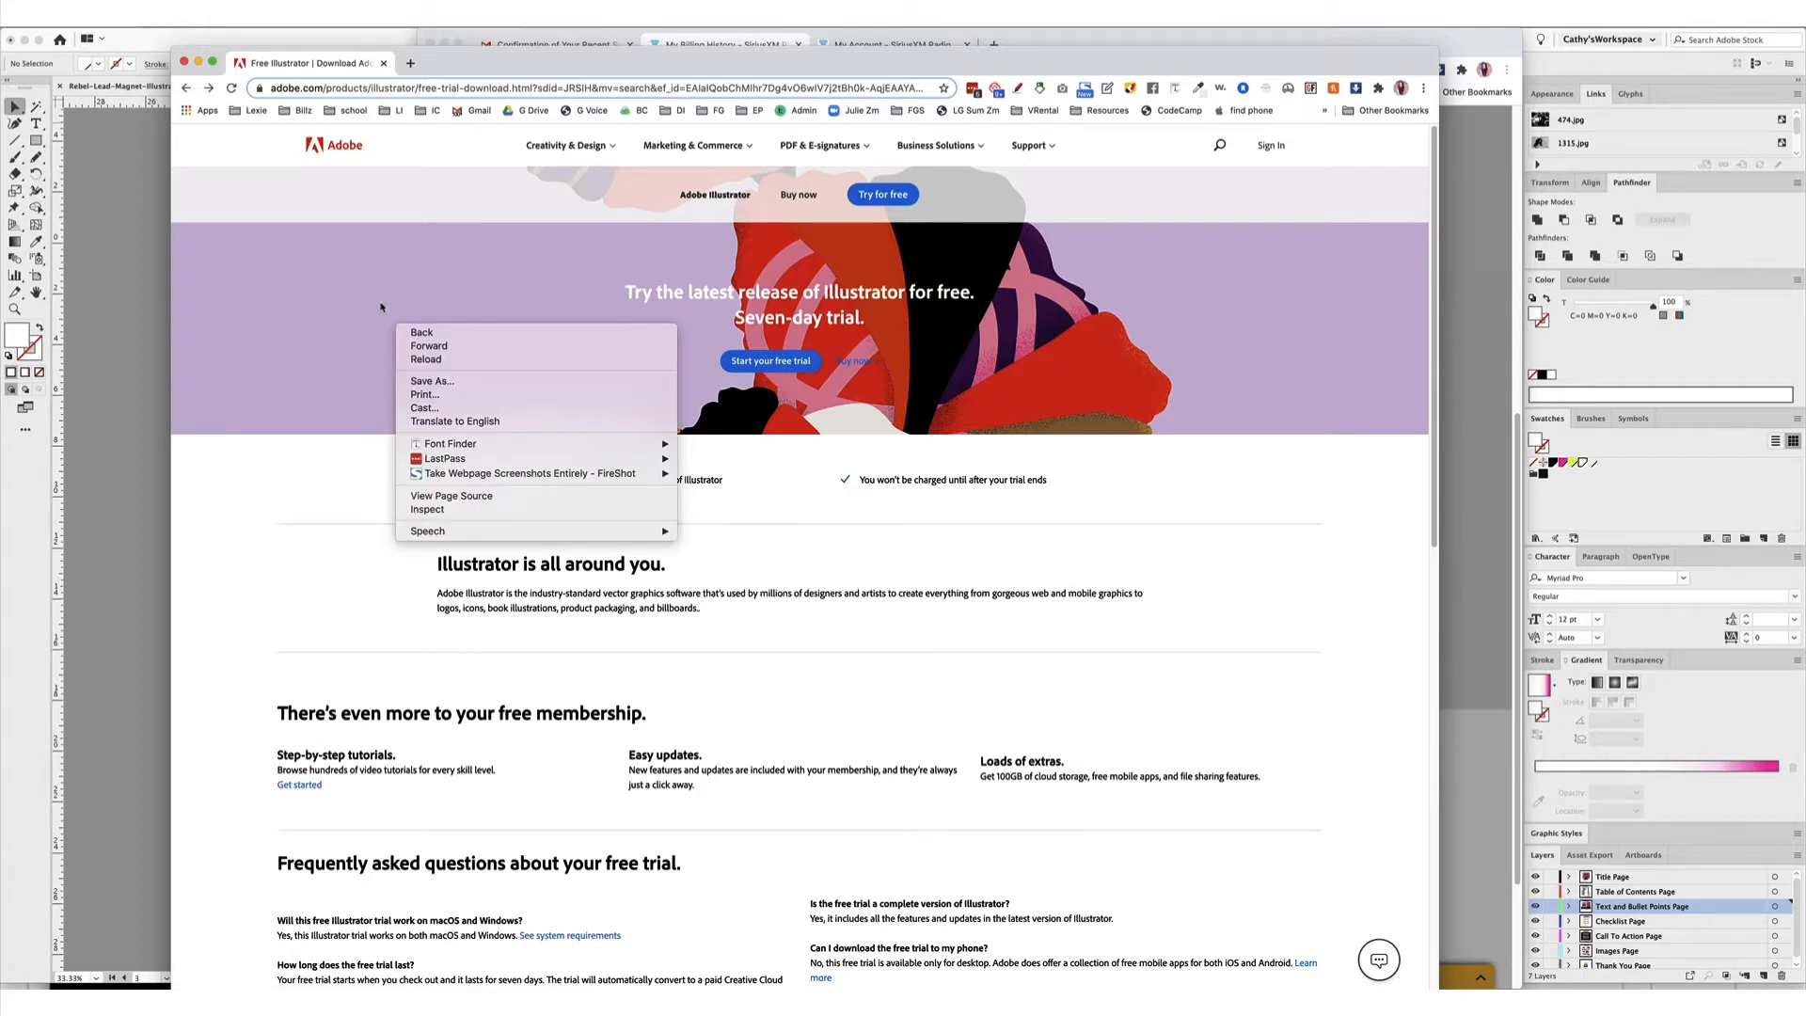
click(855, 351)
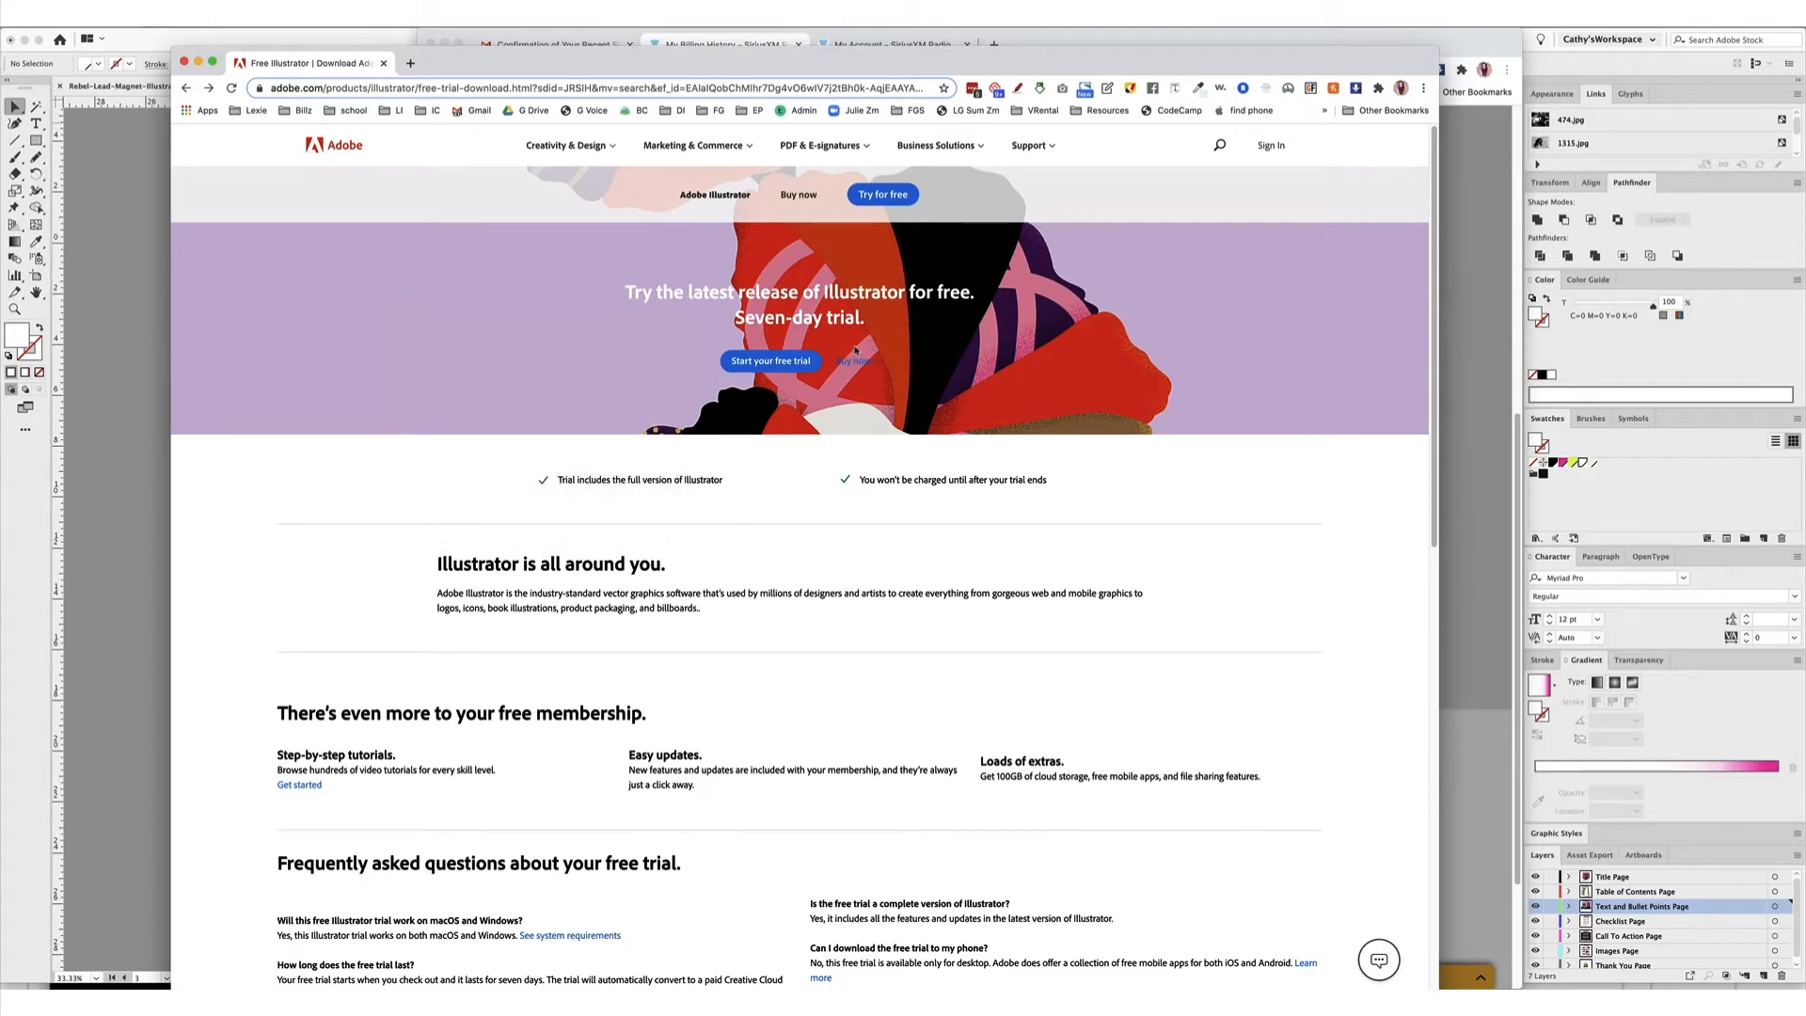
scroll(down, 3)
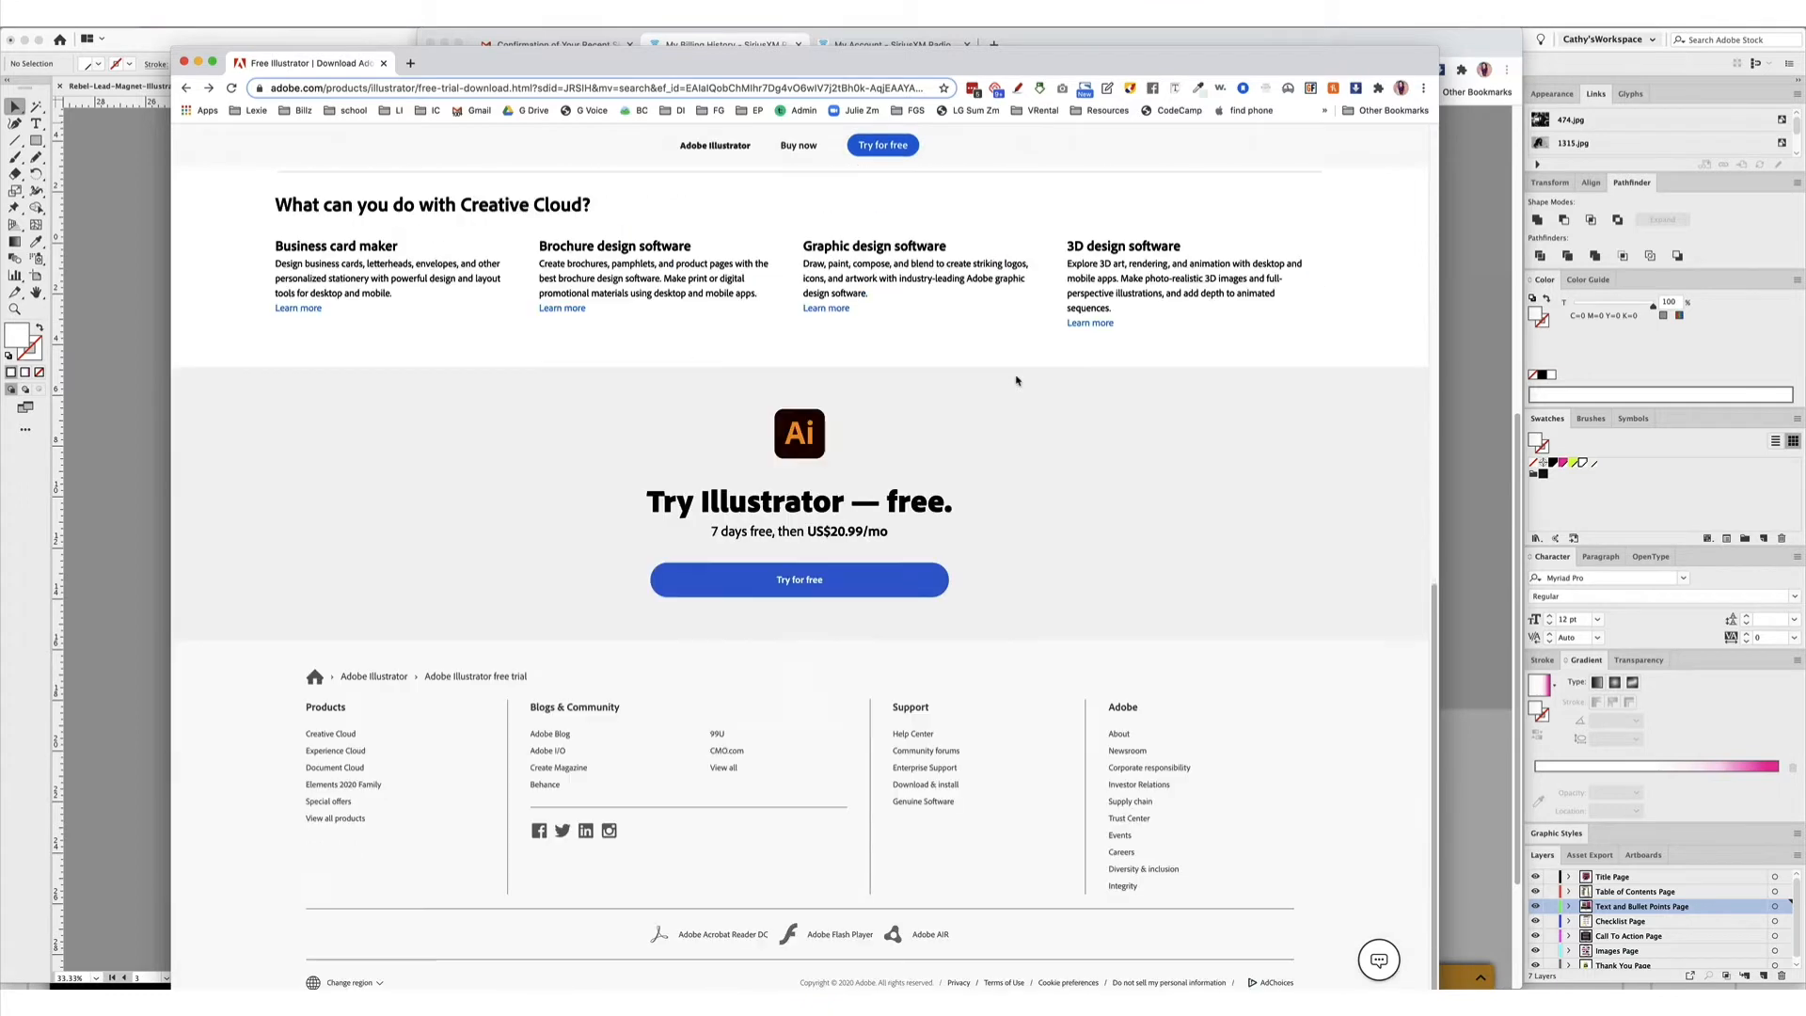
scroll(up, 3)
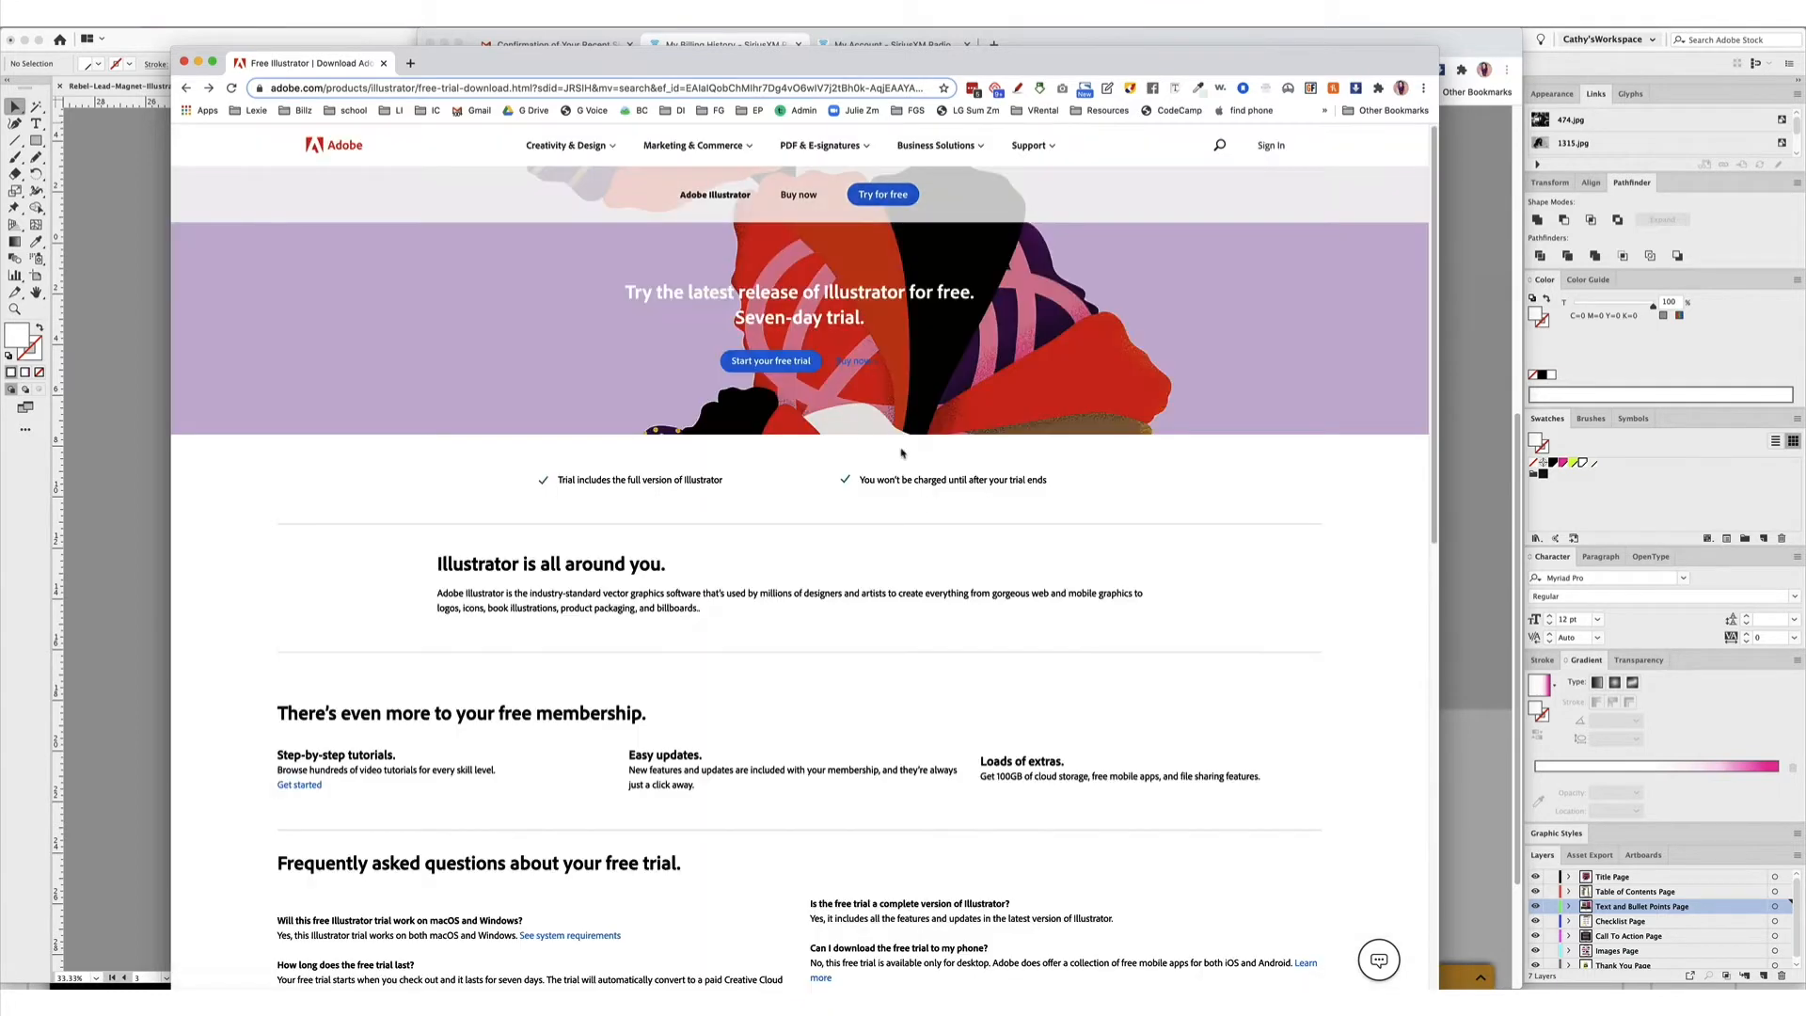
scroll(down, 3)
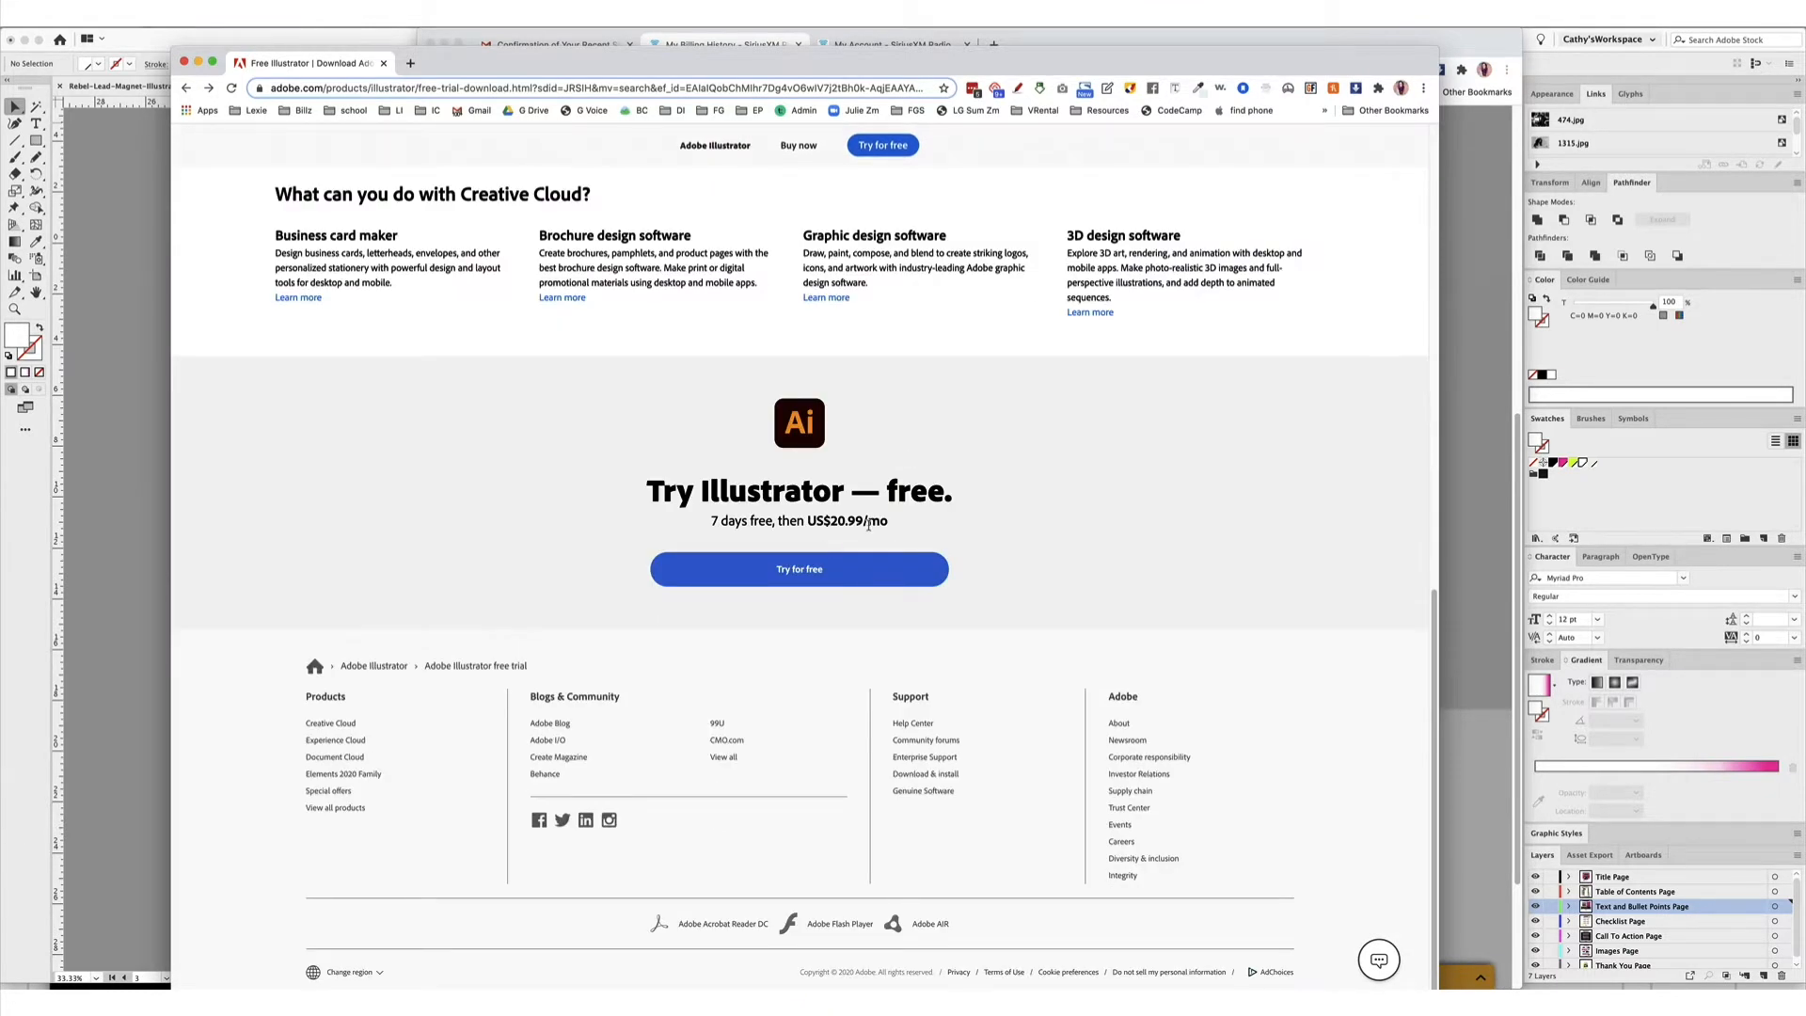
scroll(up, 3)
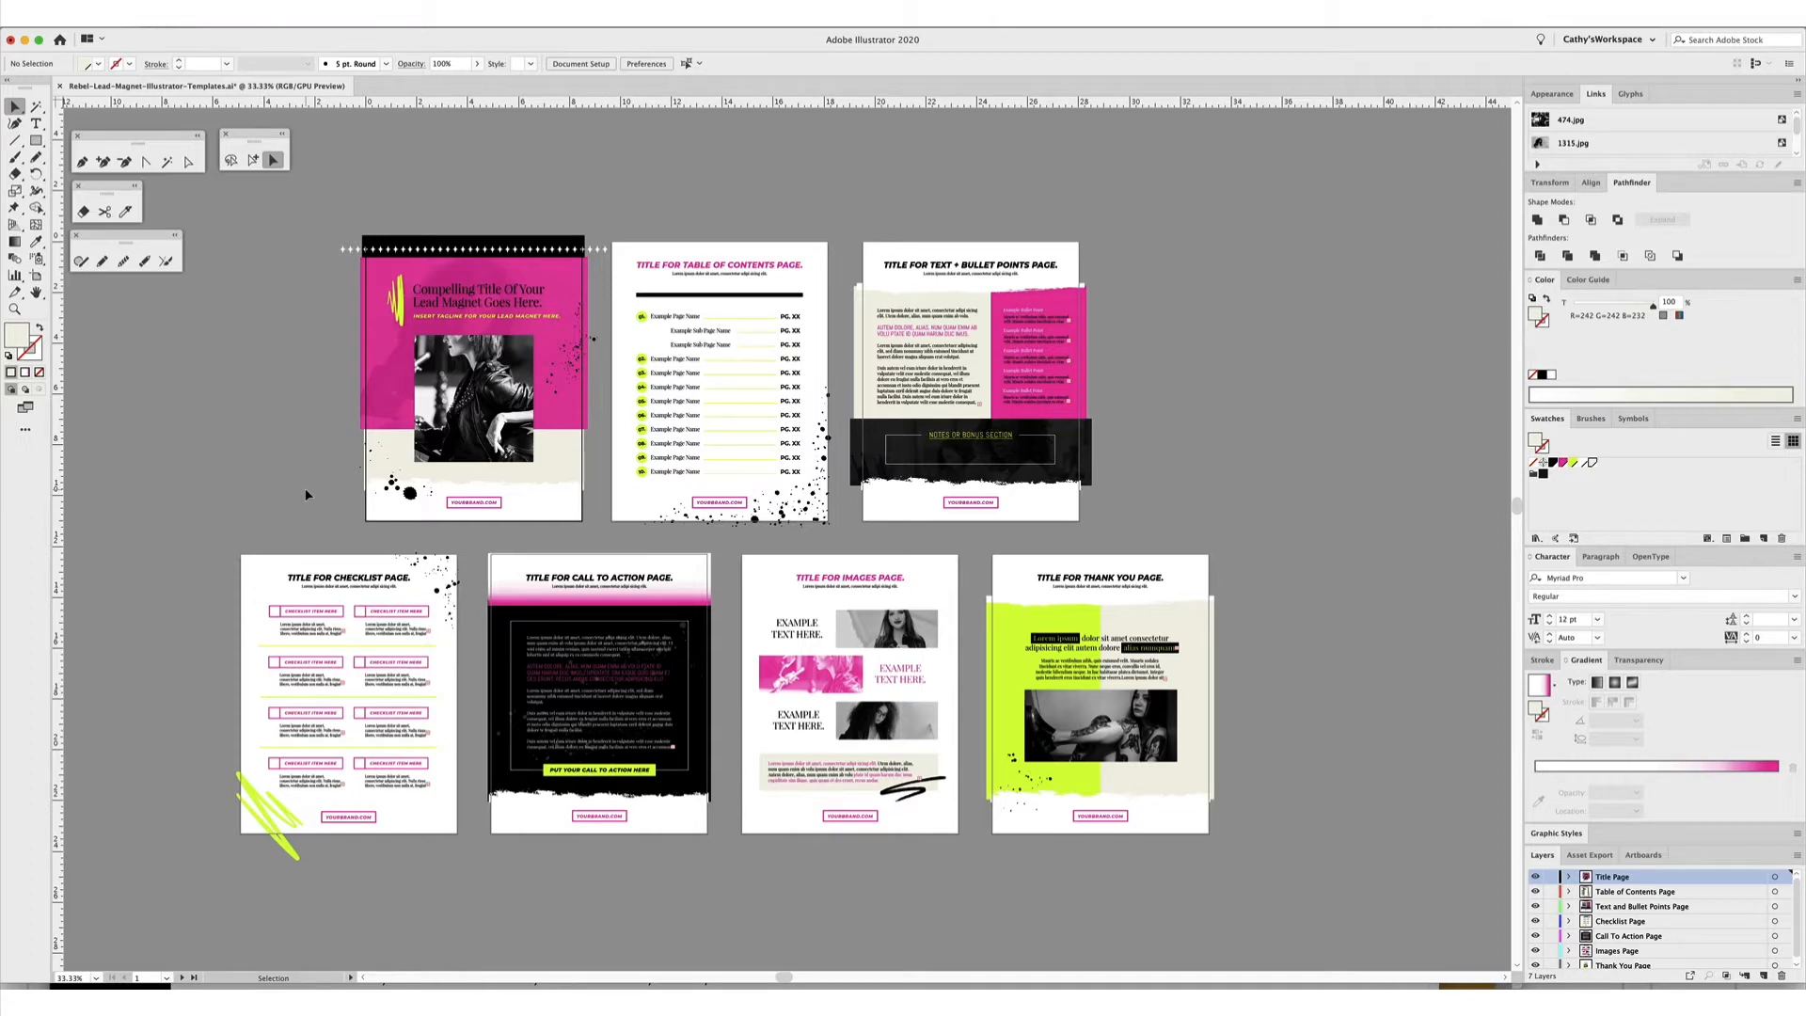
mouse_move(294, 488)
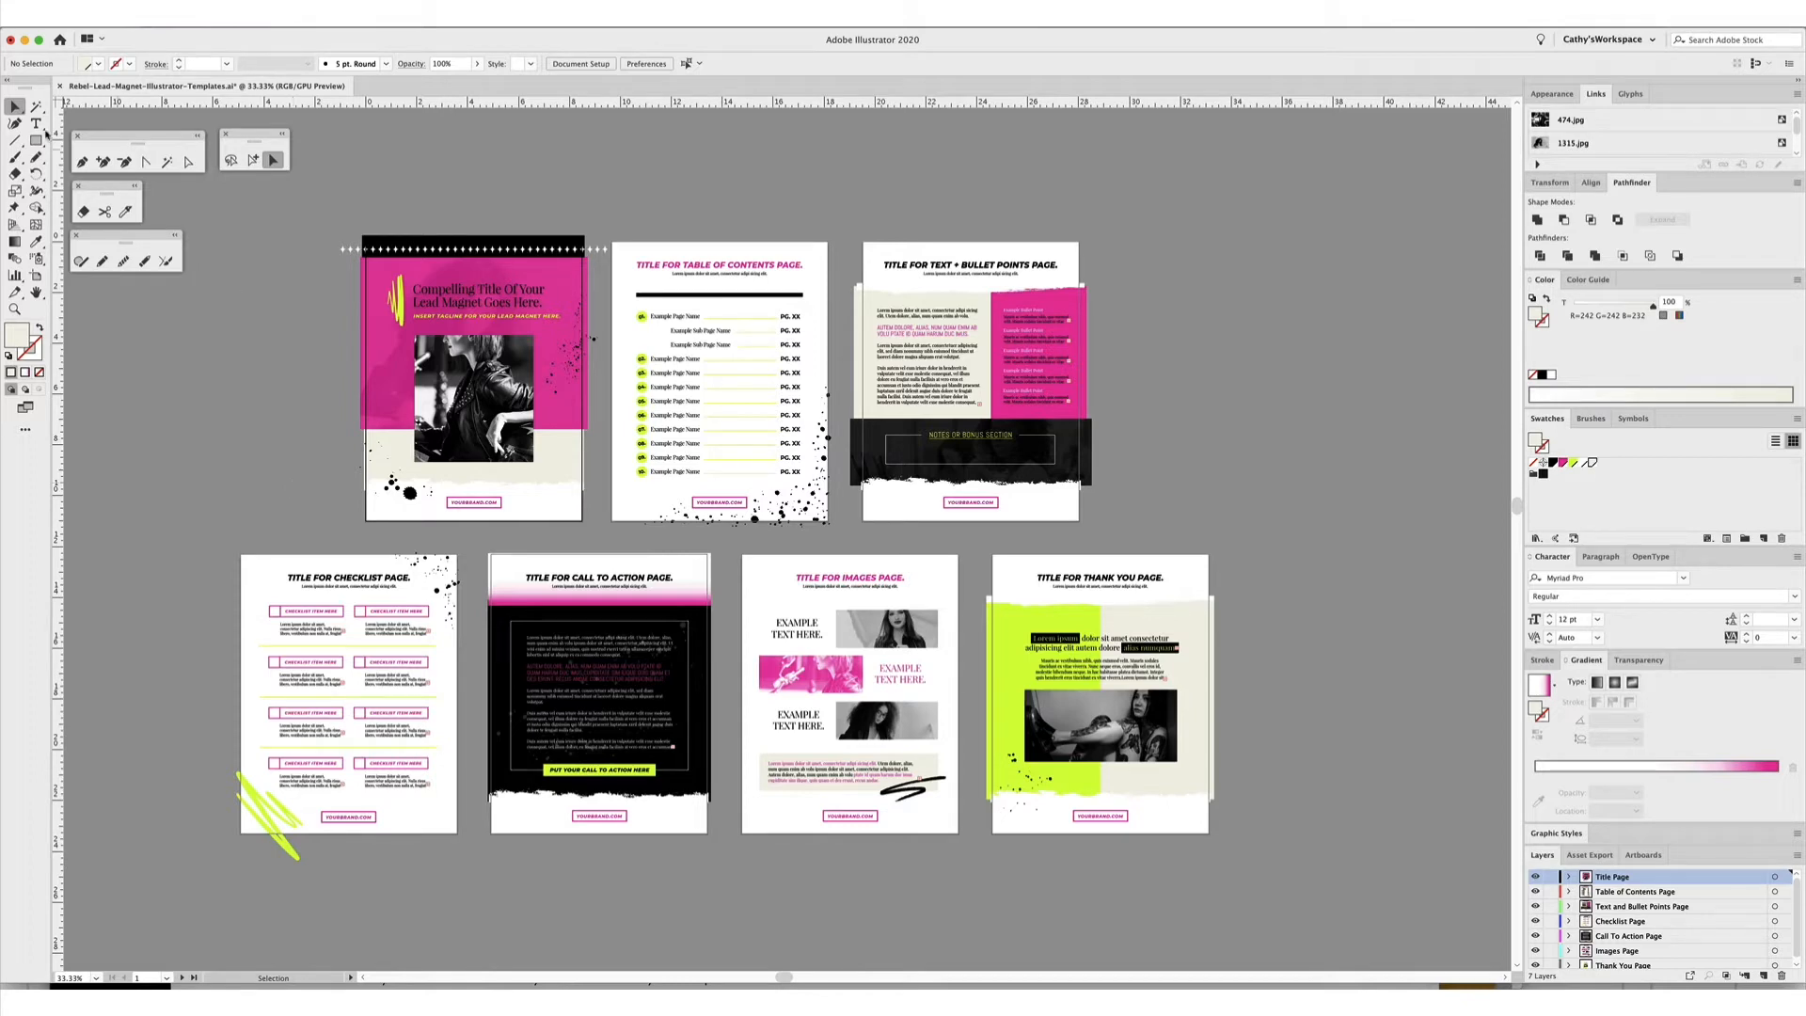
mouse_move(16, 277)
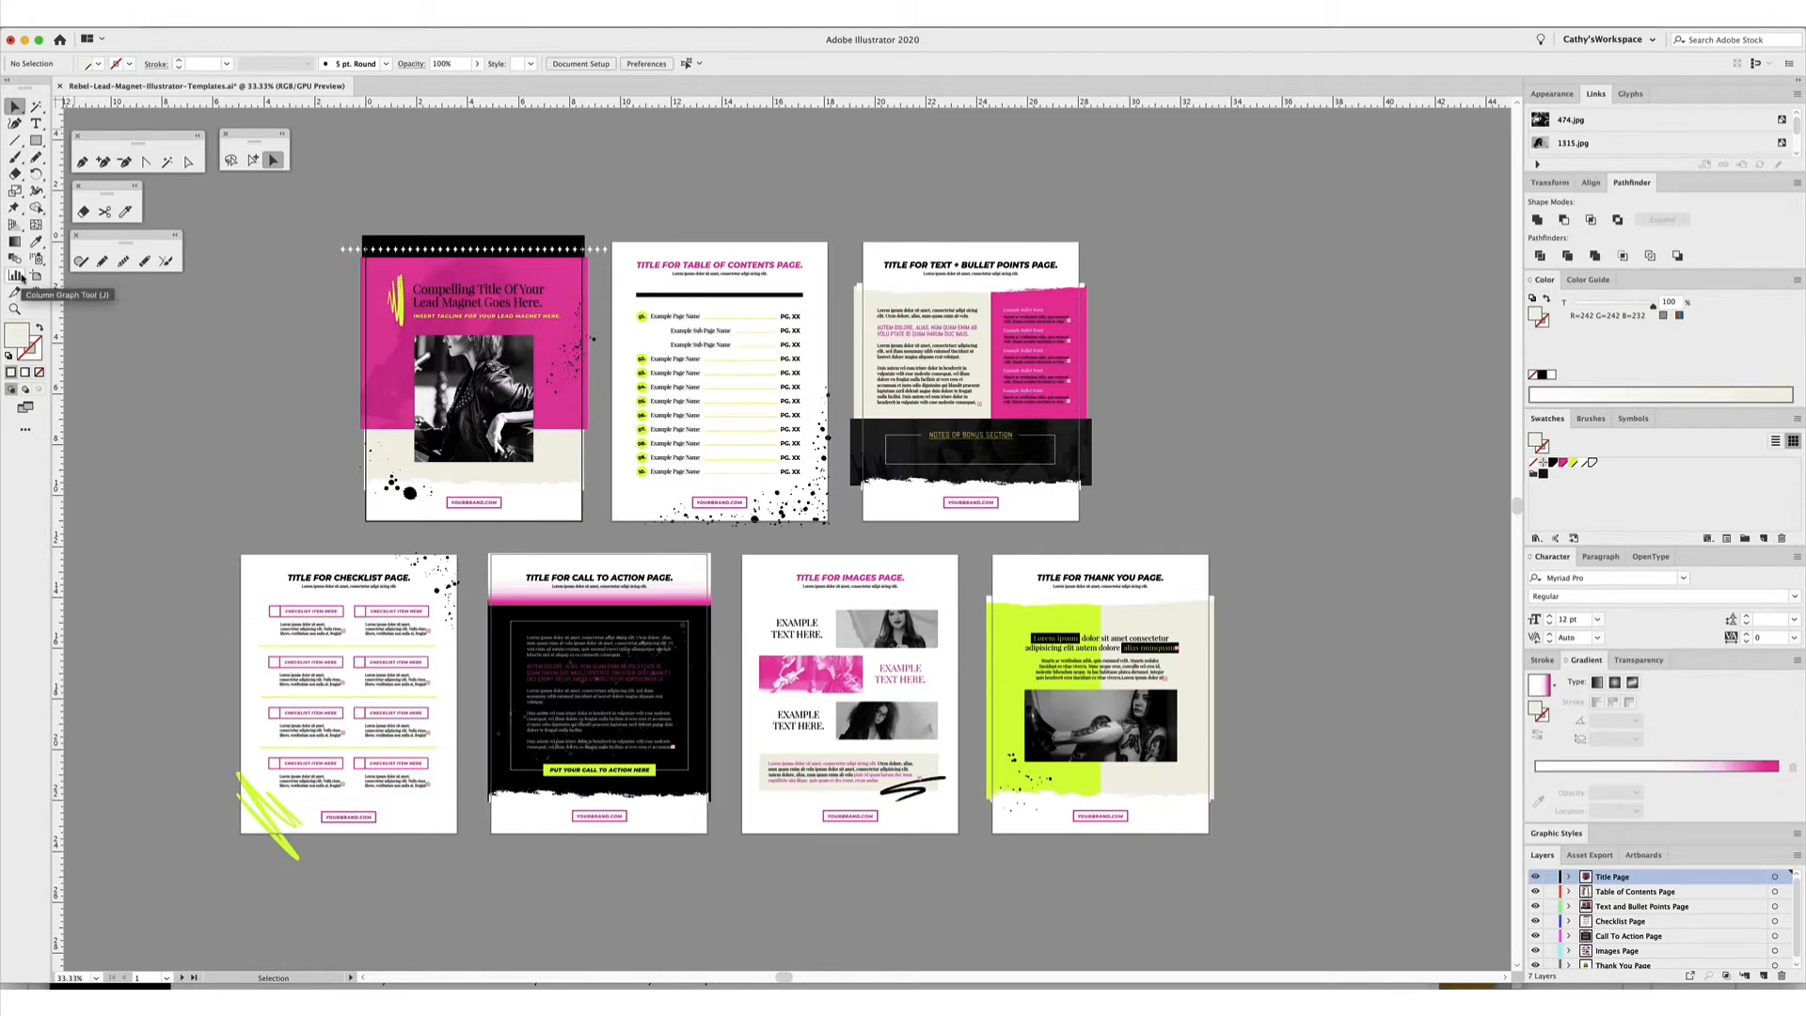
mouse_move(204, 384)
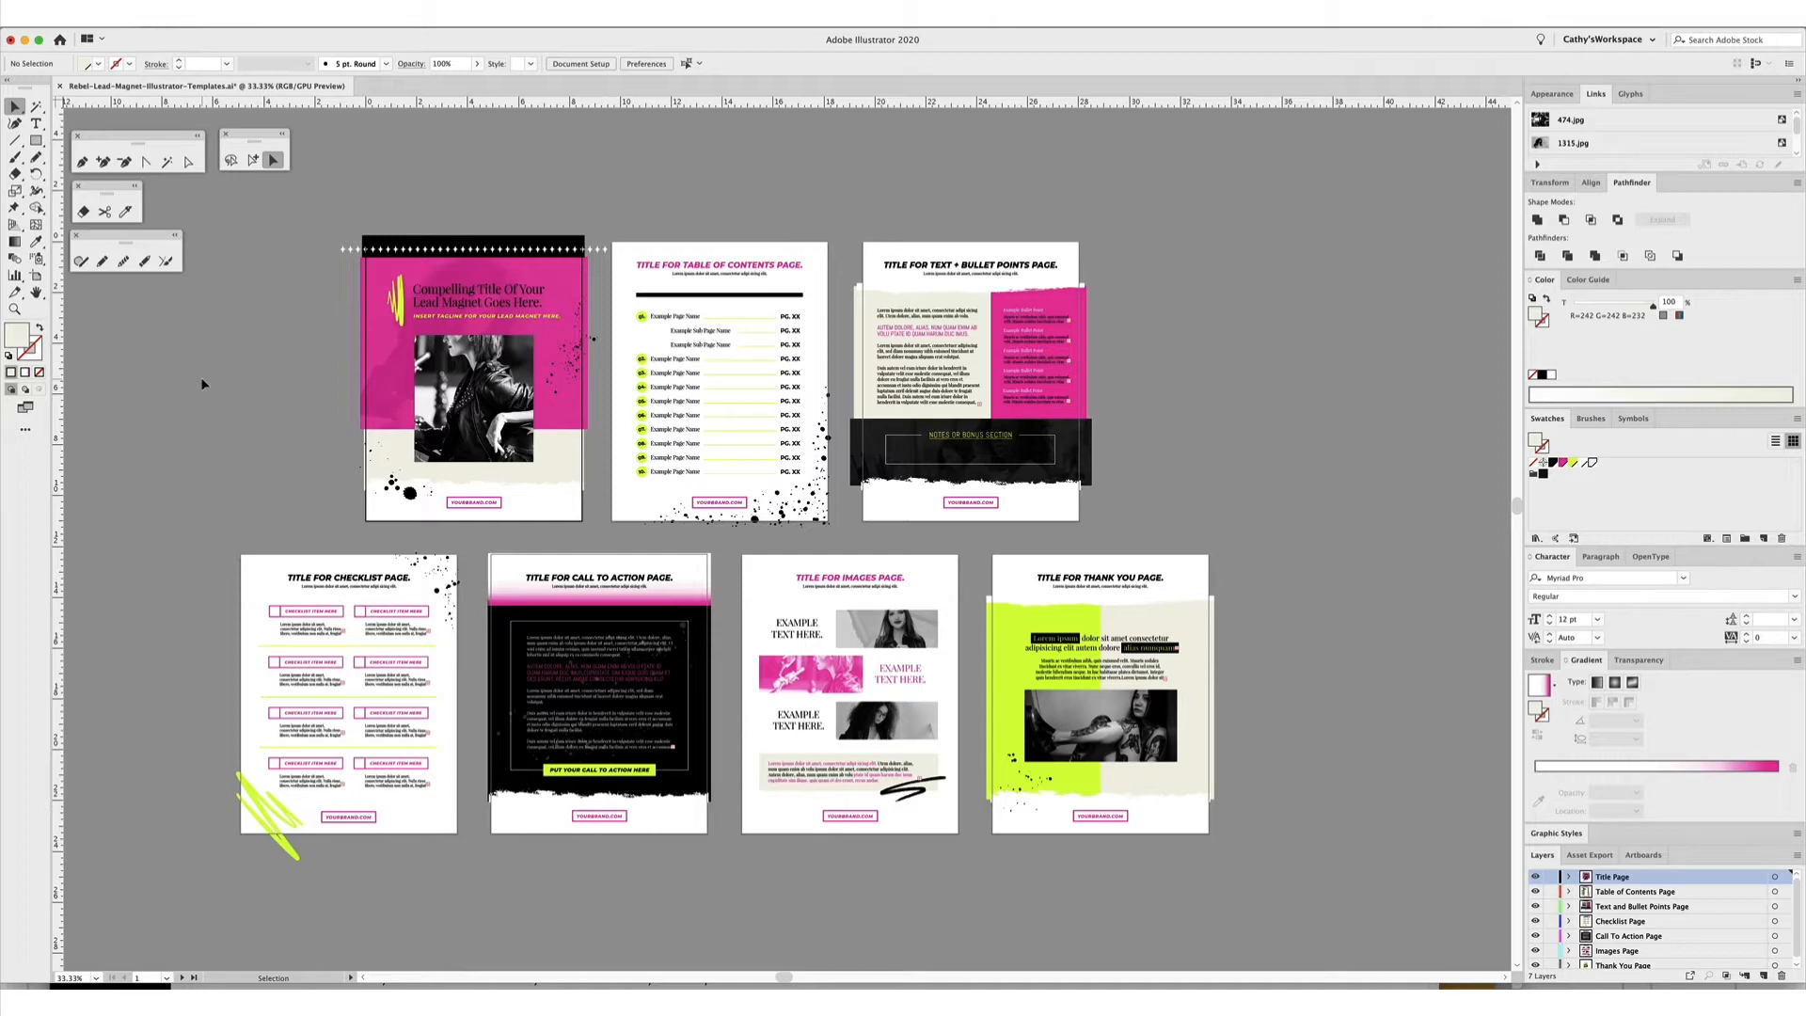
mouse_move(1202, 251)
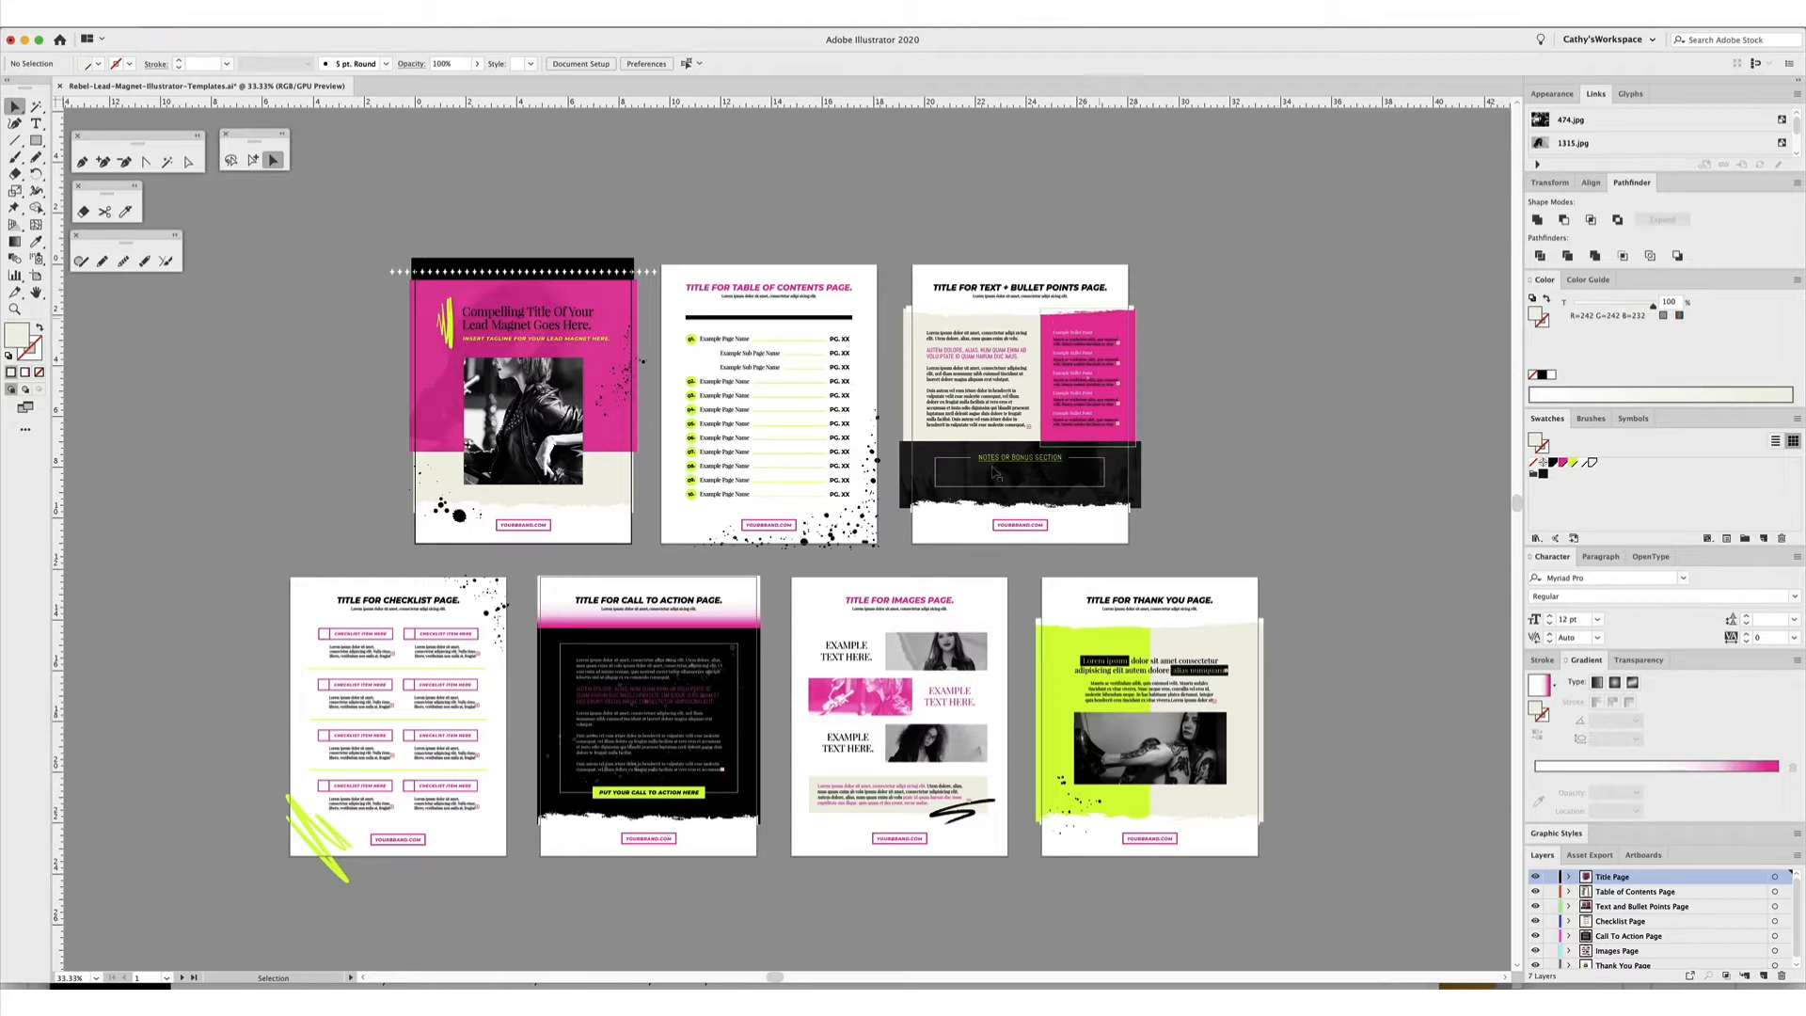
mouse_move(399, 754)
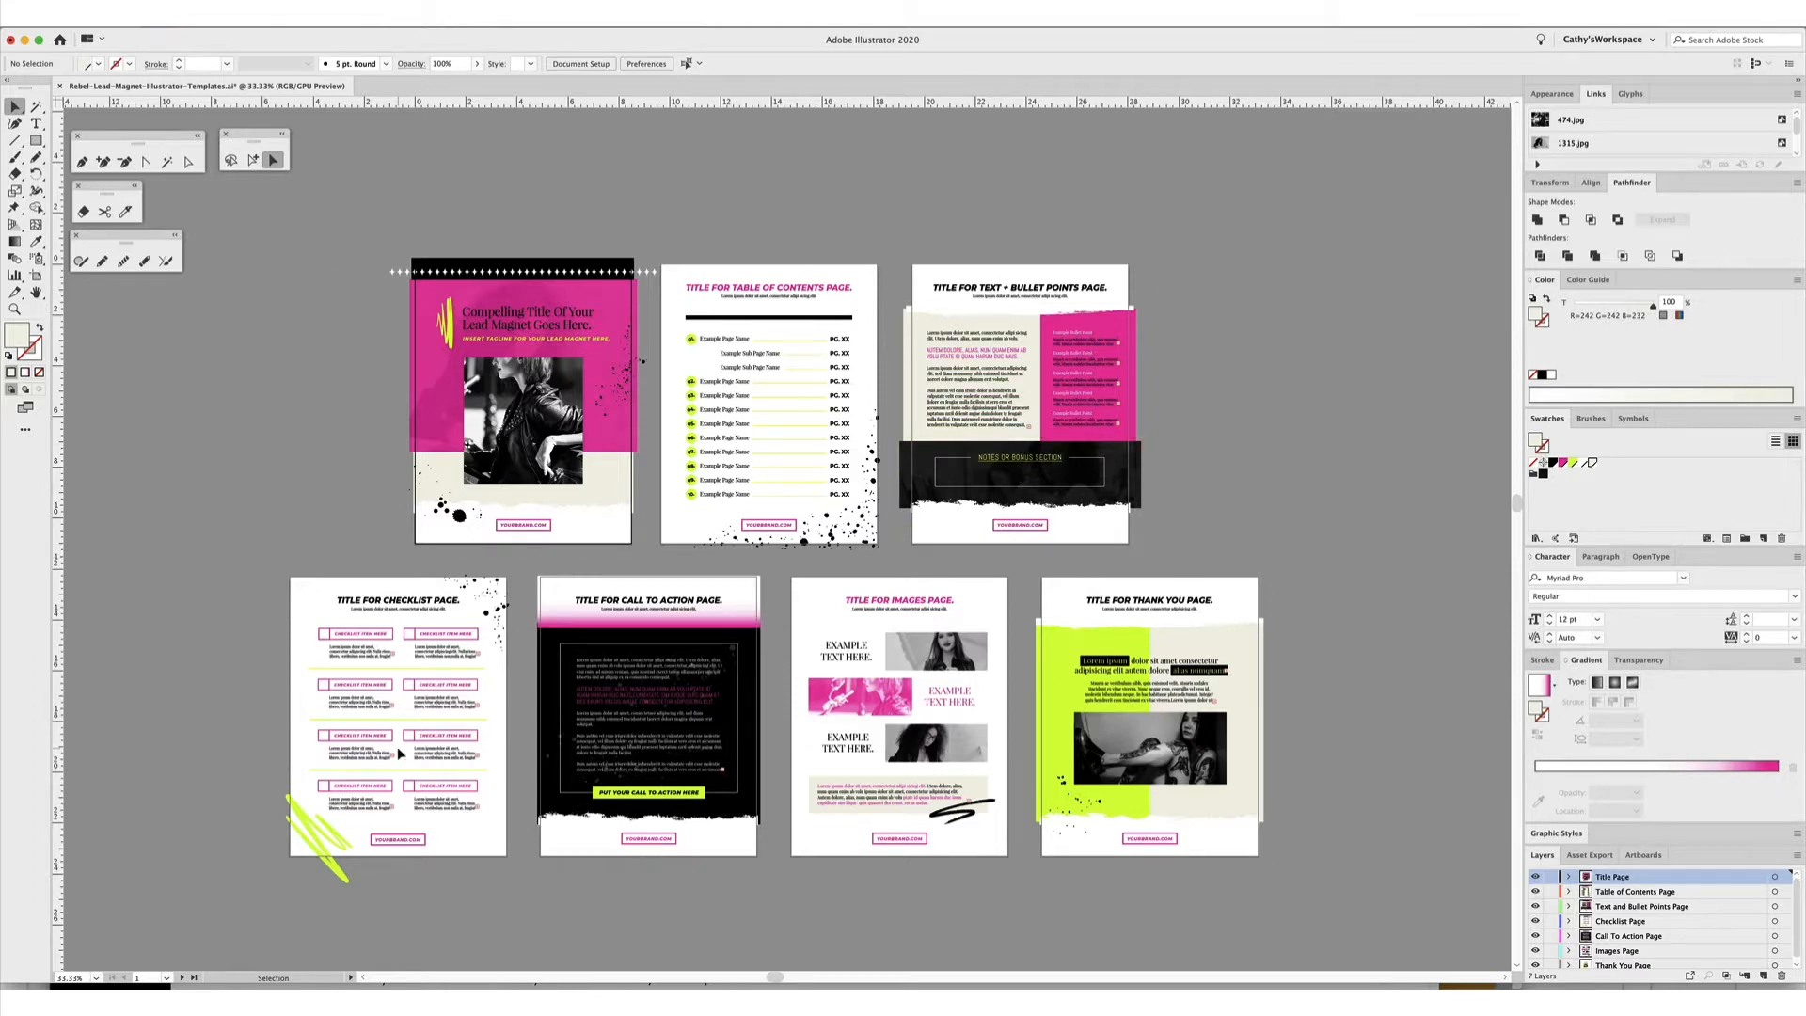
mouse_move(1077, 389)
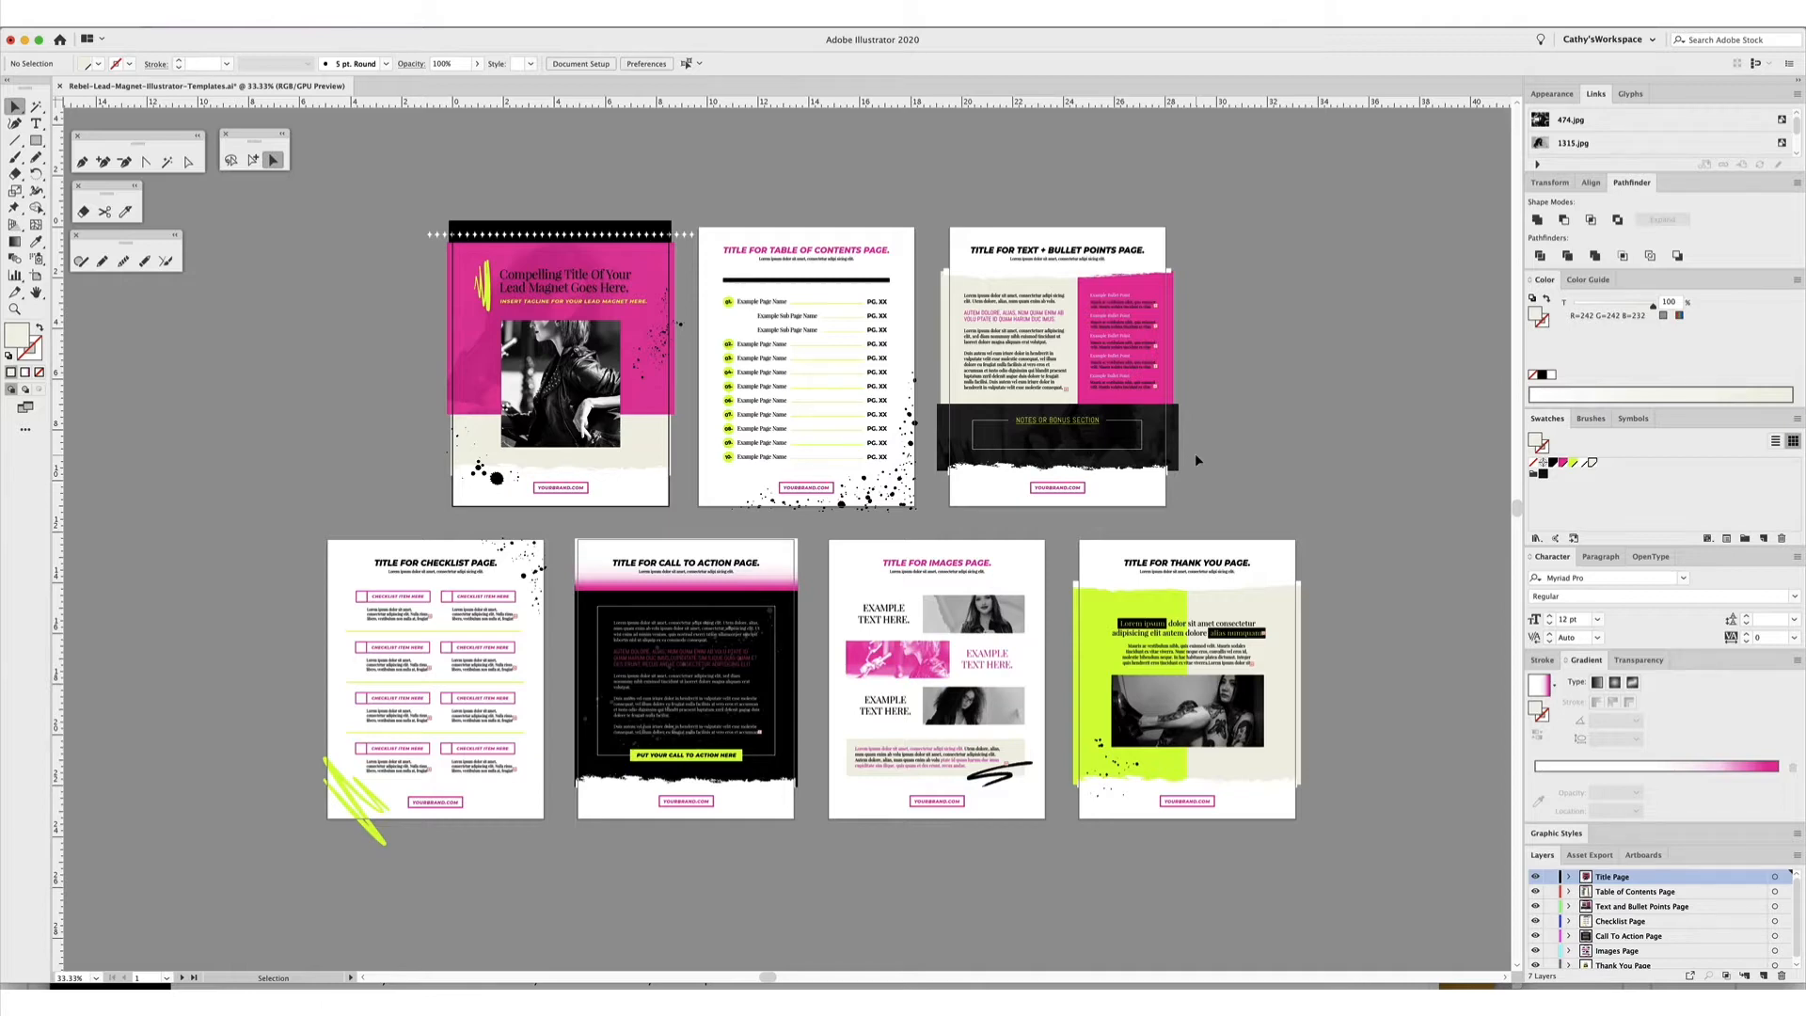
mouse_move(954, 191)
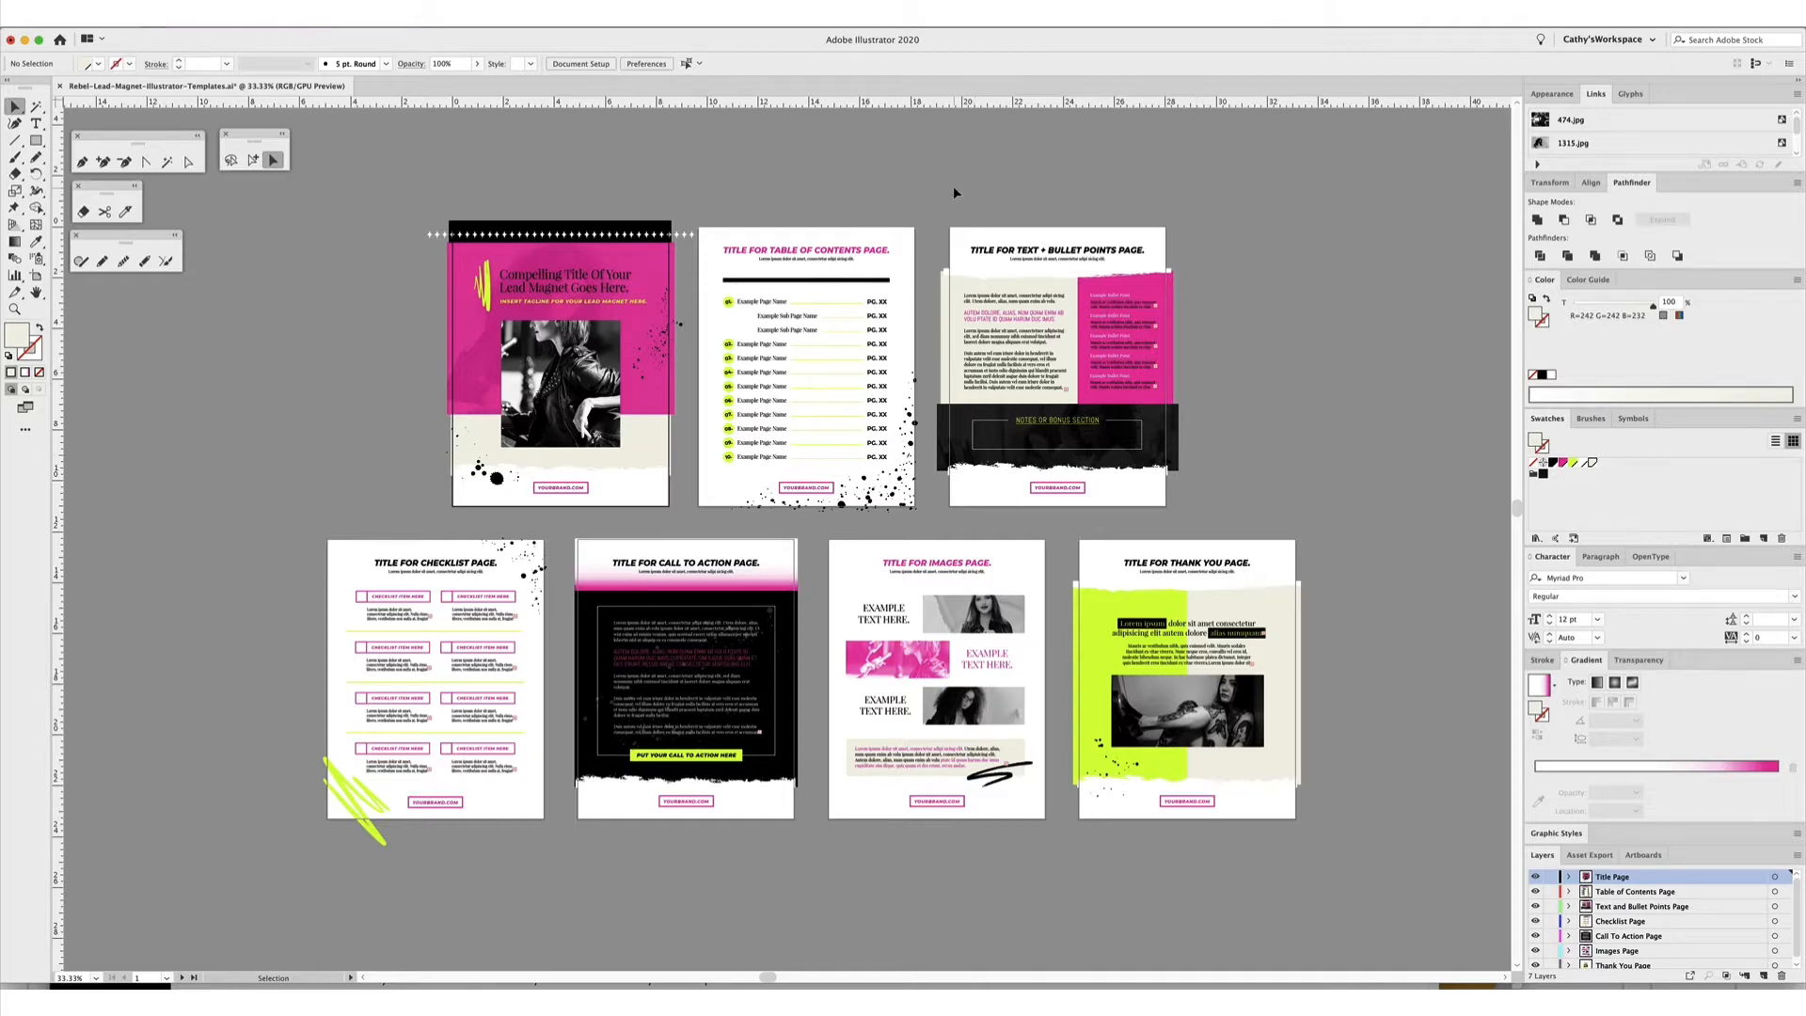
mouse_move(1148, 502)
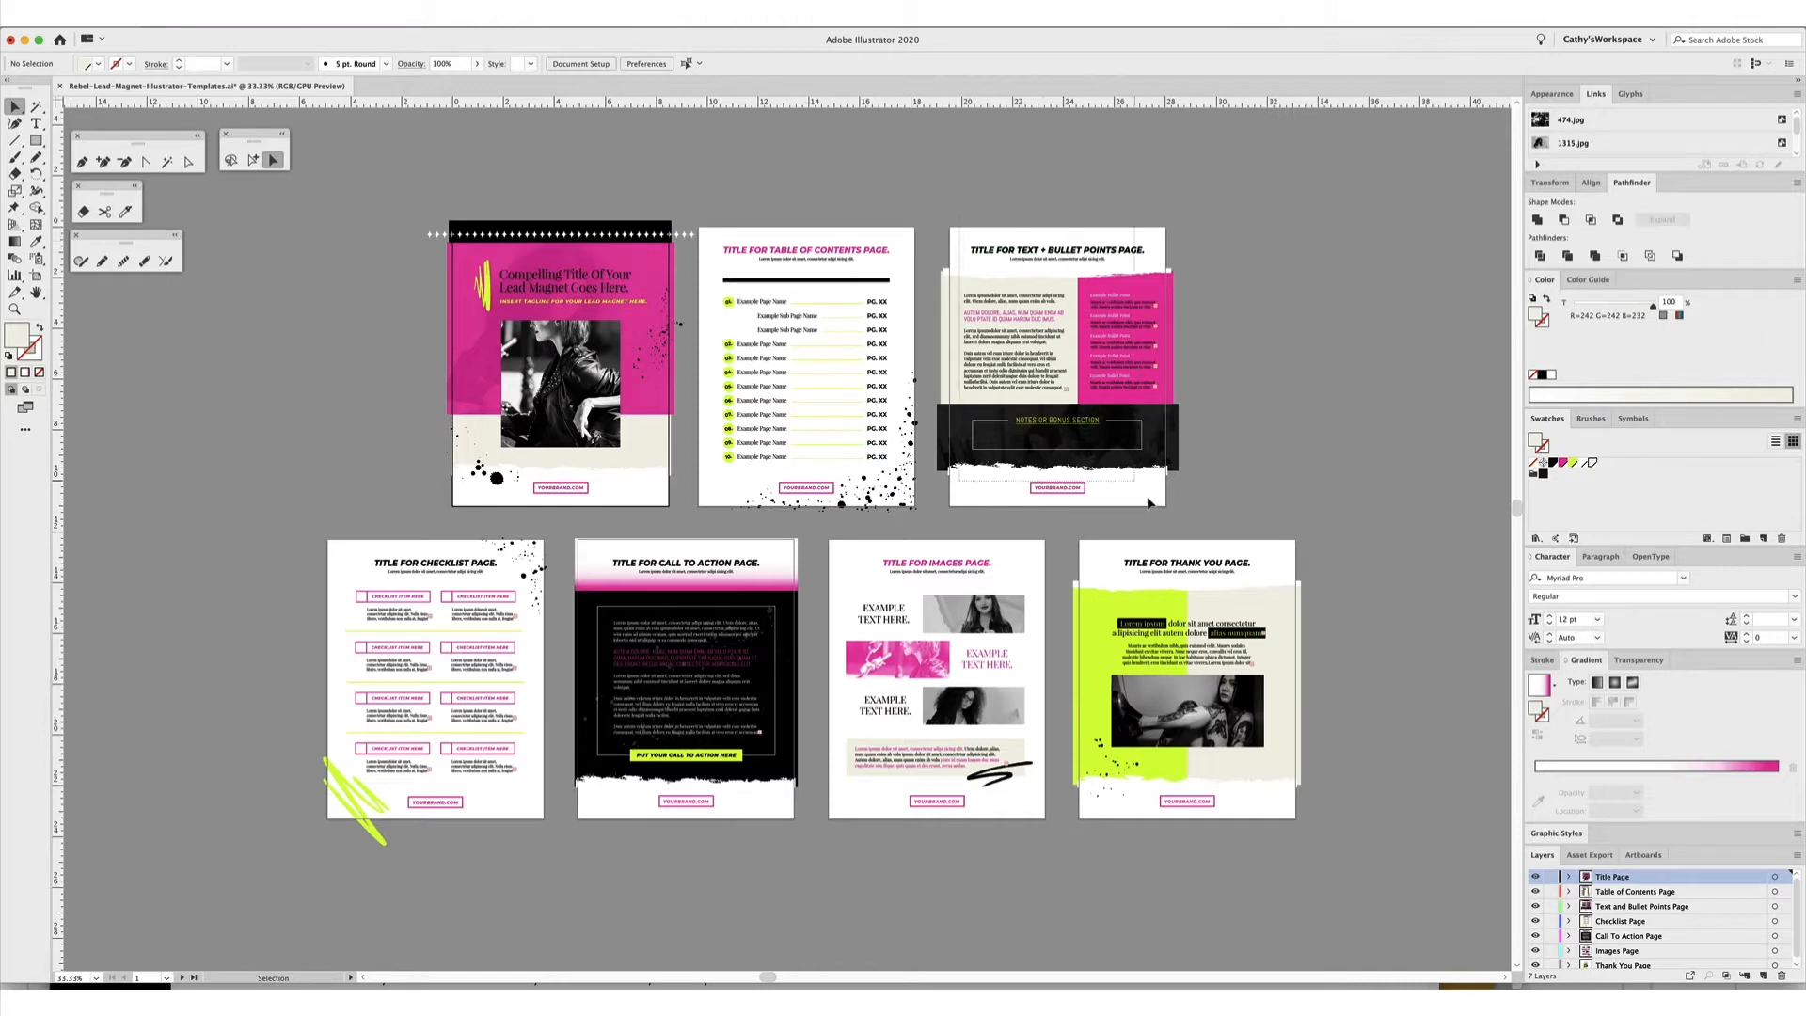
Duplicate the Text + Bullet Points artboard with the Artboard Tool as an eighth page.
click(580, 63)
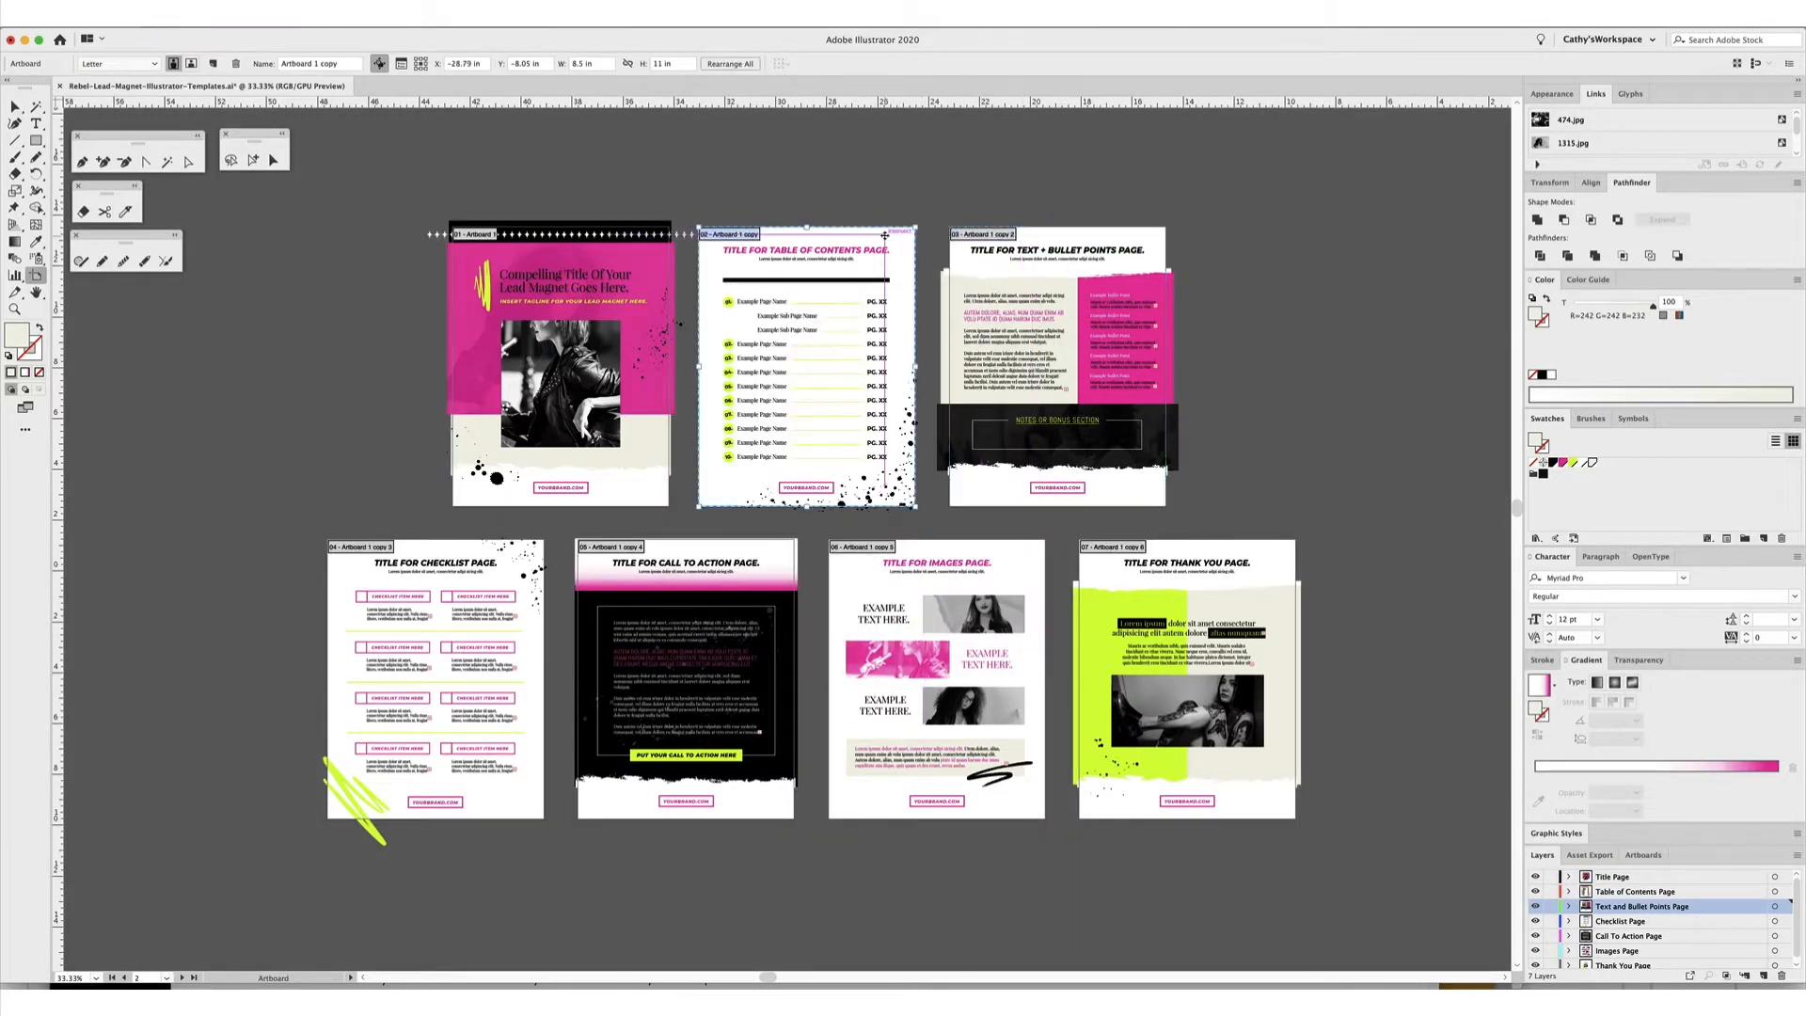
click(1056, 369)
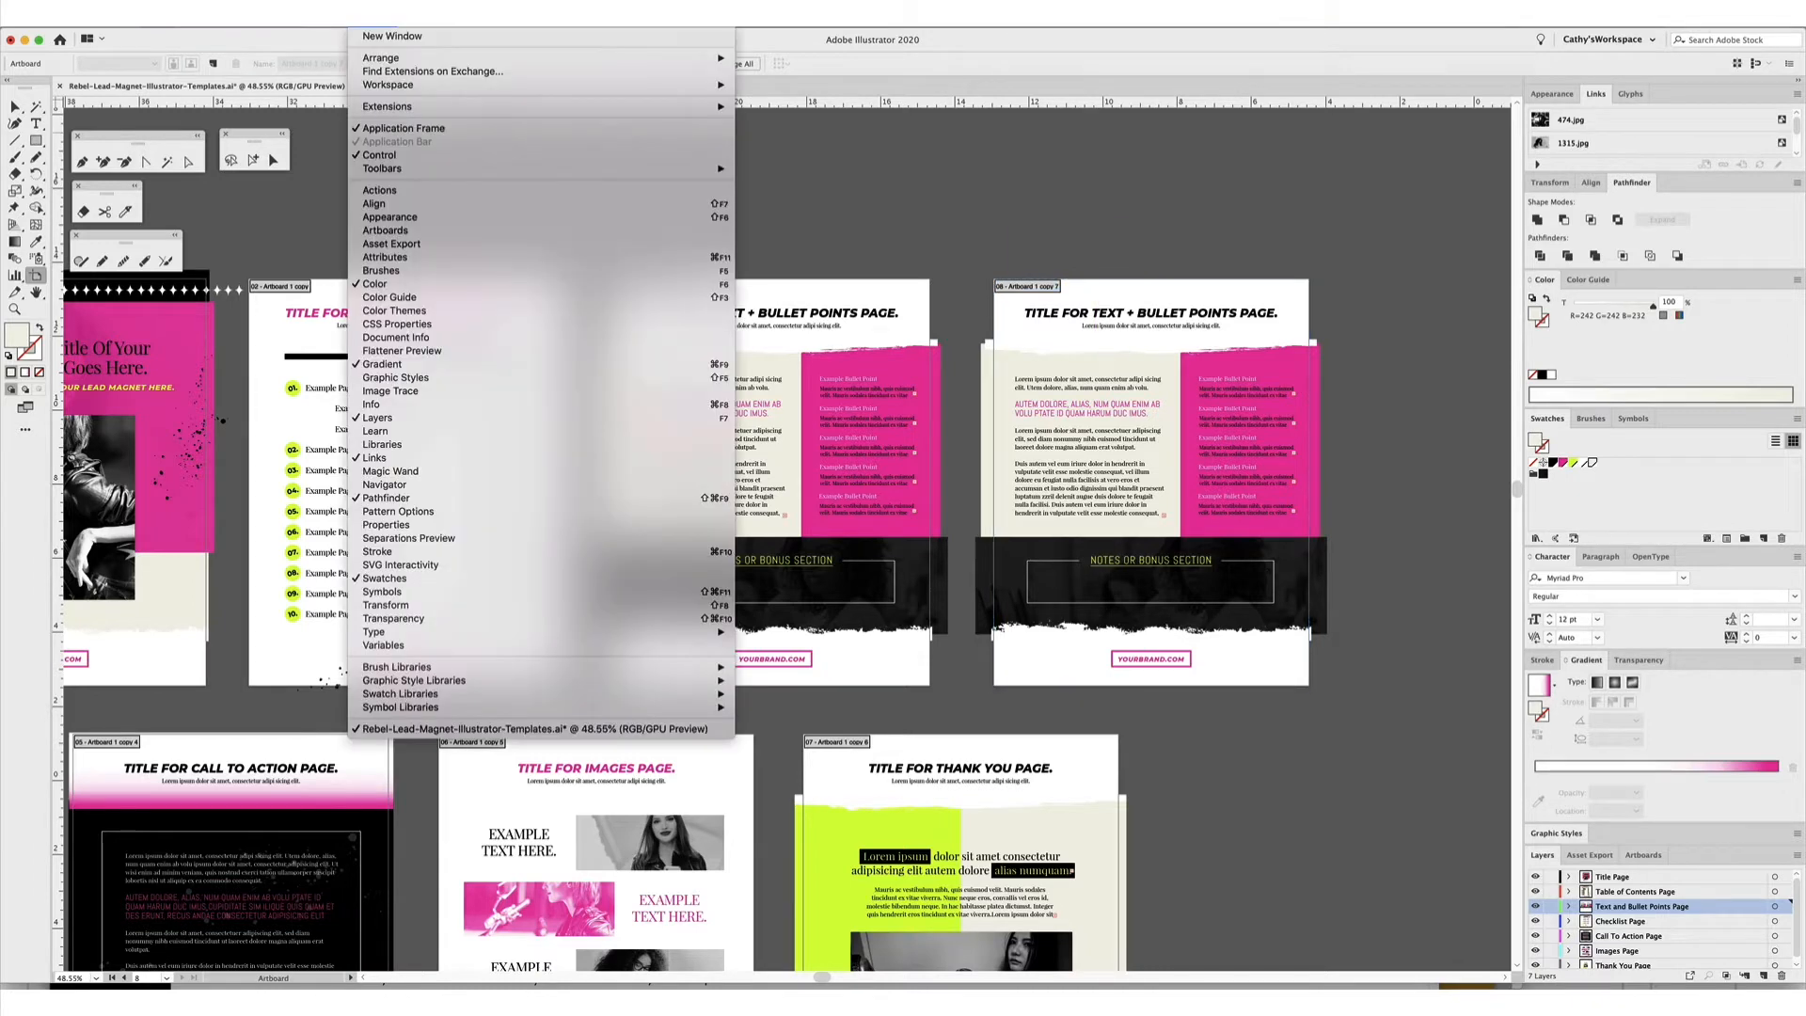
mouse_move(385, 231)
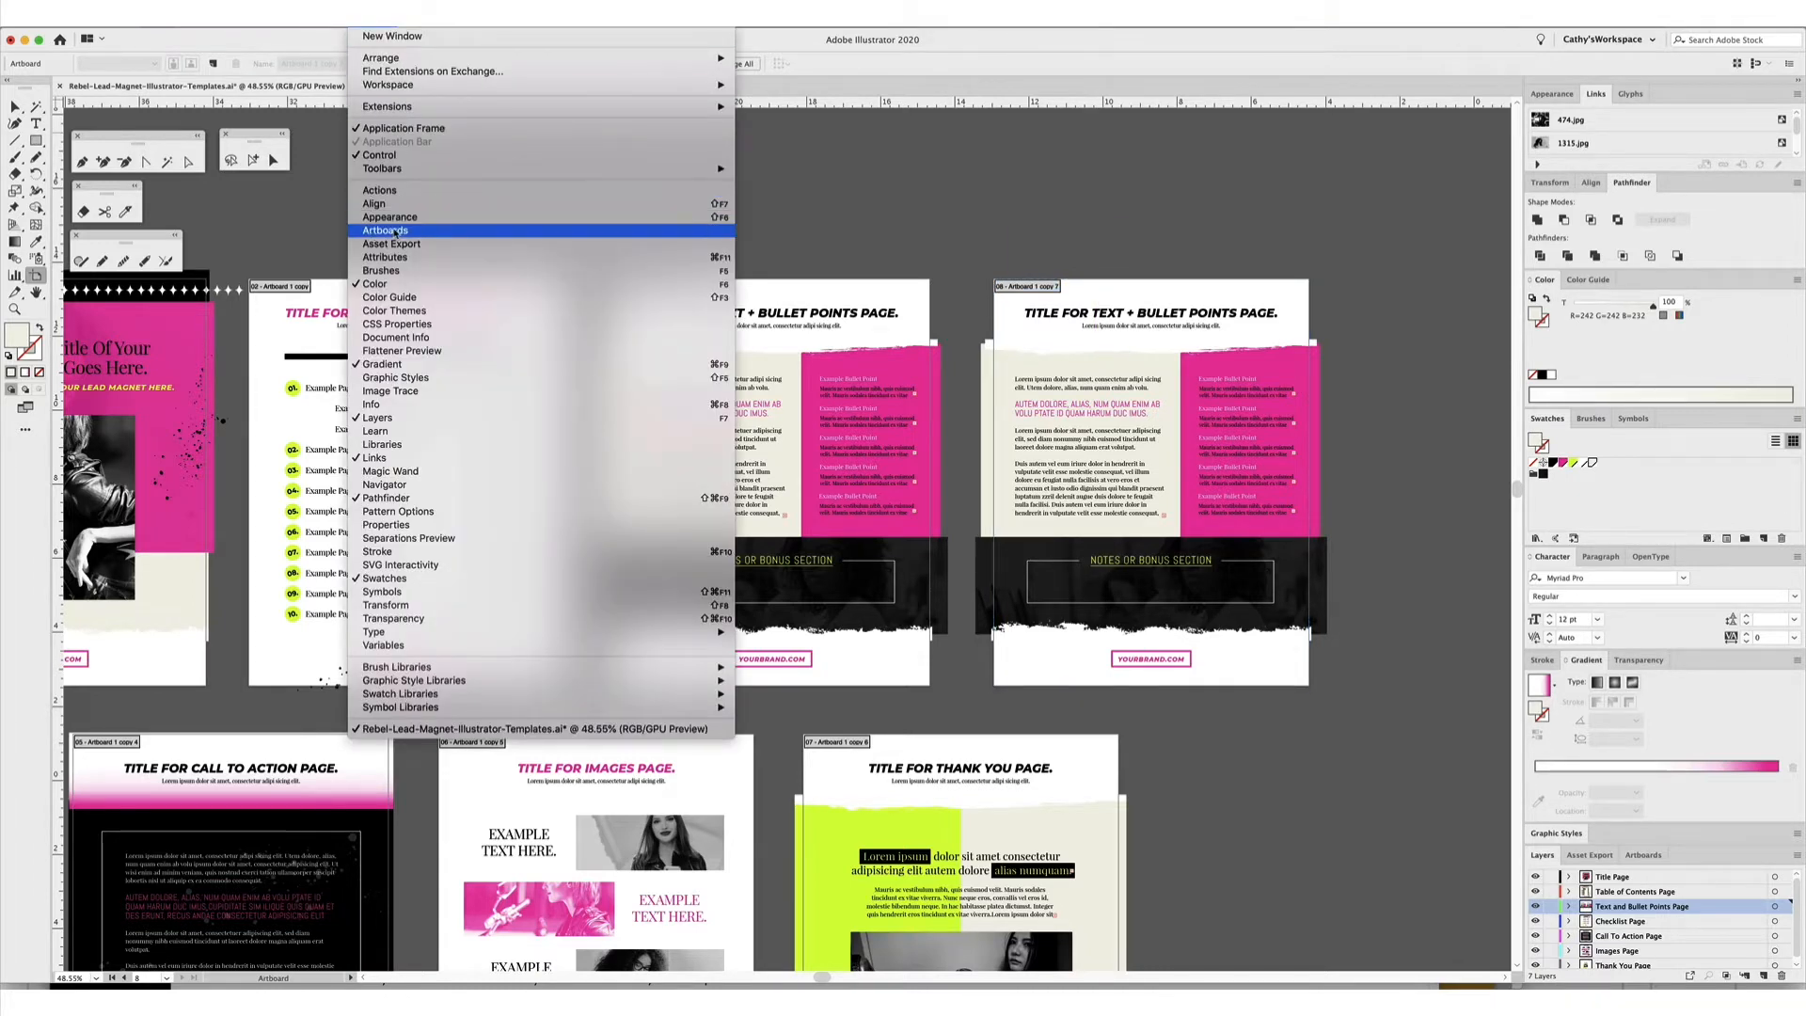
Move Artboard 1 copy 7 up to position 3 in the Artboards panel.
click(385, 229)
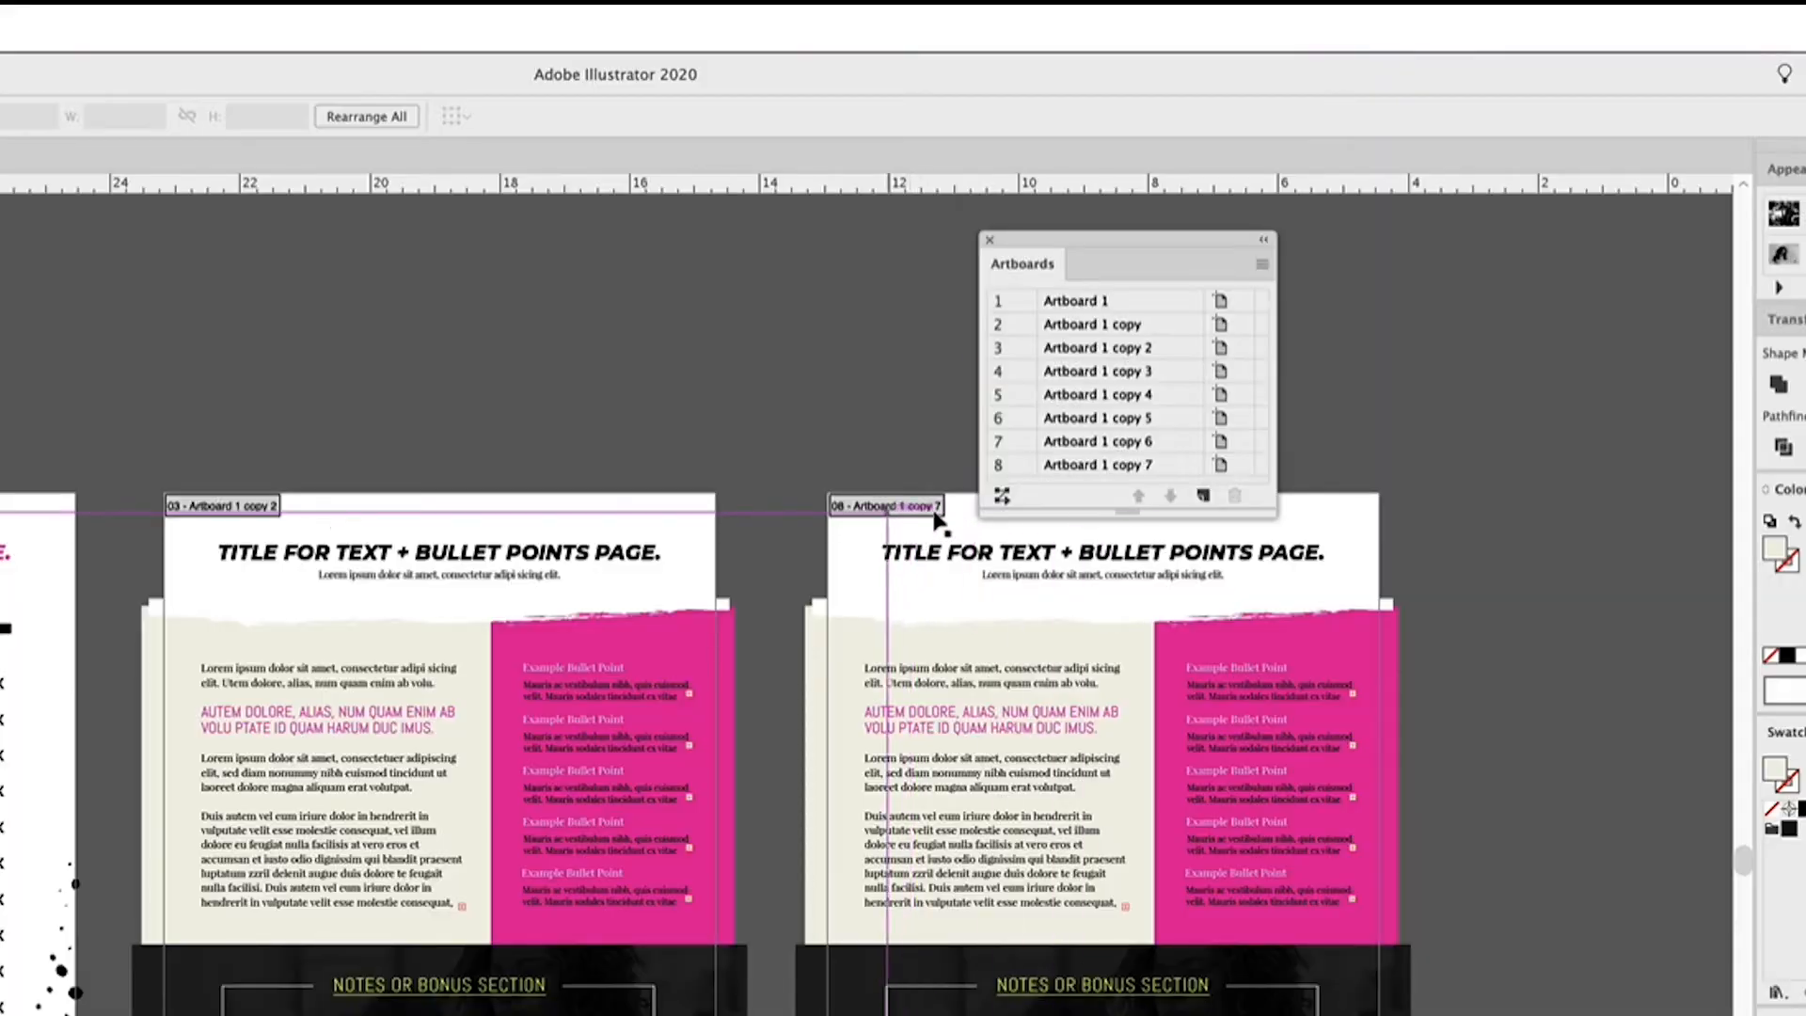
click(1095, 464)
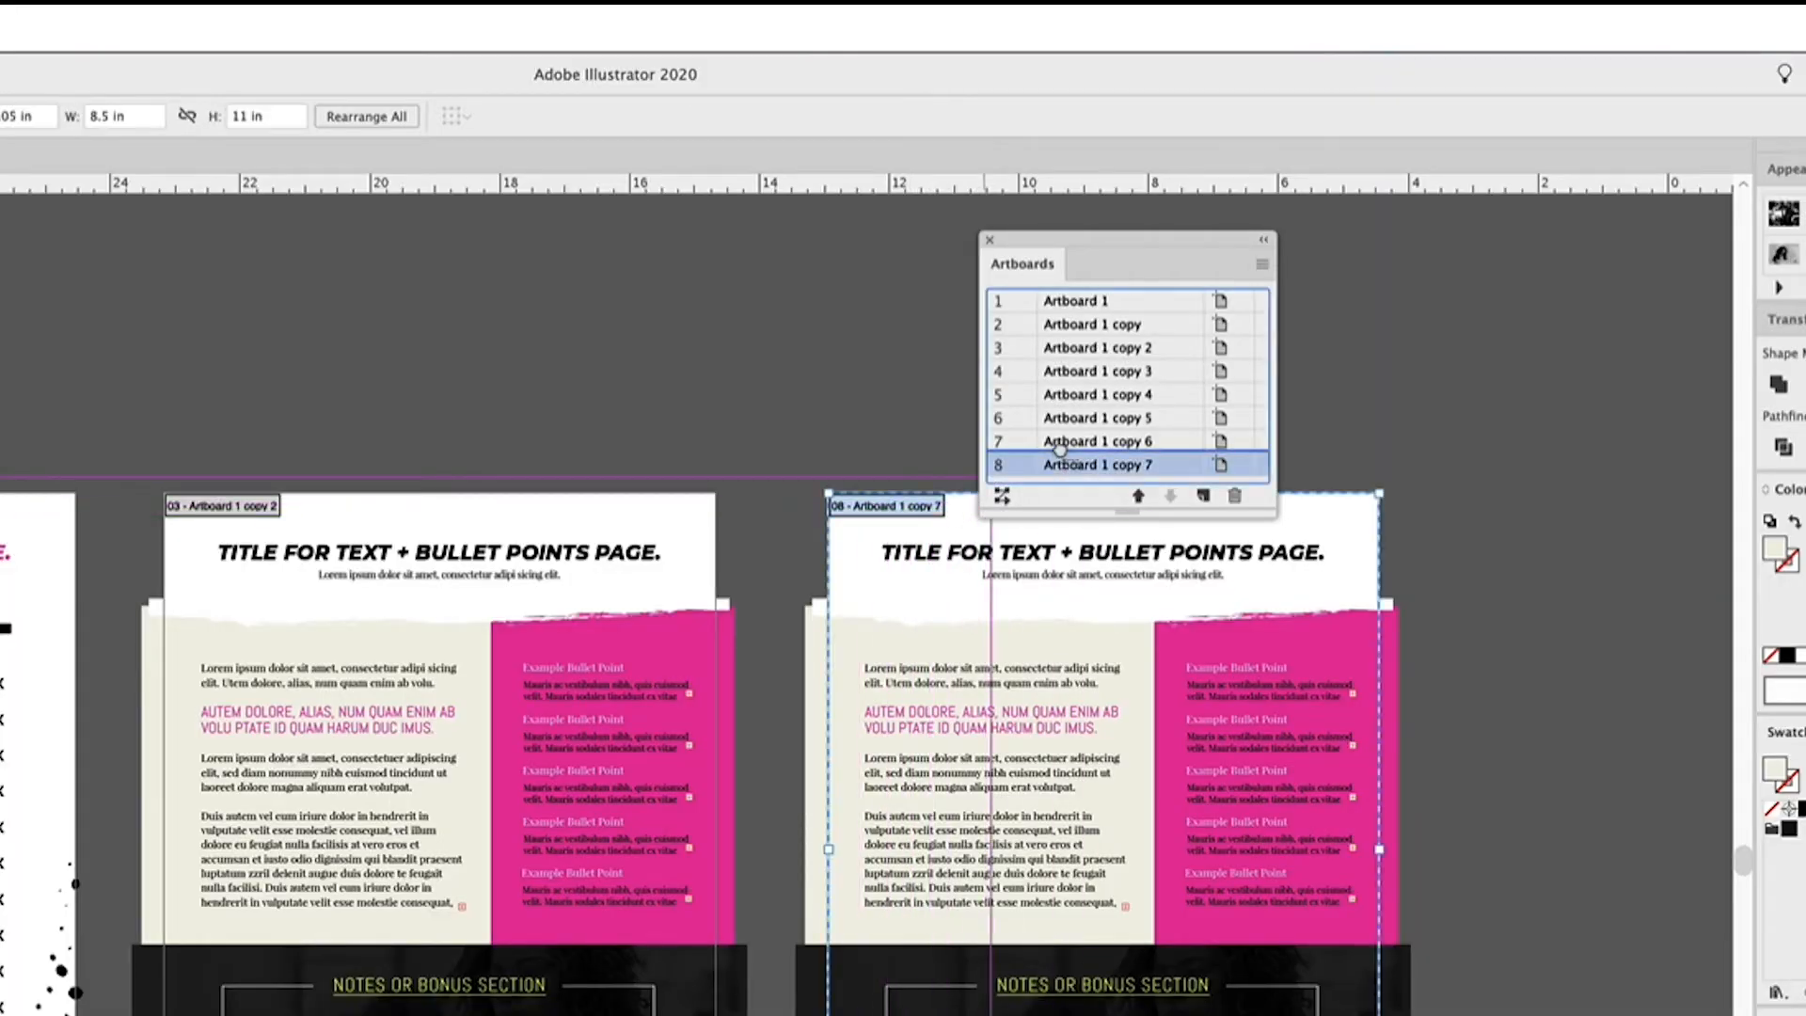
click(1137, 496)
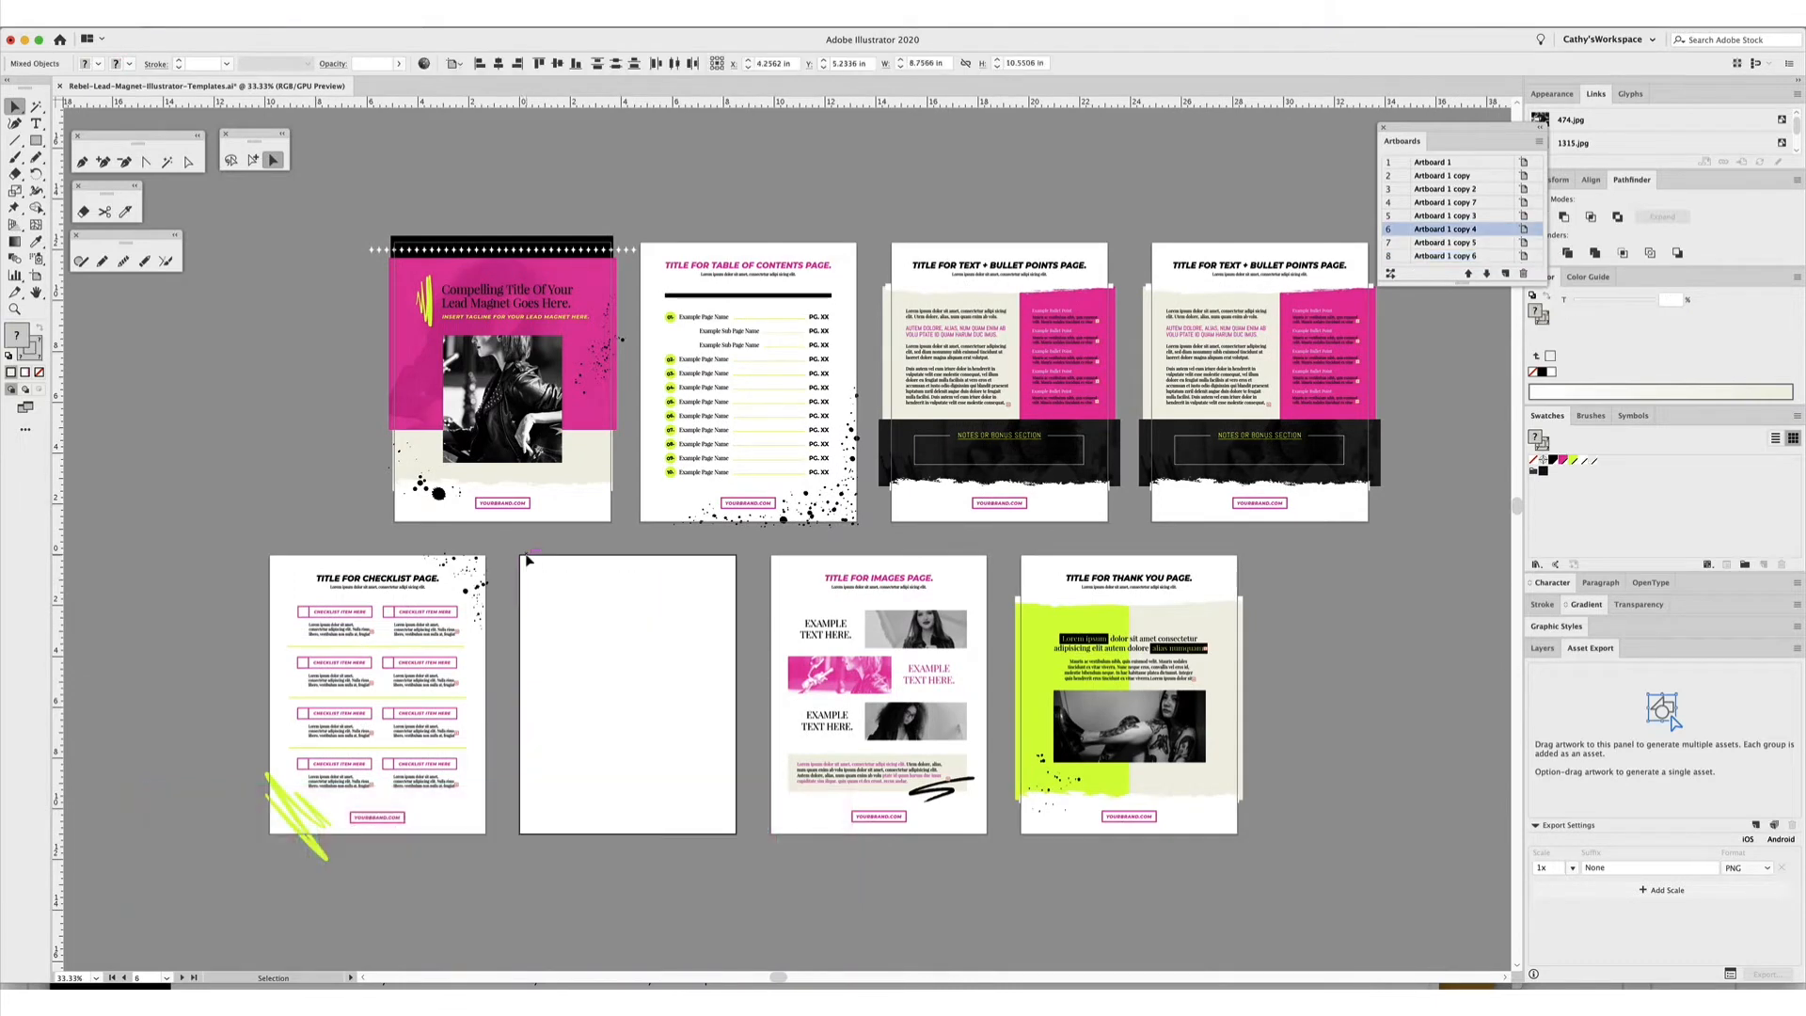
Select all the checklist page artwork for copying onto the empty sixth artboard.
click(376, 697)
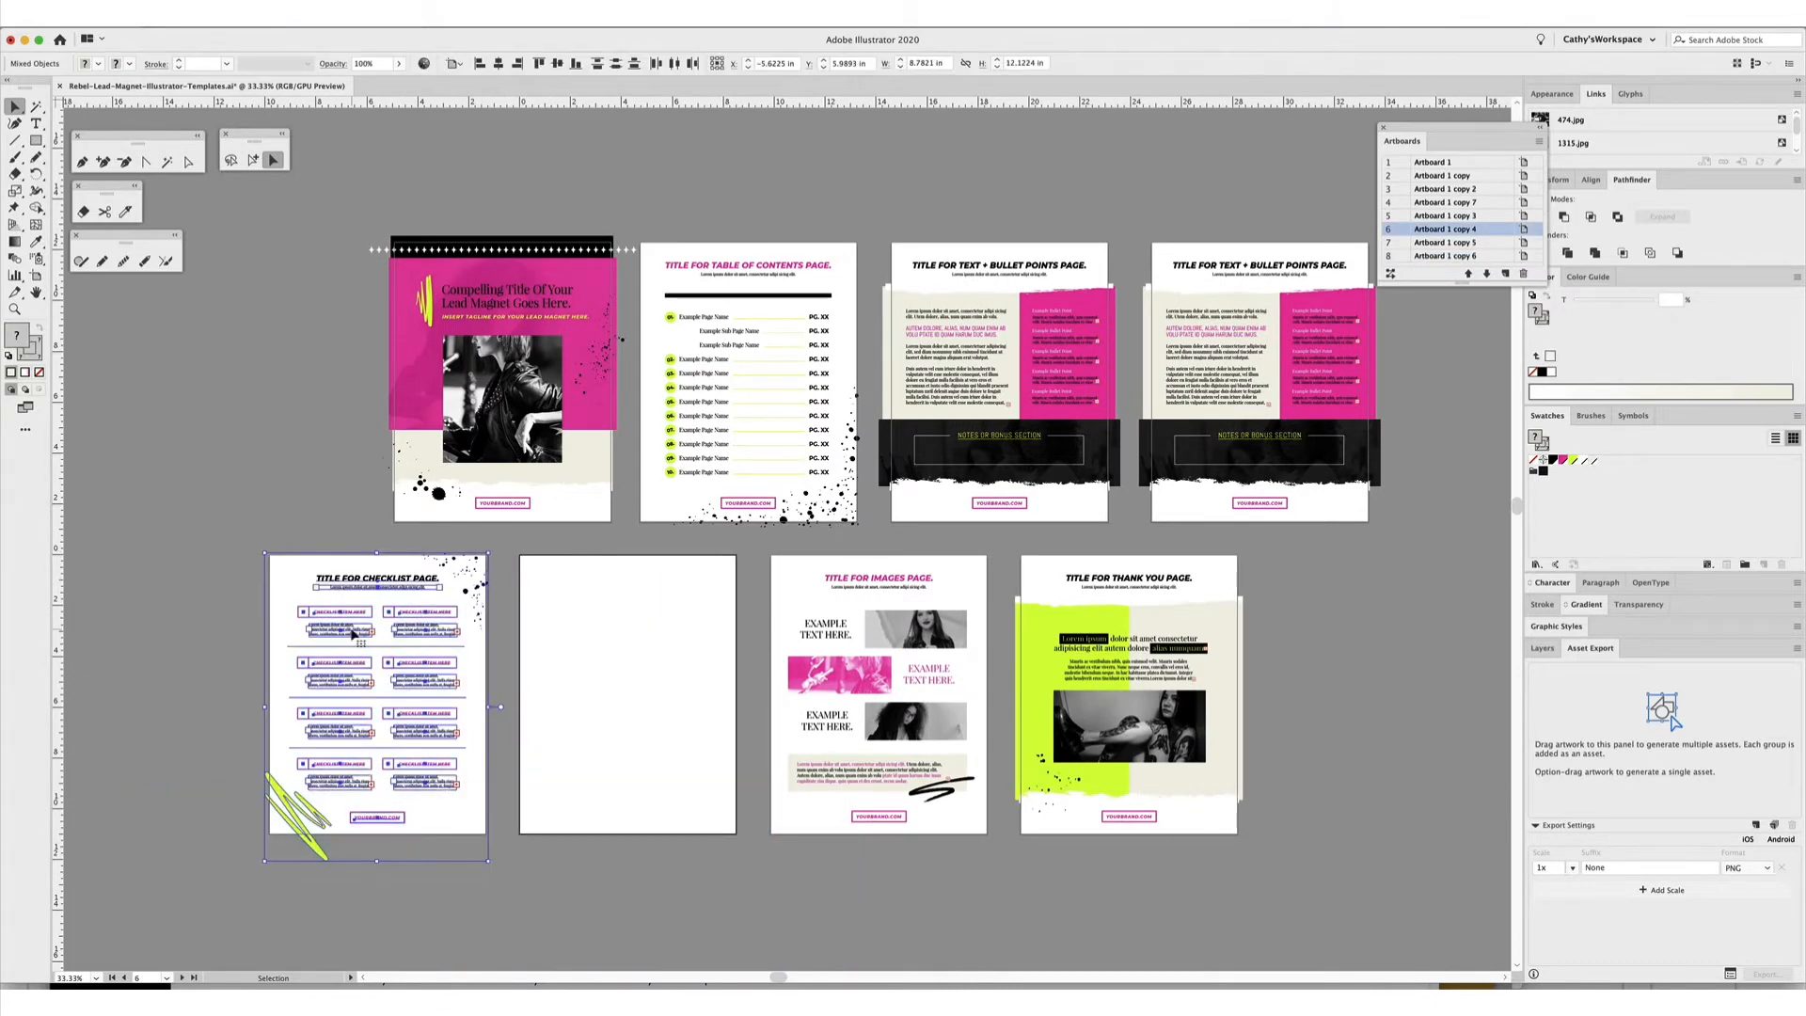
click(581, 63)
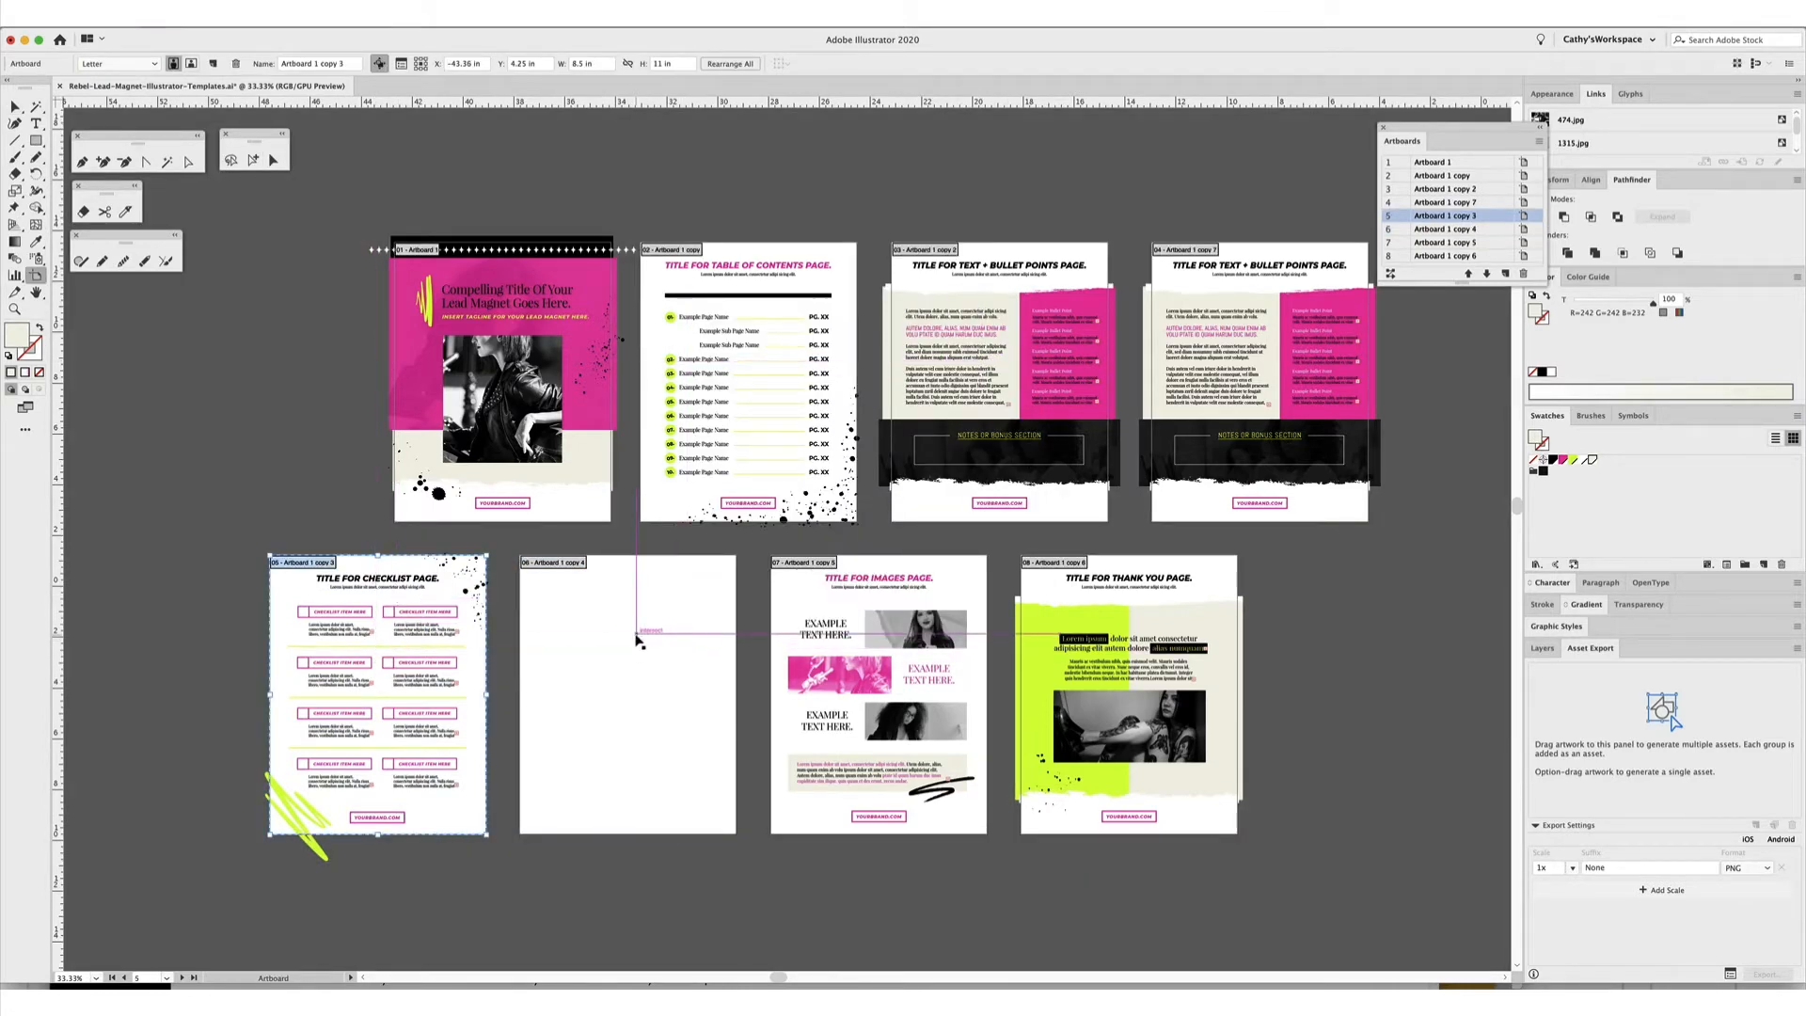
click(15, 107)
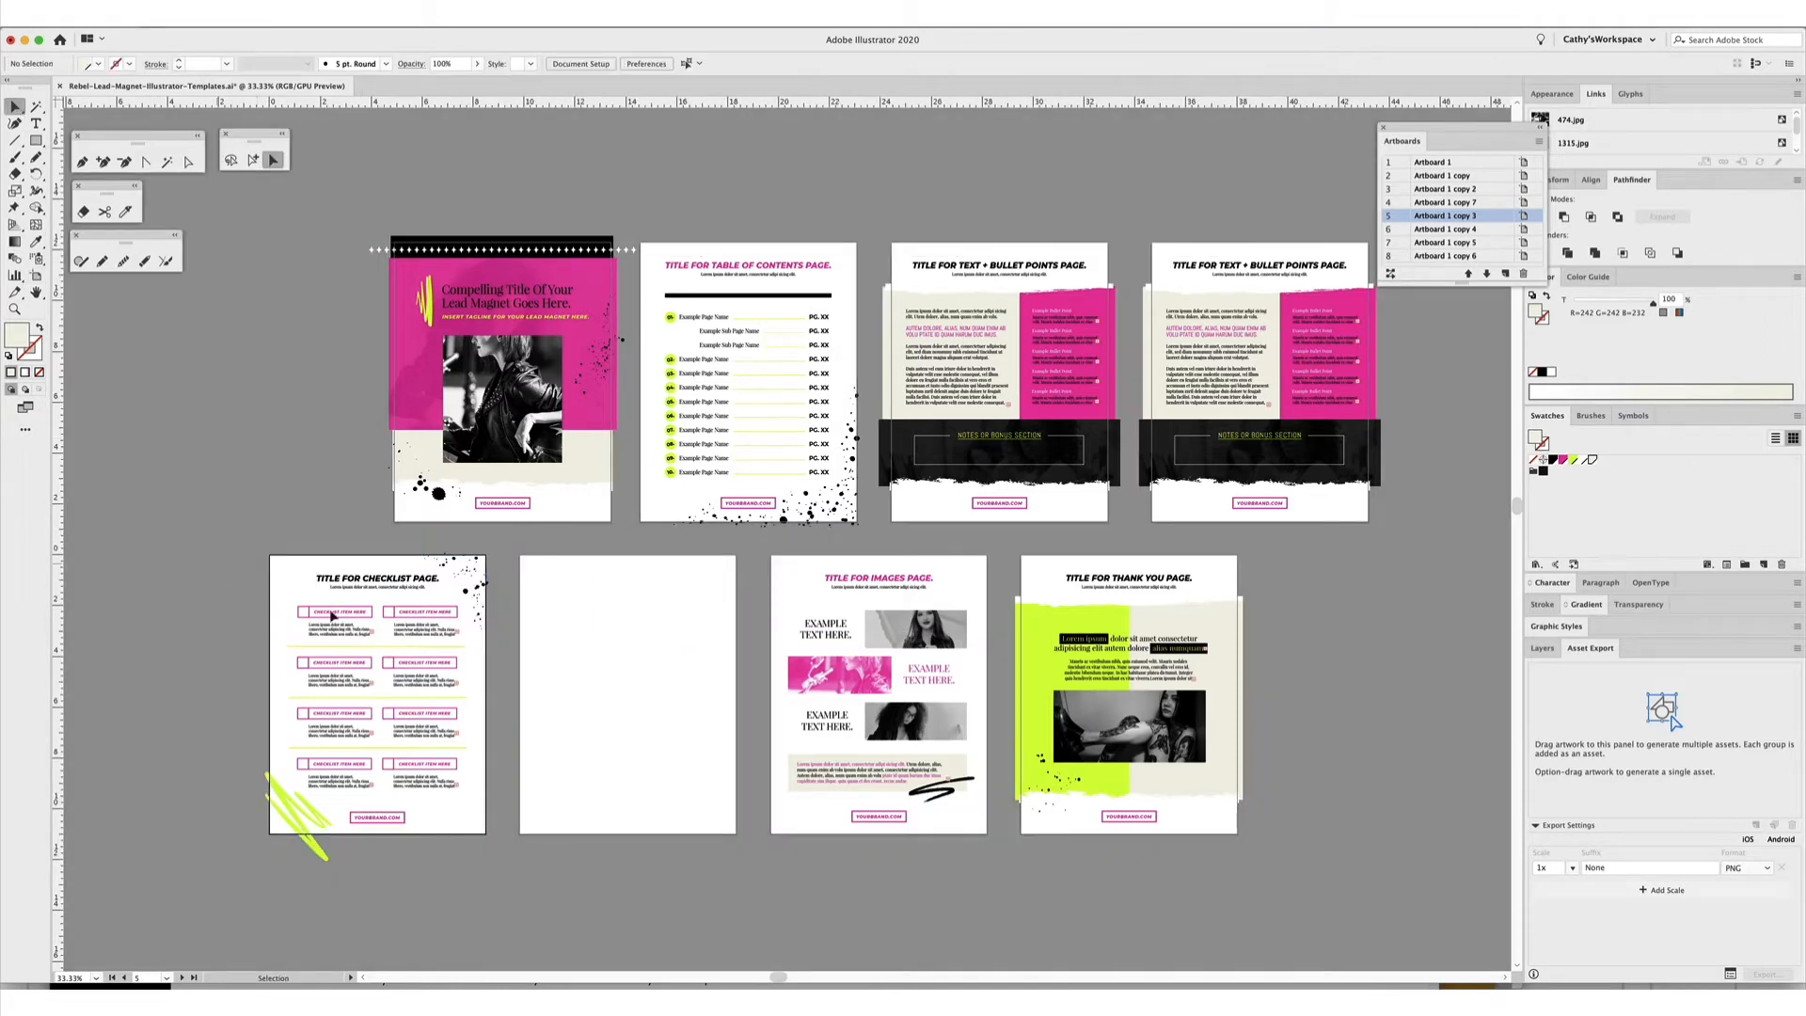
click(376, 691)
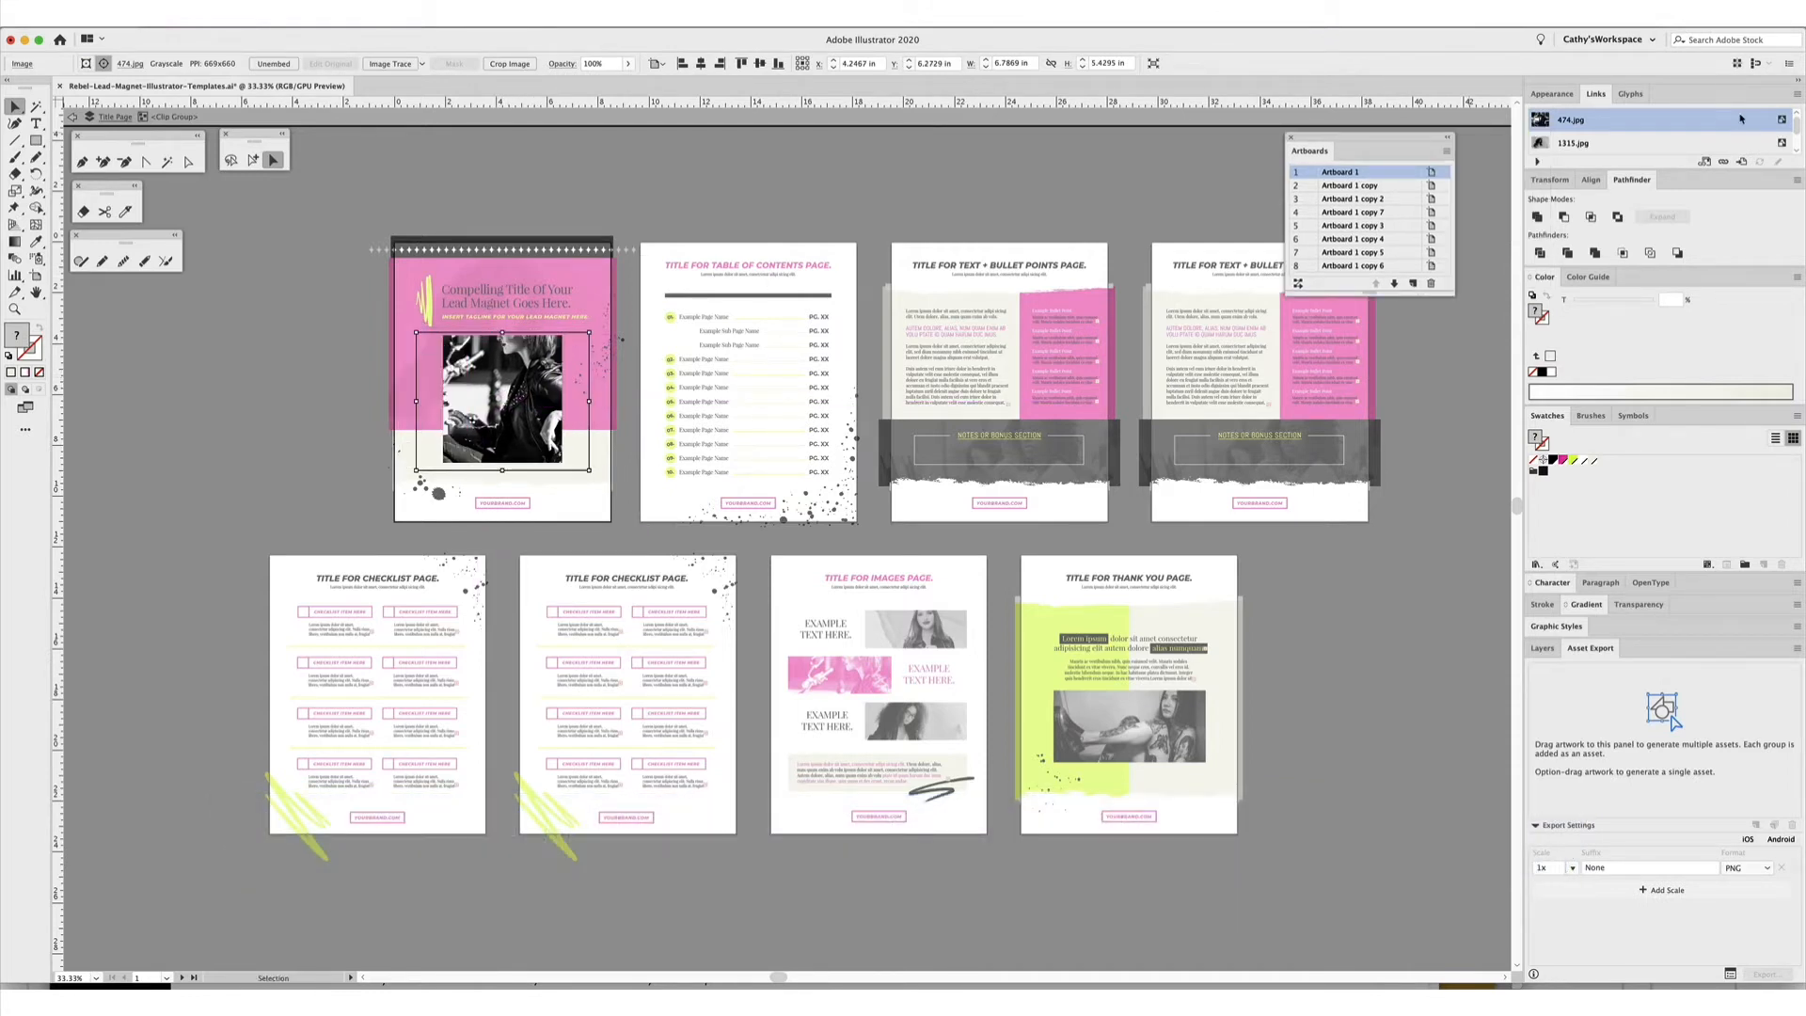
click(1792, 114)
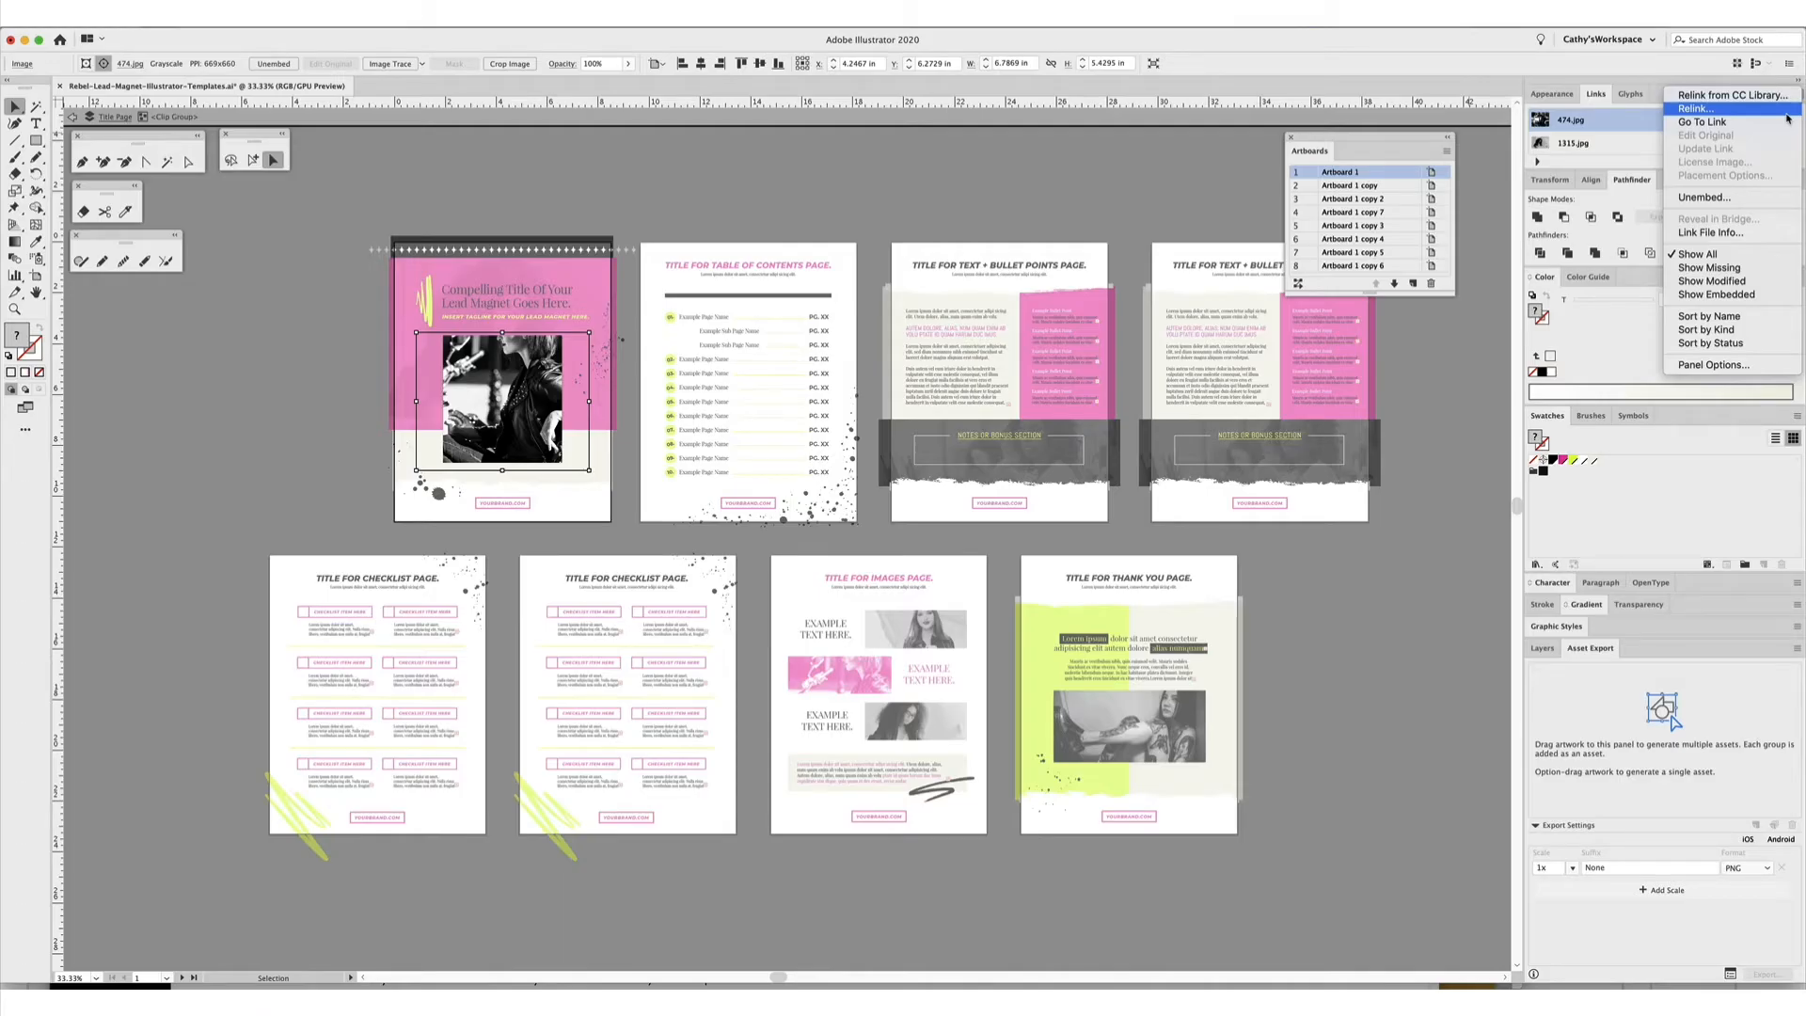
click(1007, 199)
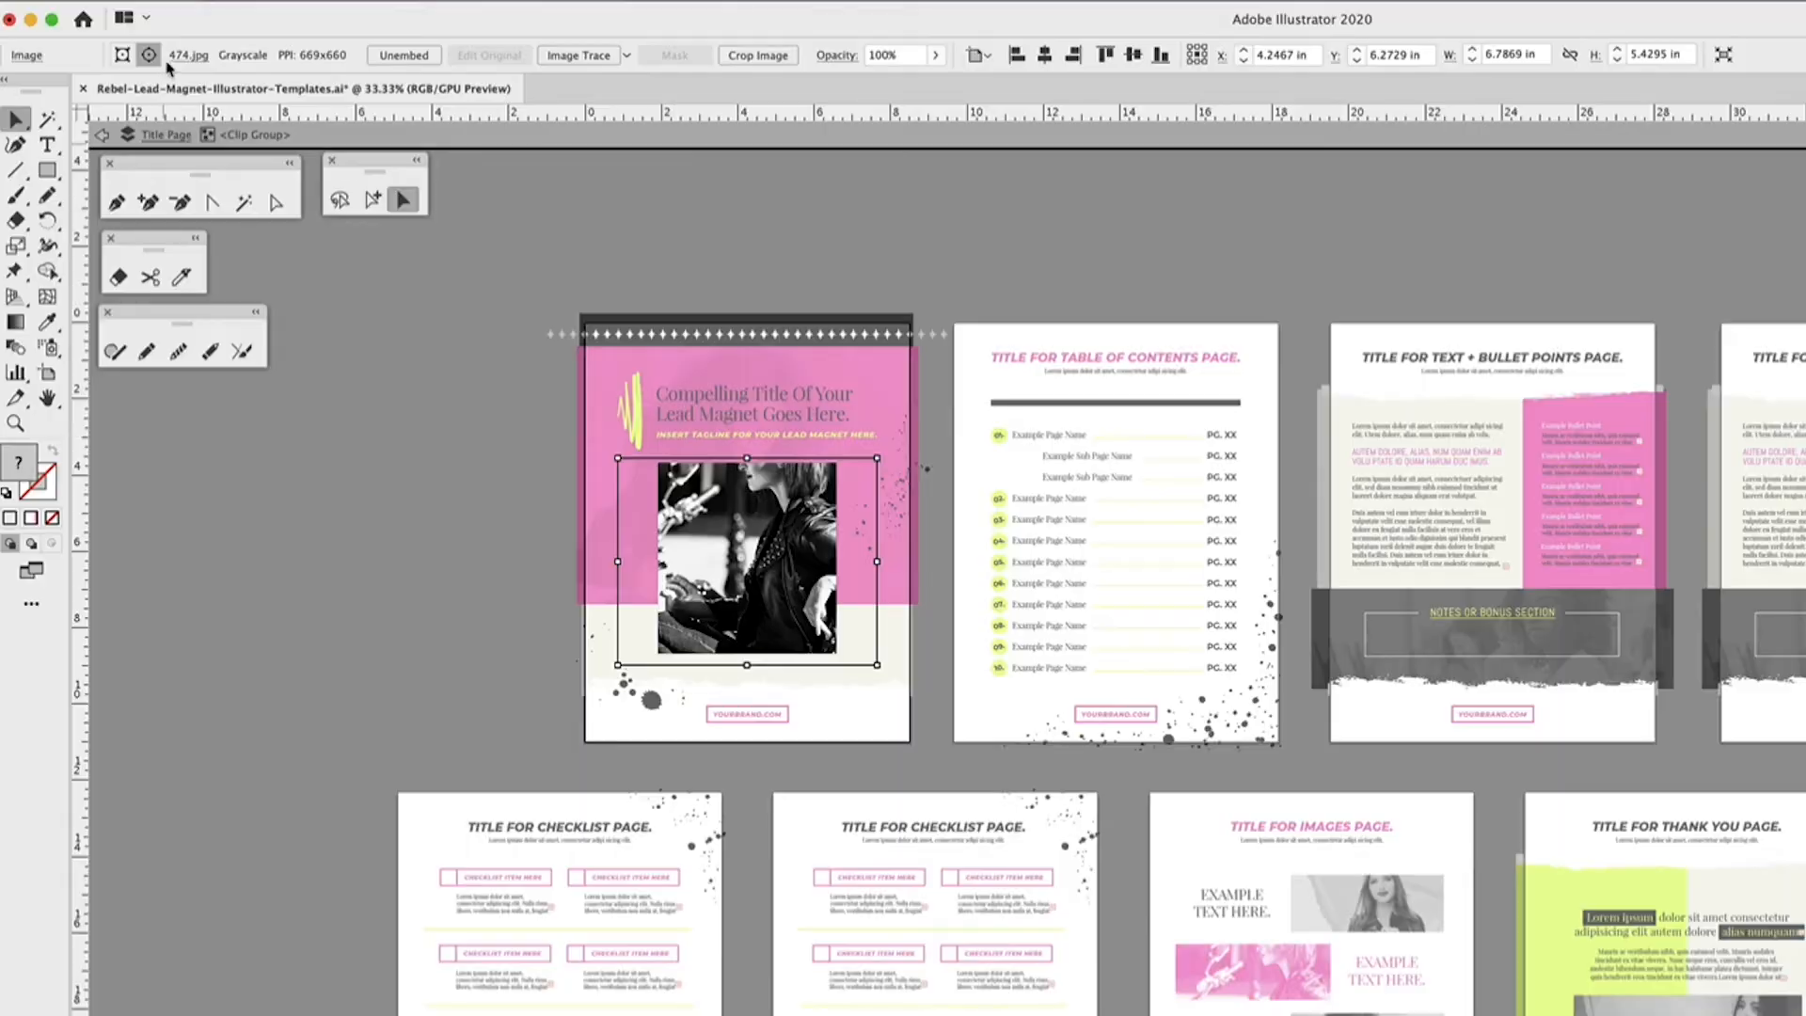
click(188, 54)
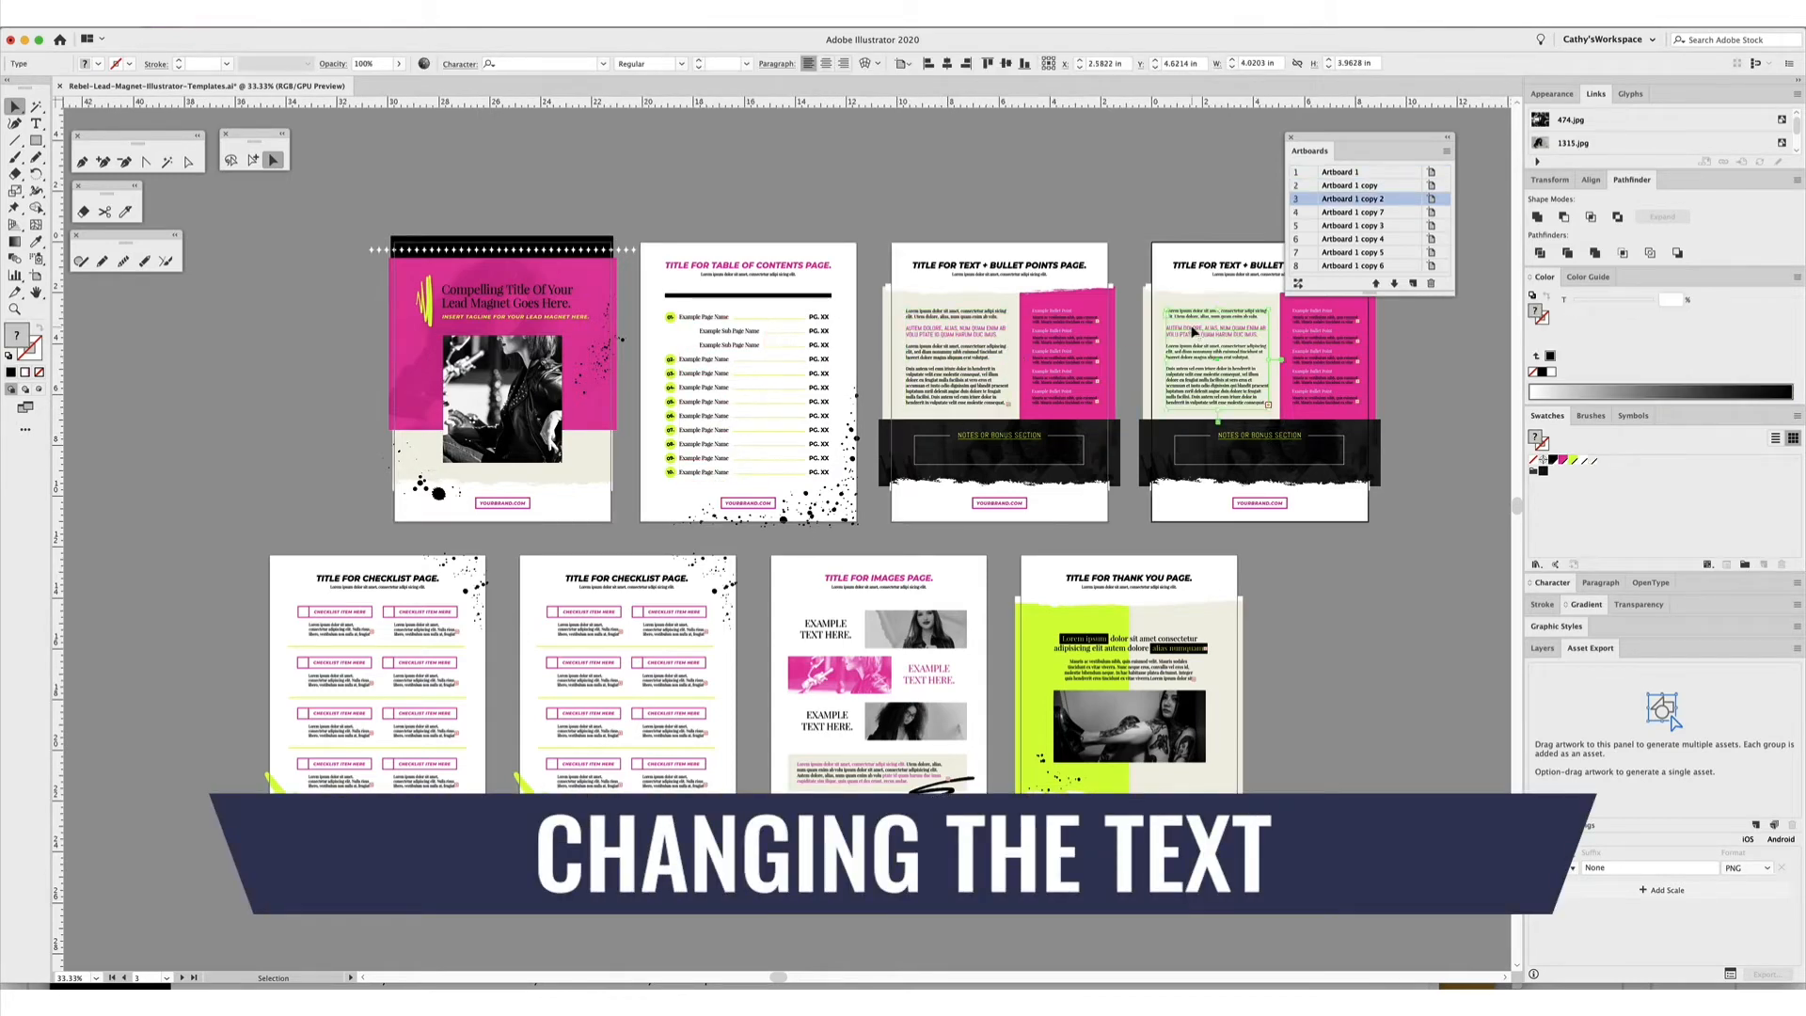
Replace the first 'Example Page Name' contents entry with 'Start to type'.
click(1359, 212)
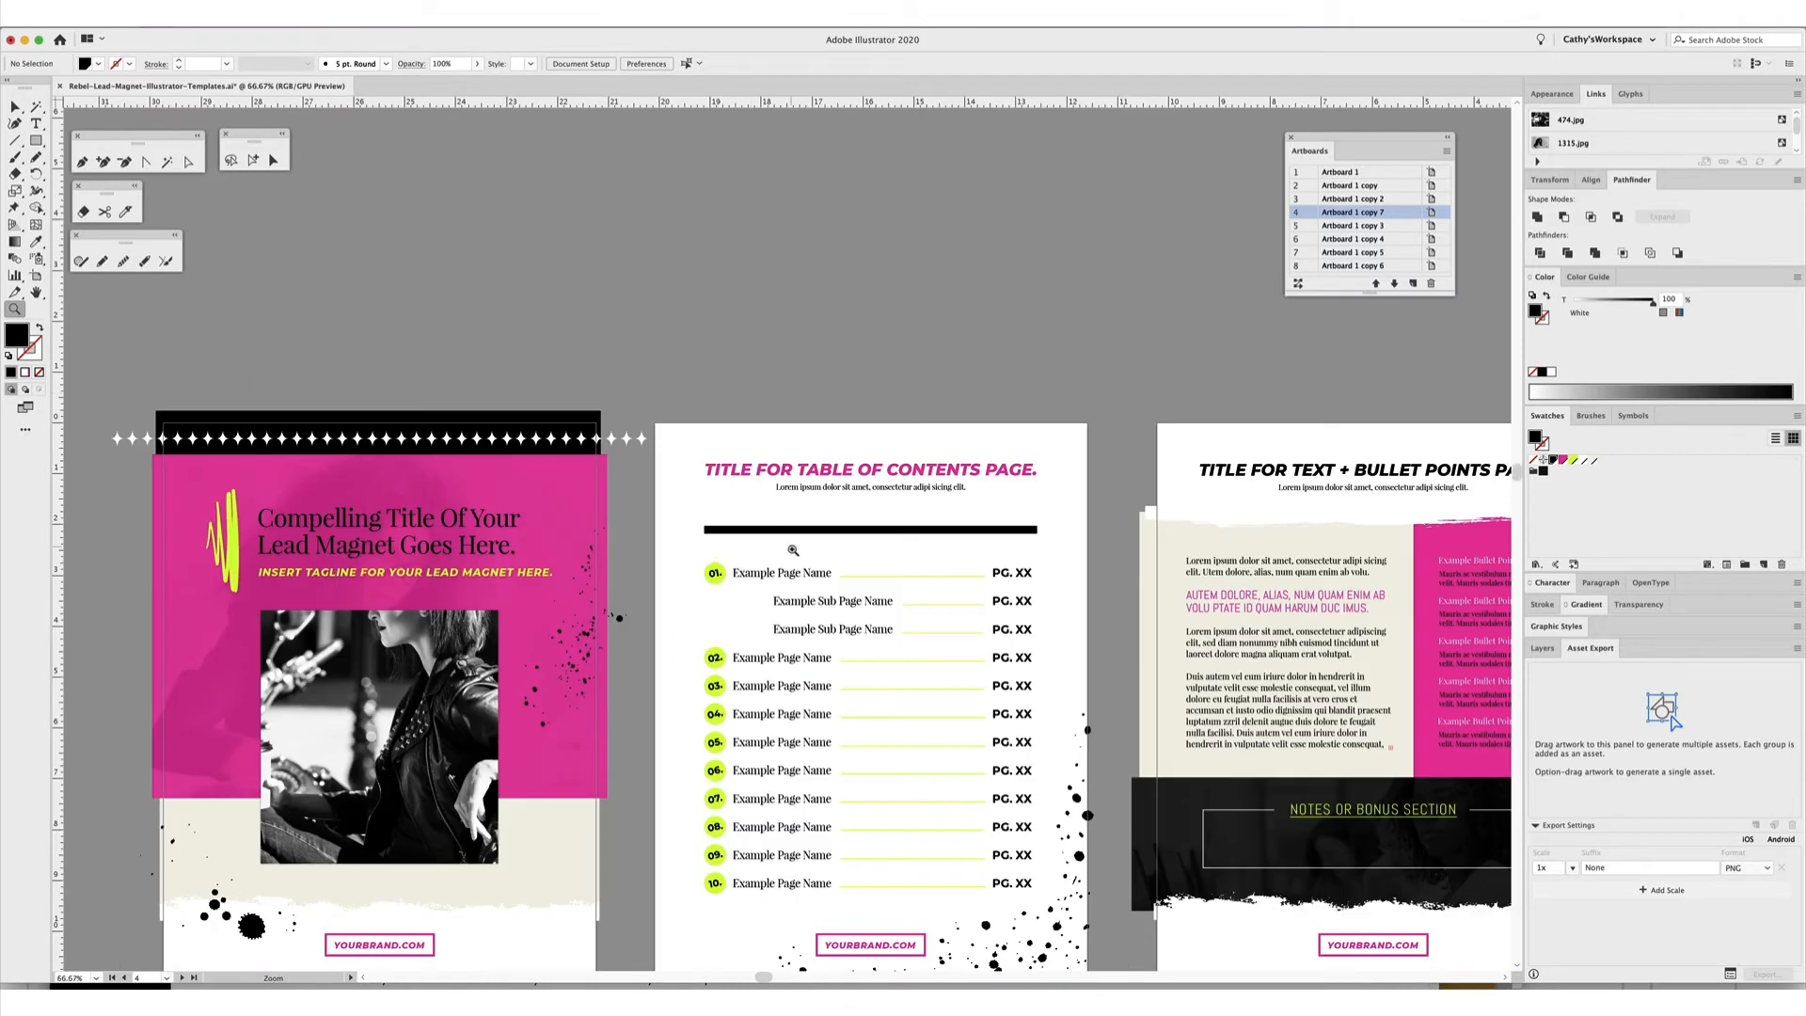
click(36, 121)
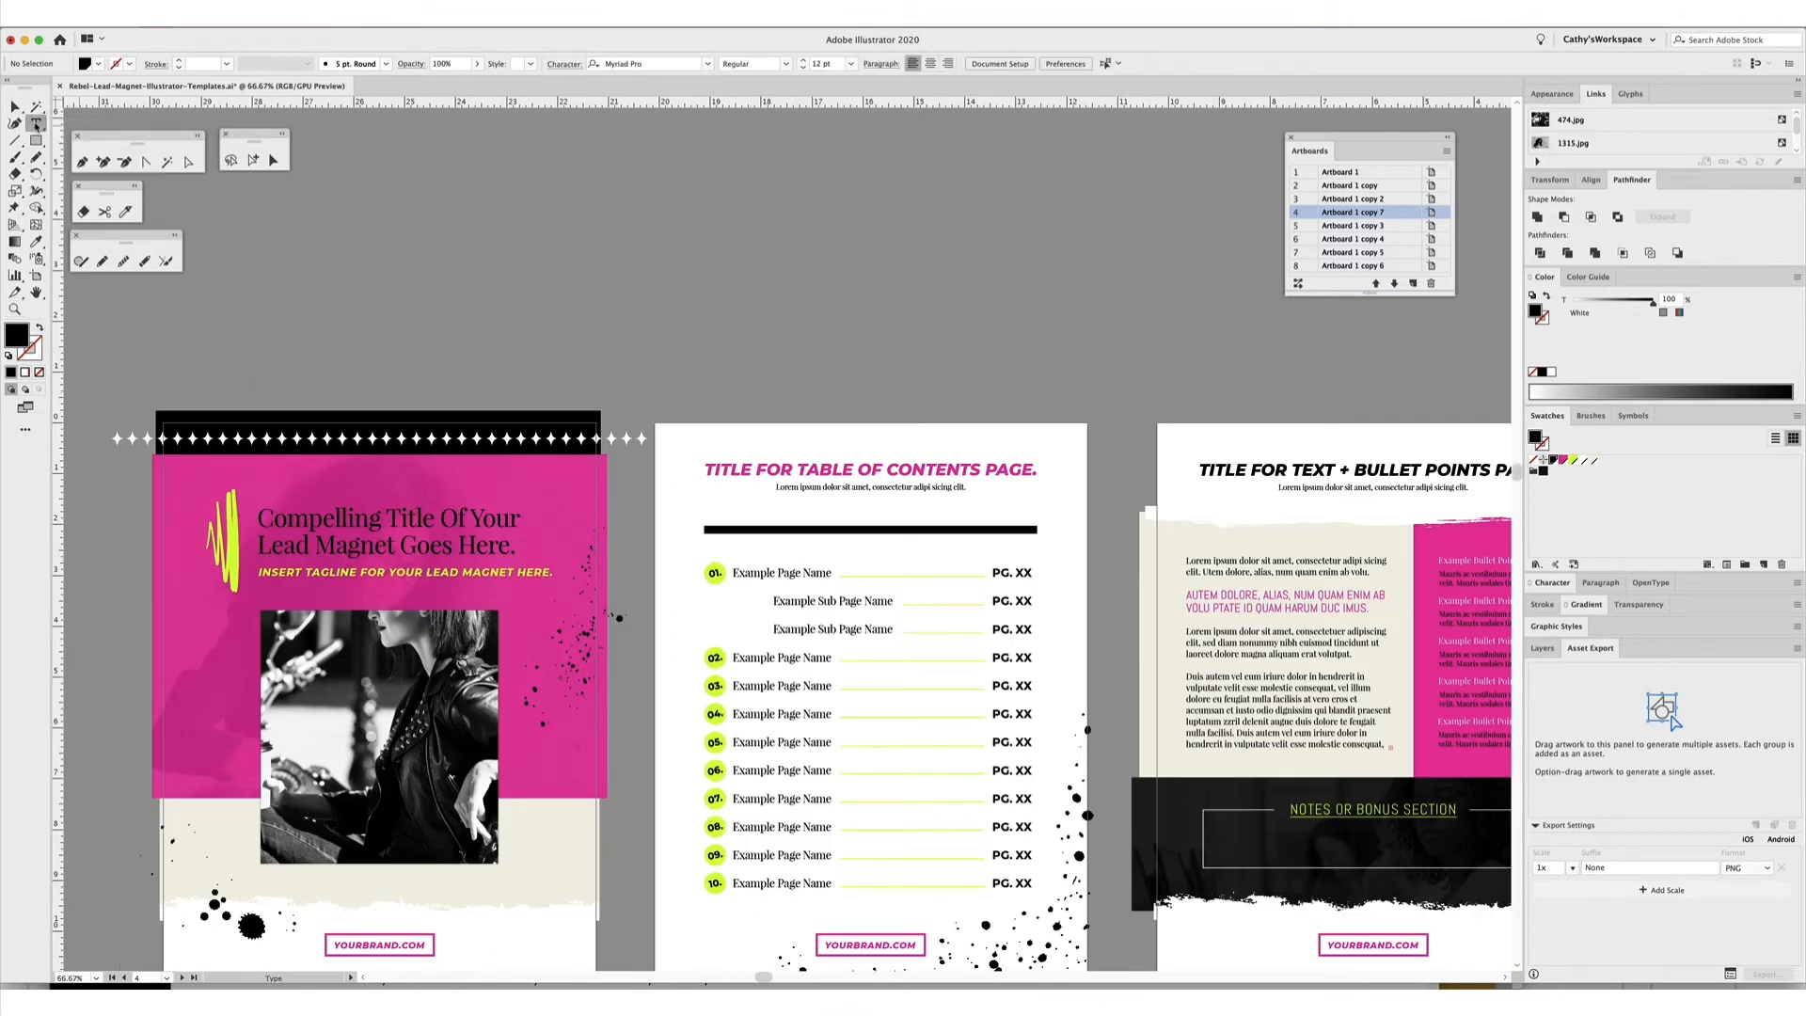
click(1359, 185)
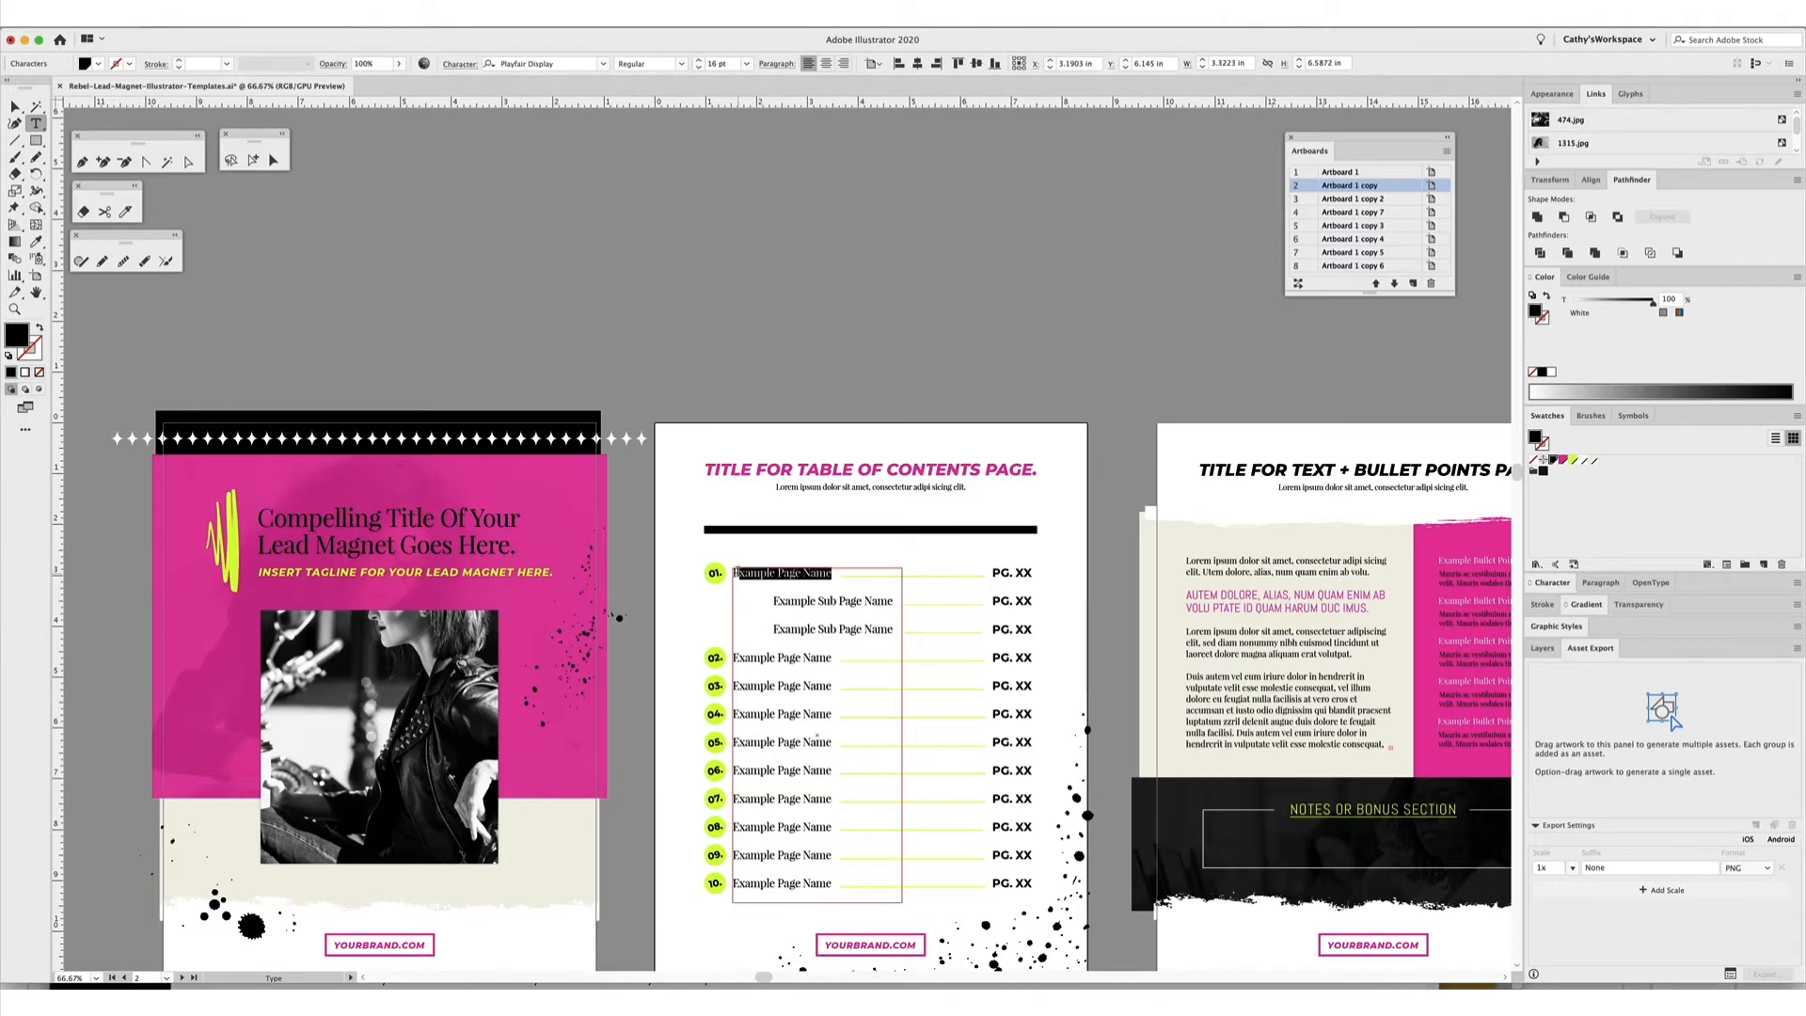
text(Start to type)
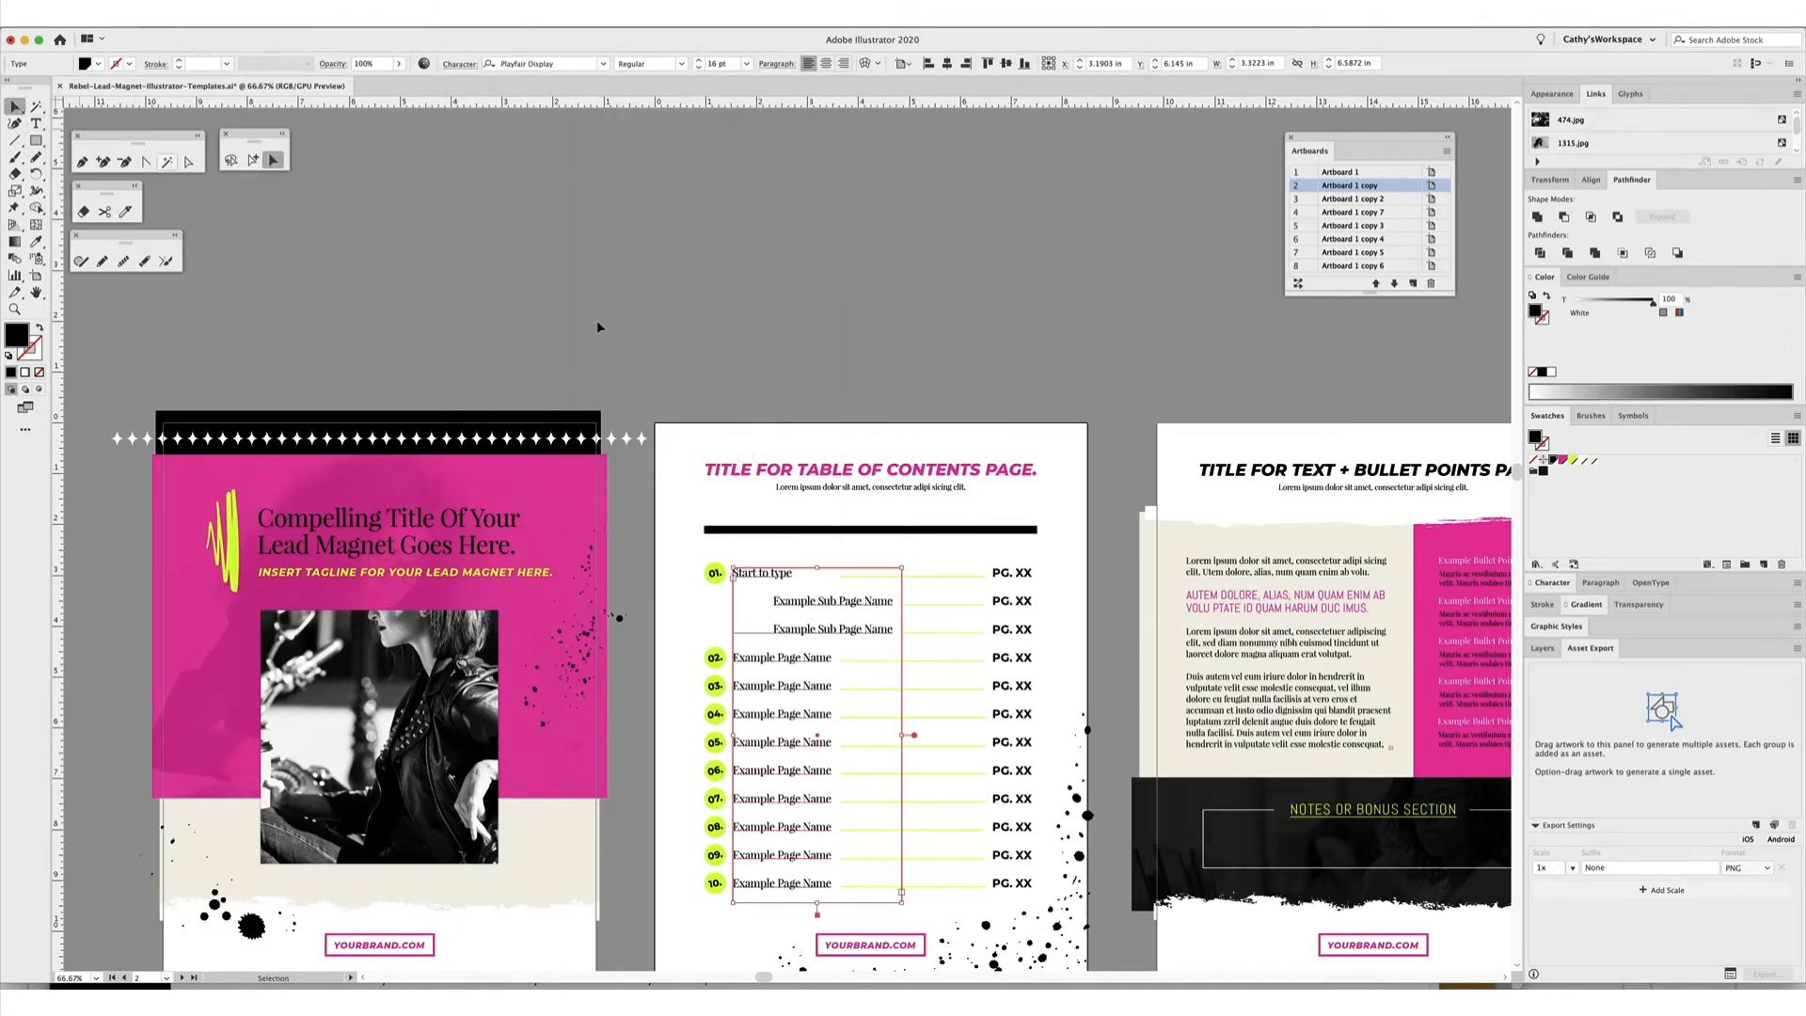
click(190, 160)
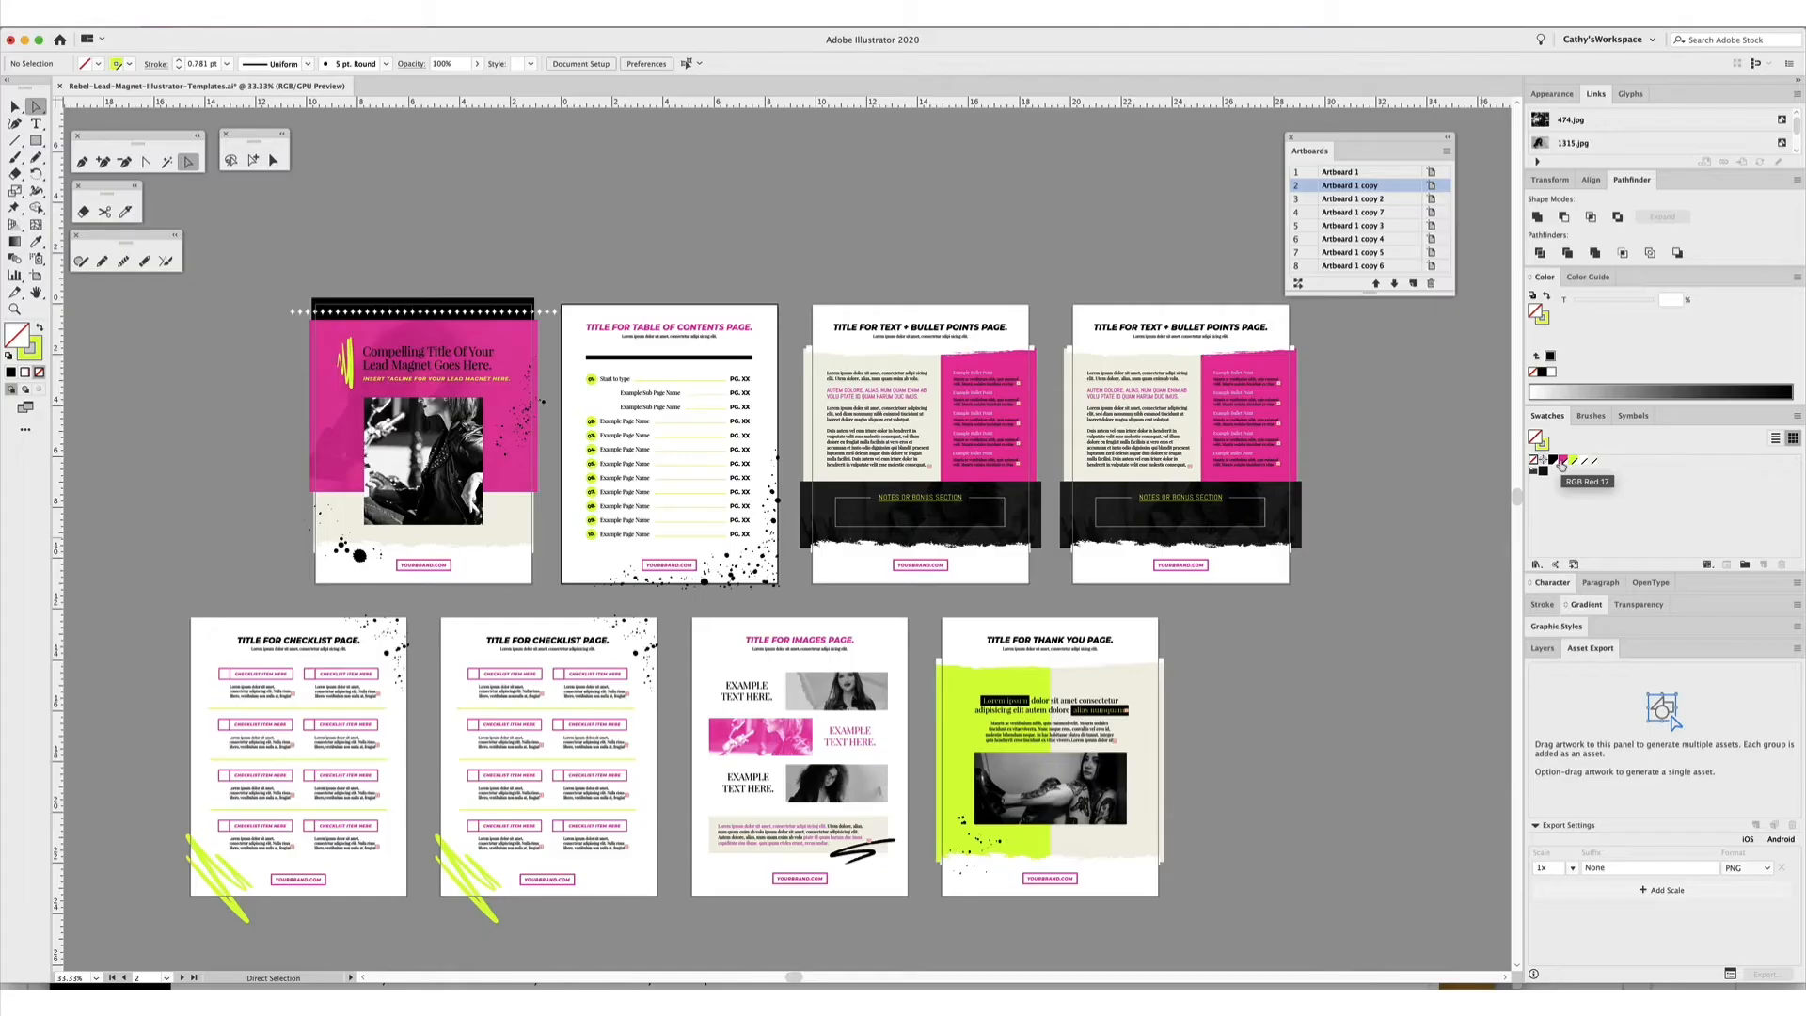
Open the pink global swatch's options and adjust its blue value toward coral red.
double_click(1561, 460)
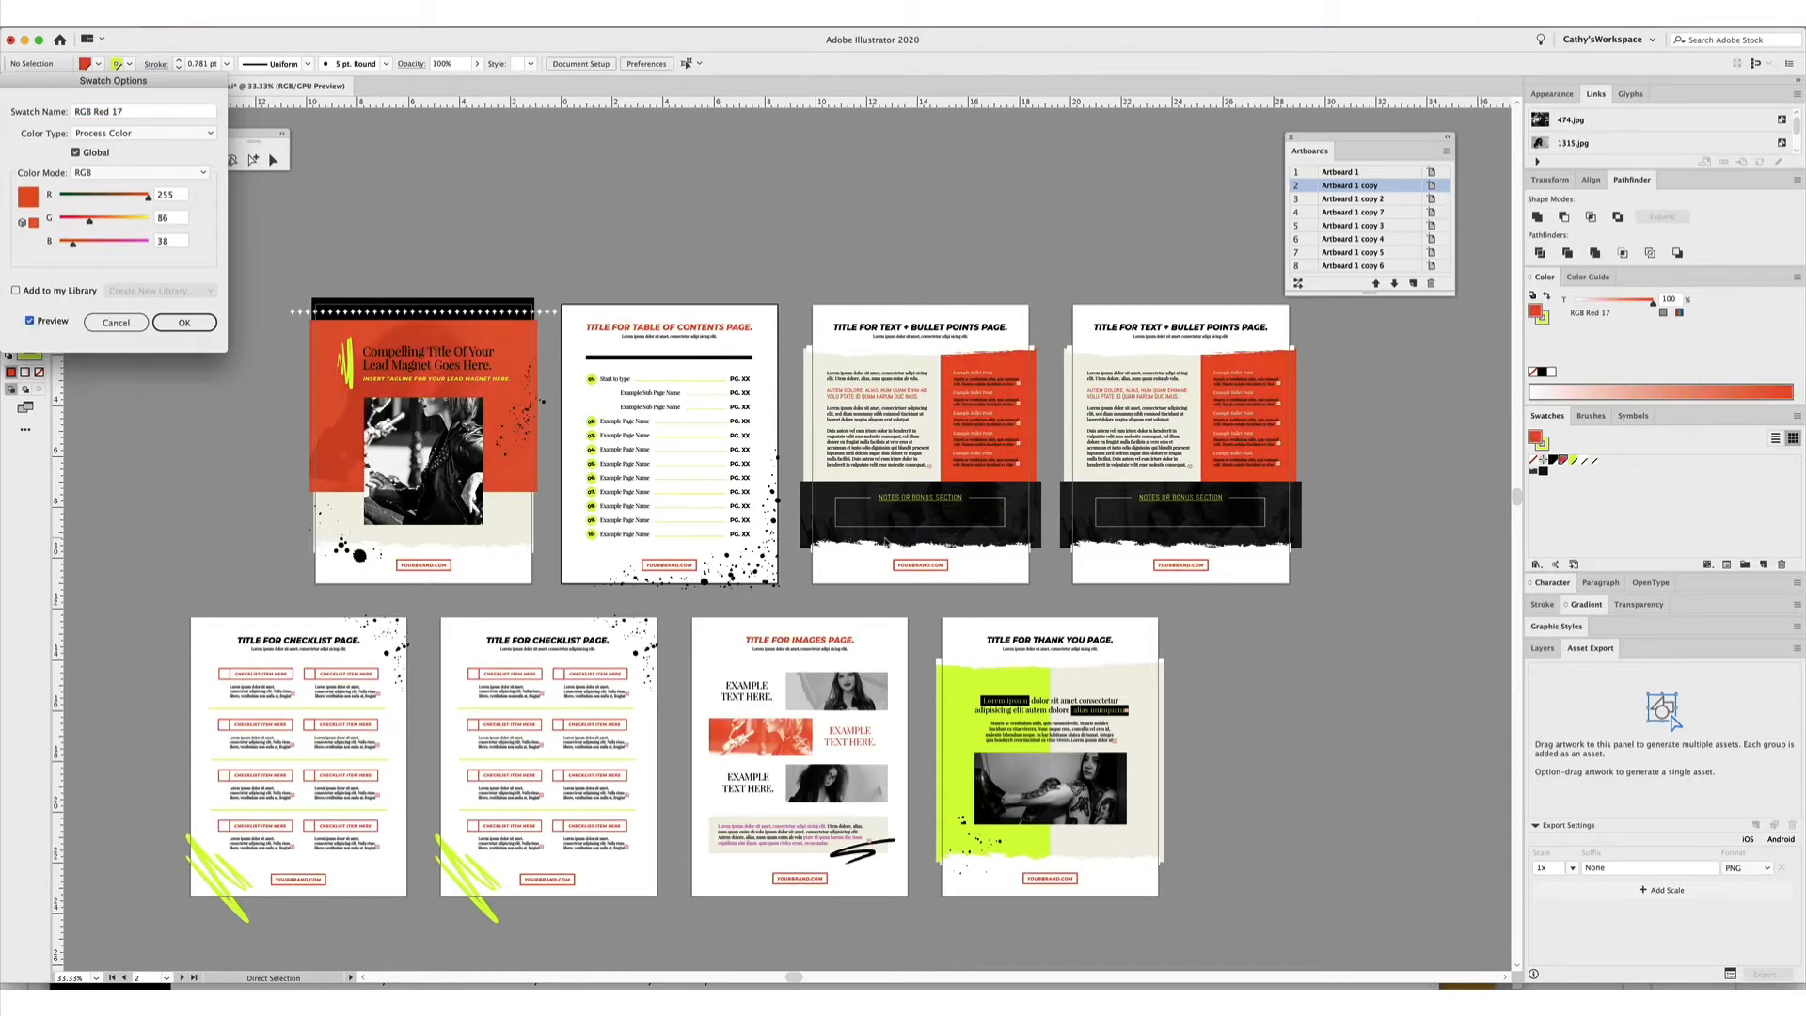
click(184, 323)
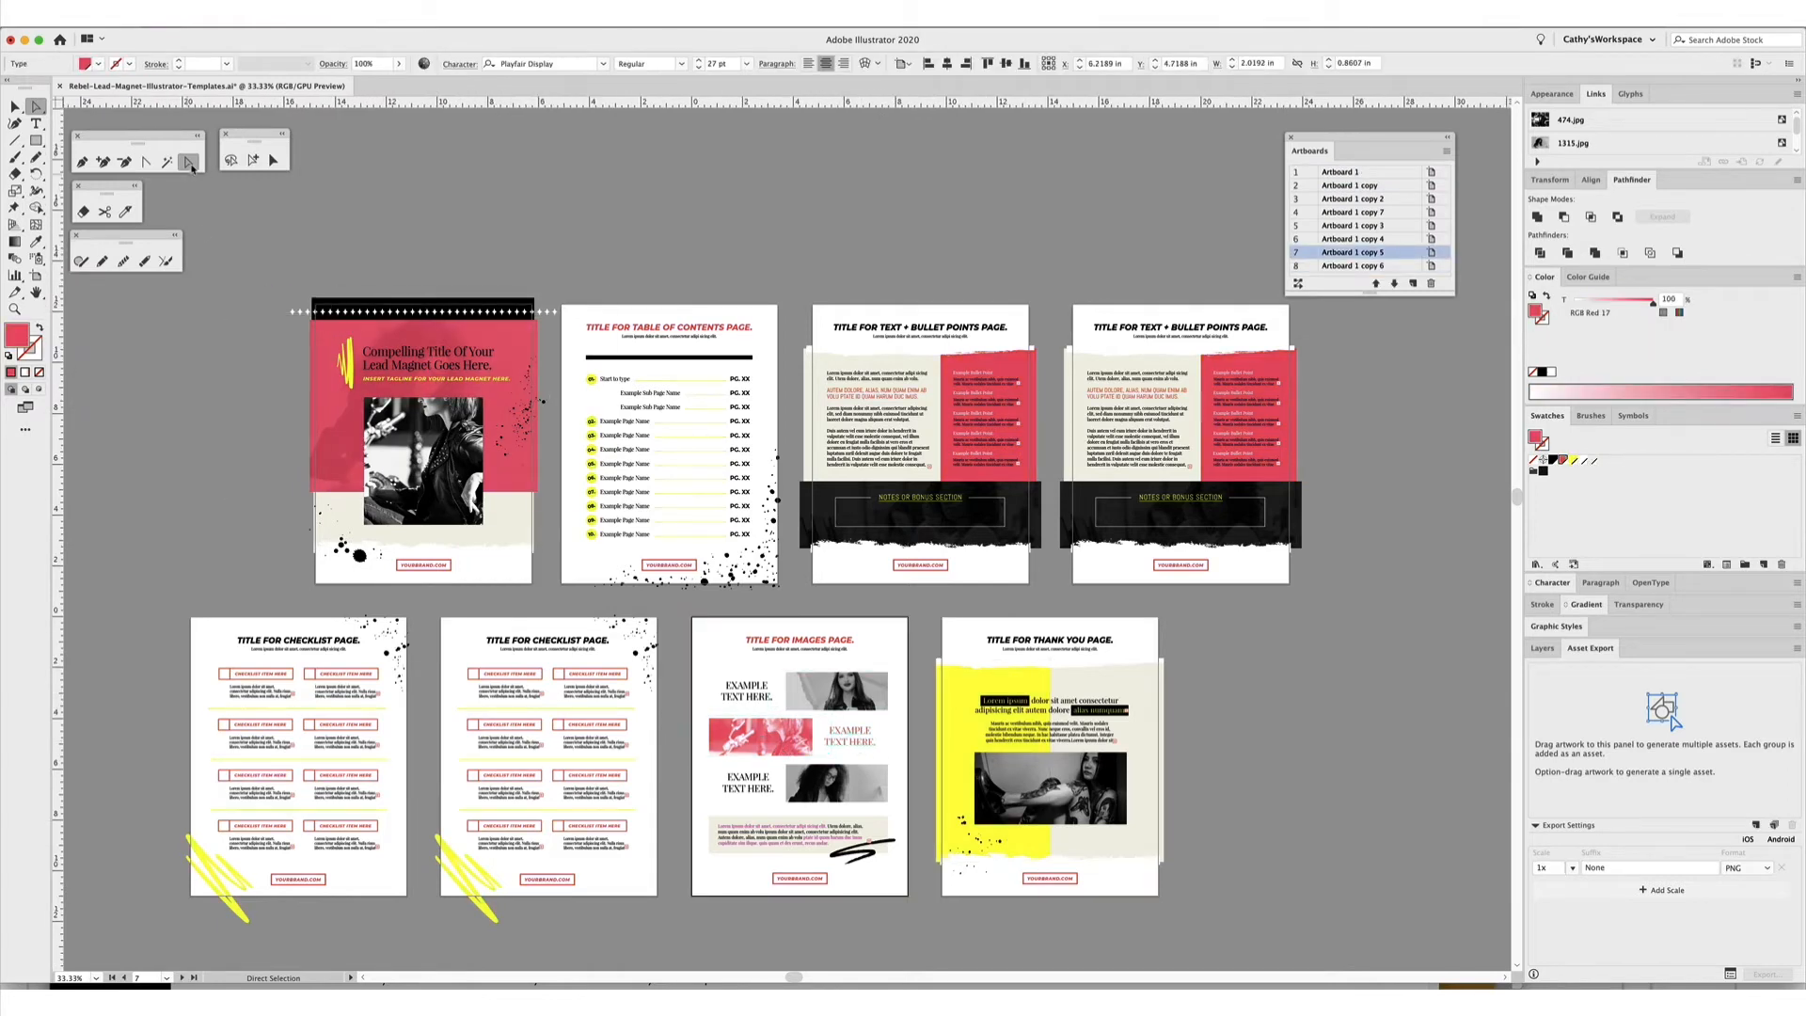
mouse_move(188, 161)
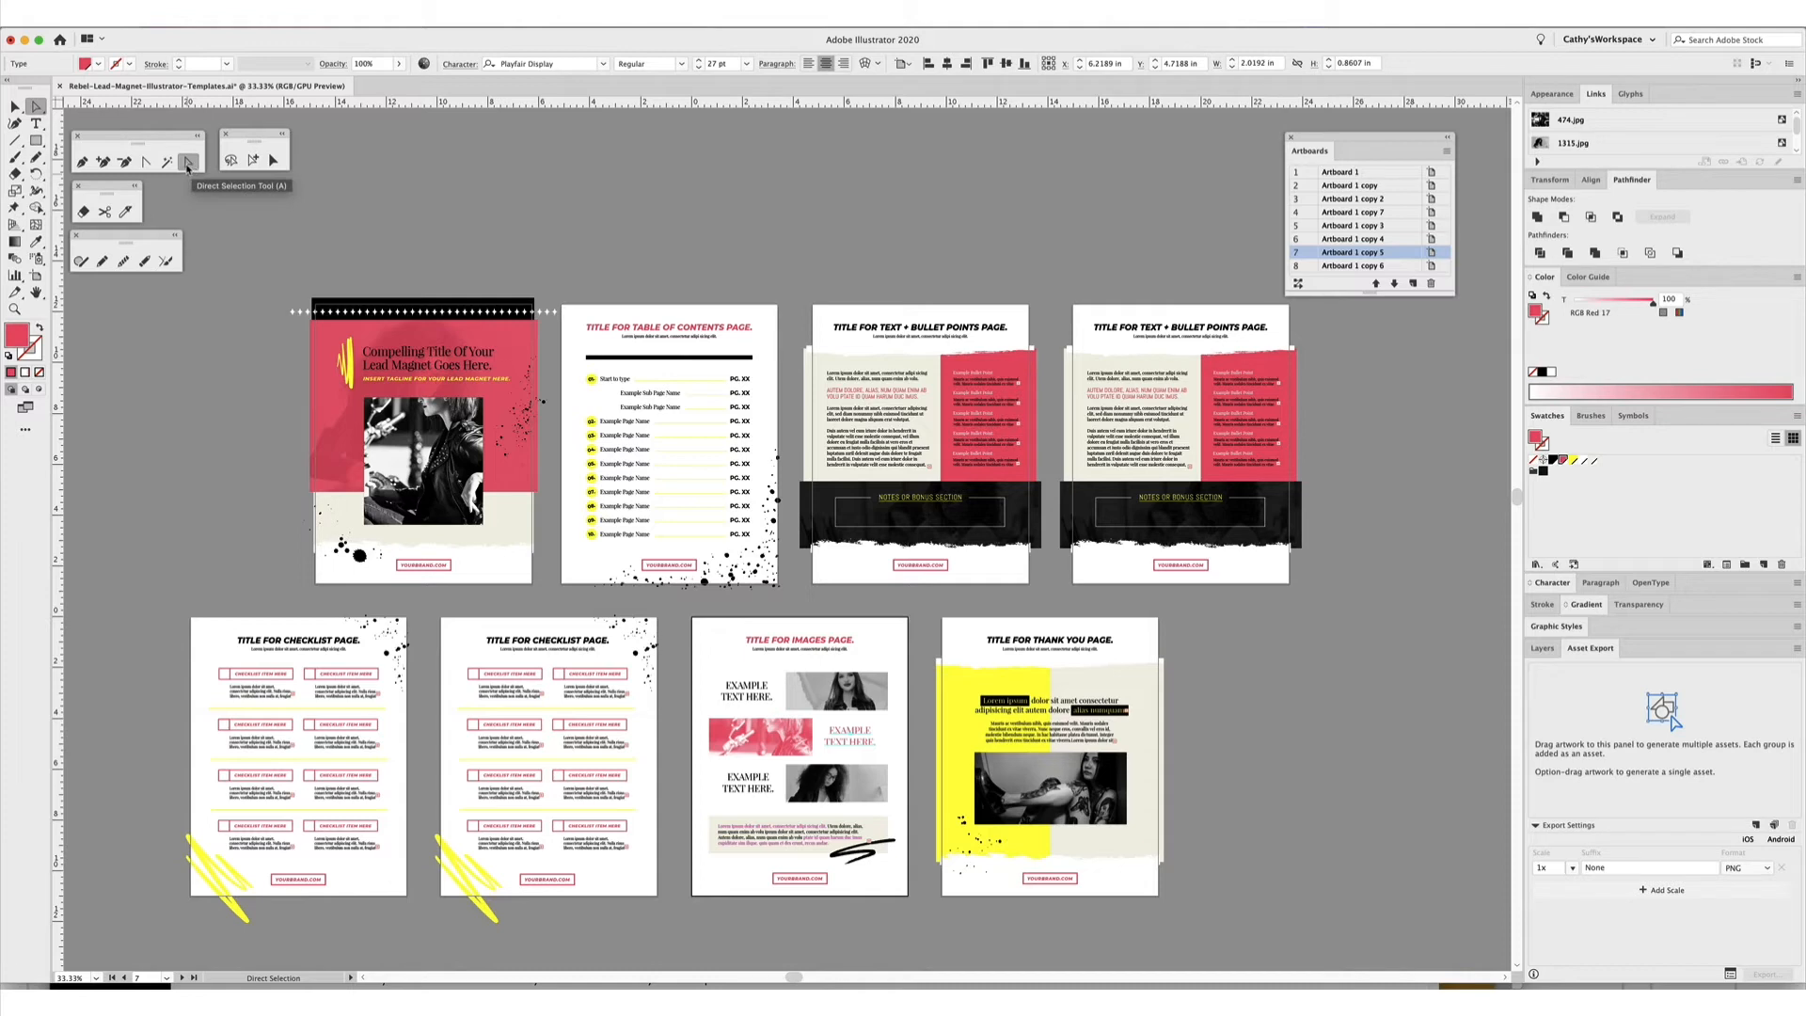
mouse_move(274, 159)
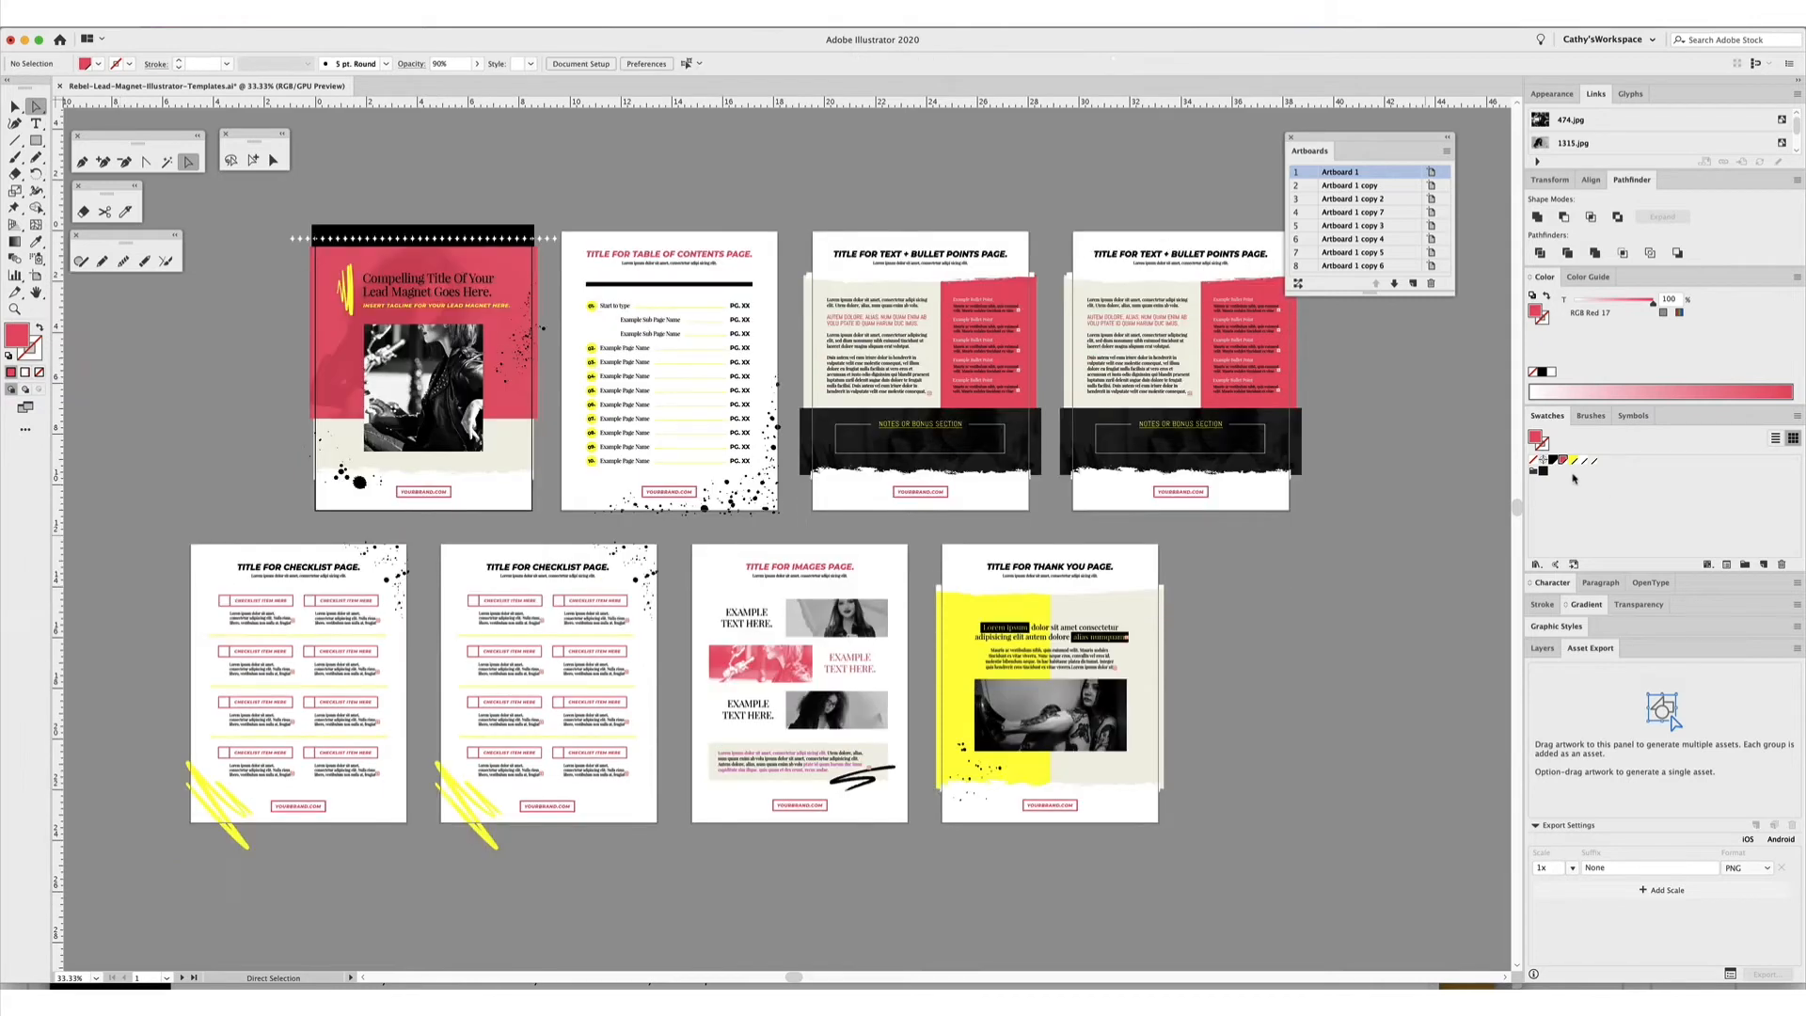
double_click(1537, 436)
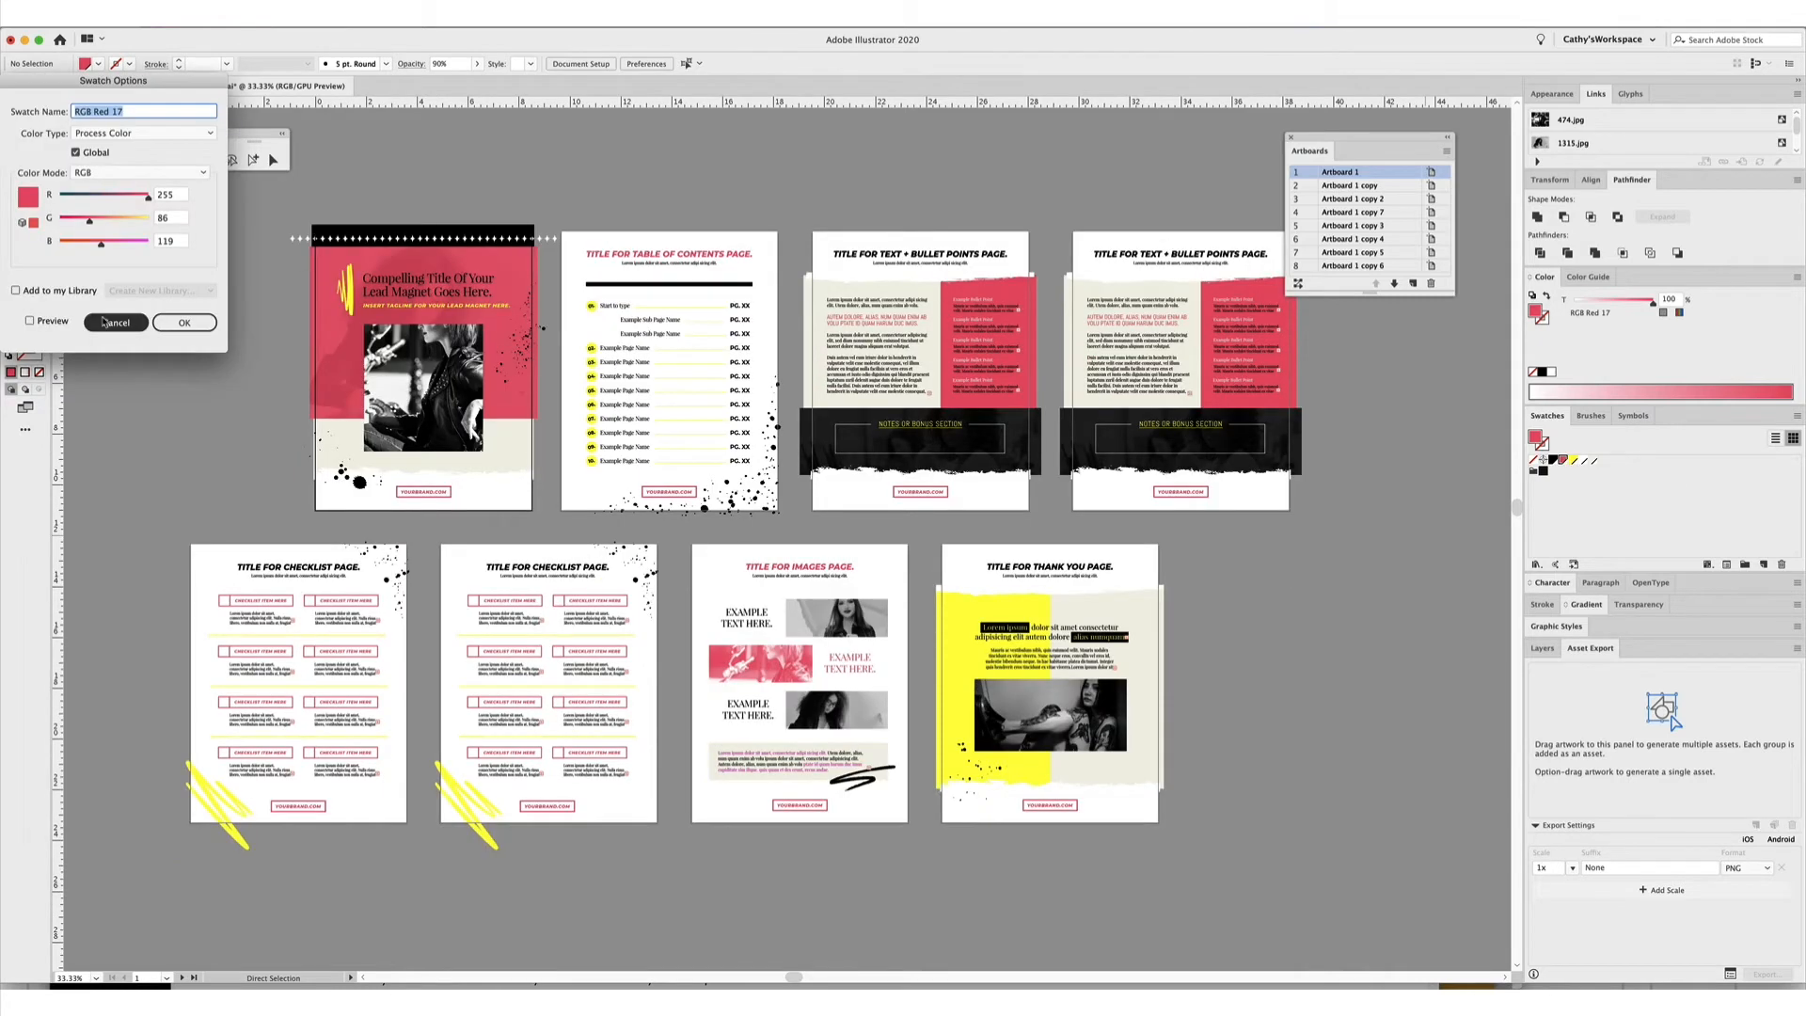
click(138, 173)
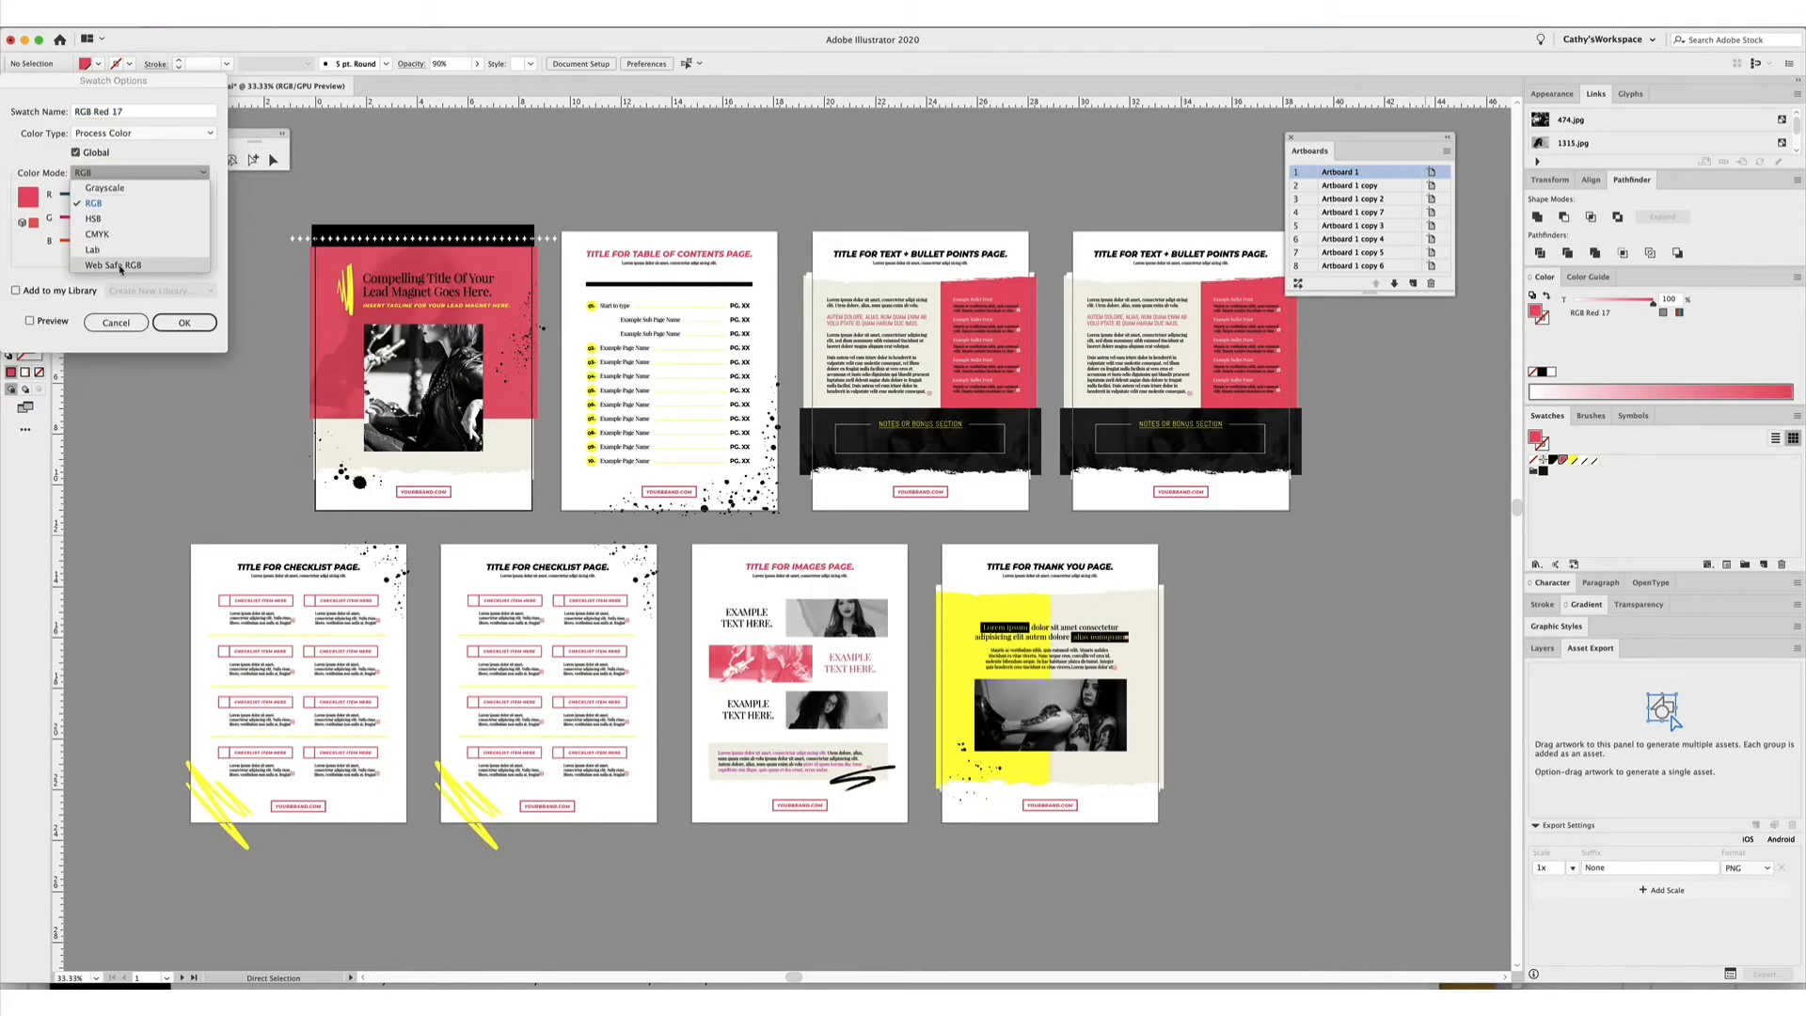
click(112, 265)
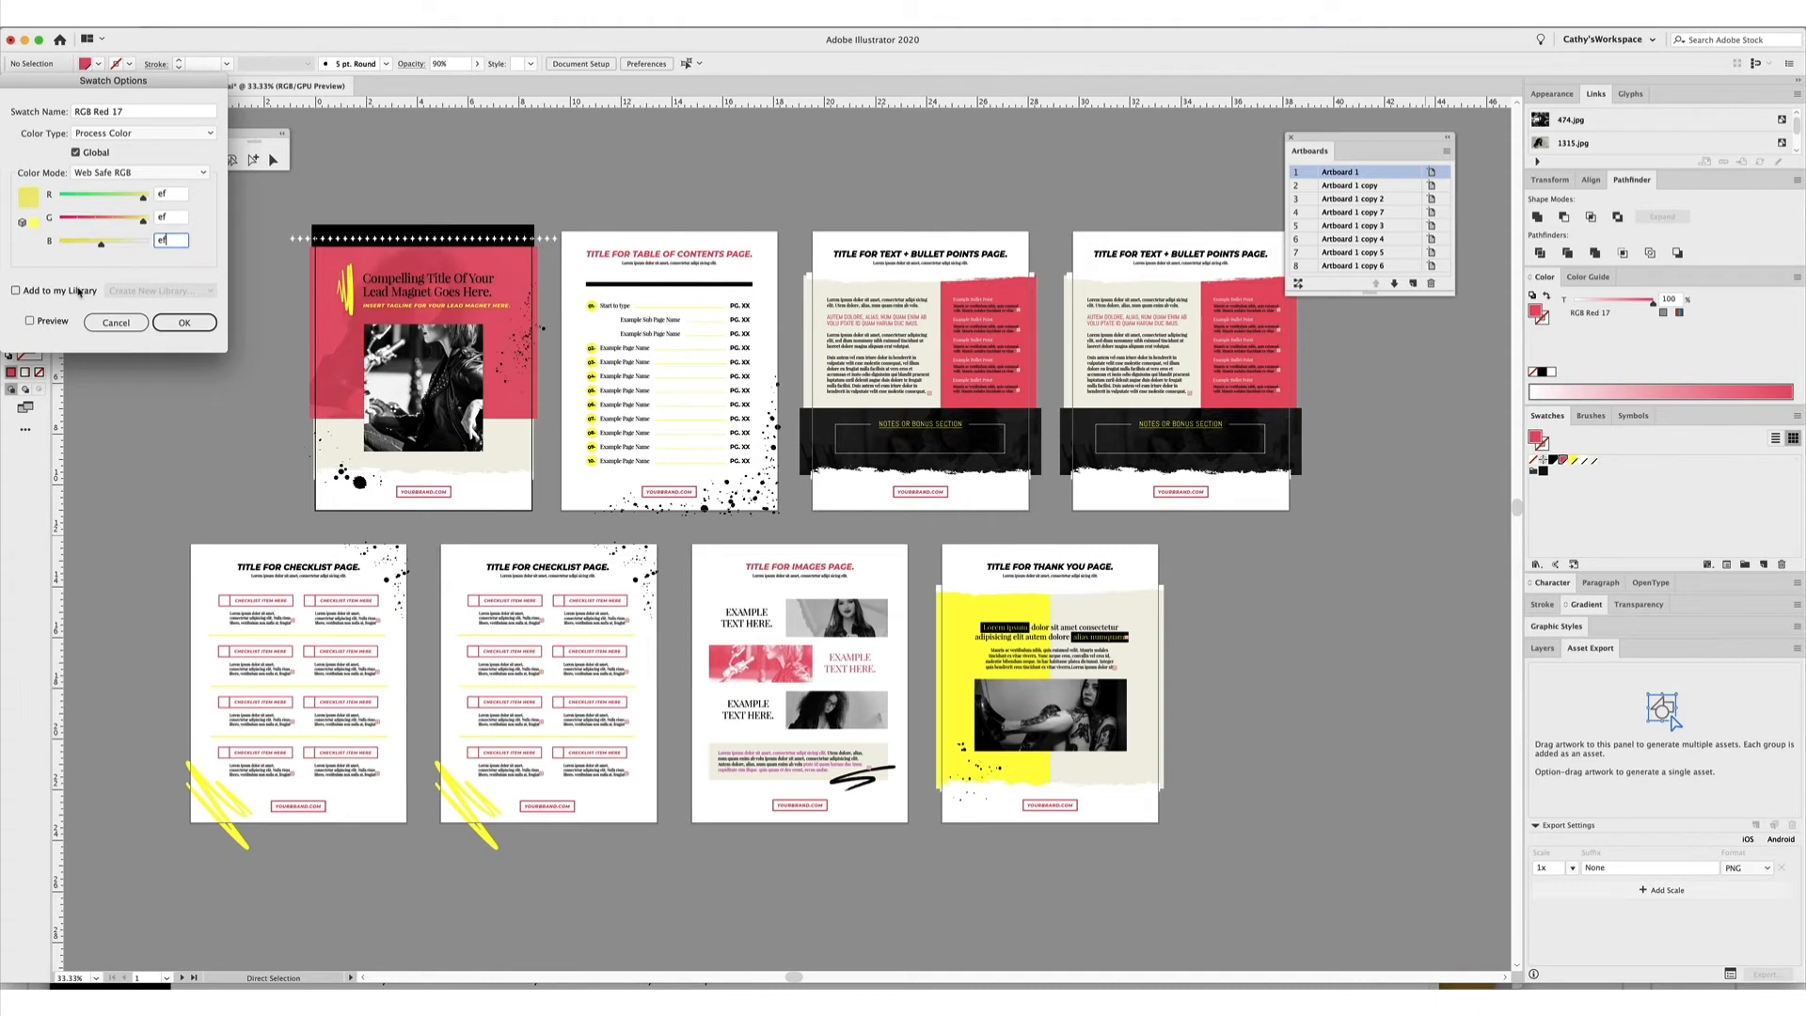
click(15, 290)
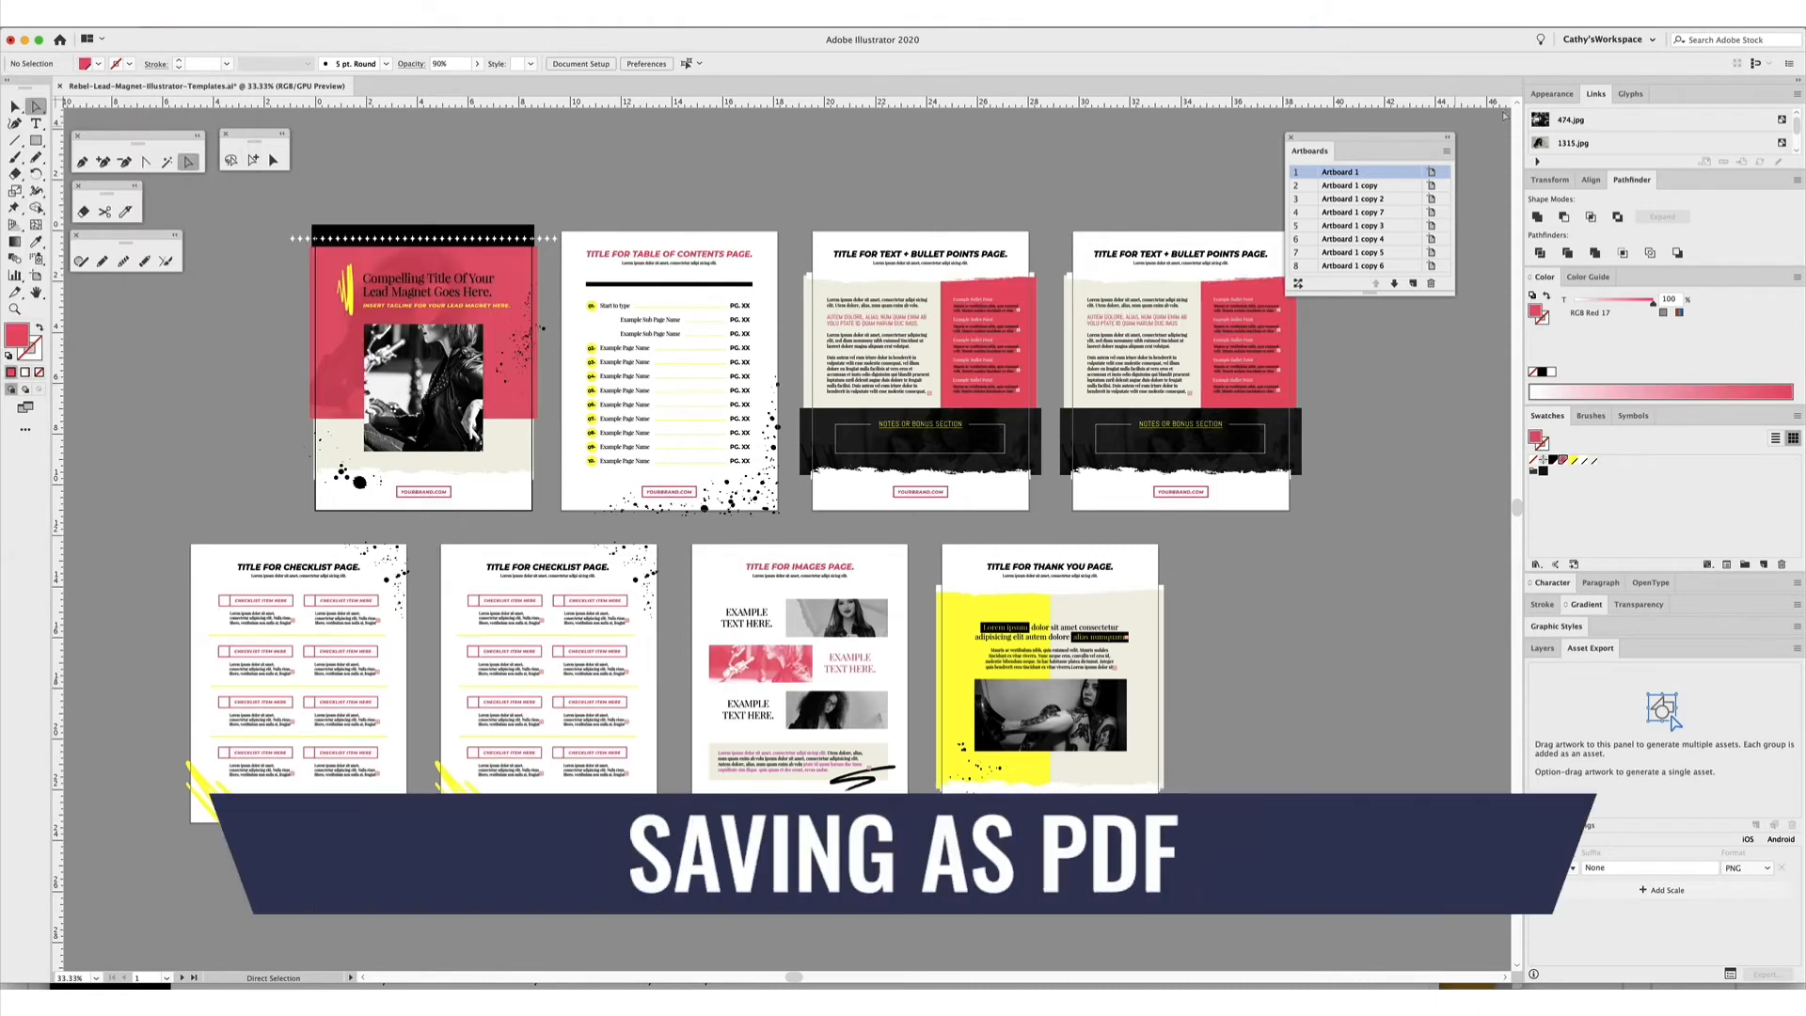
Save As the template with Adobe PDF (pdf) as the format.
click(67, 39)
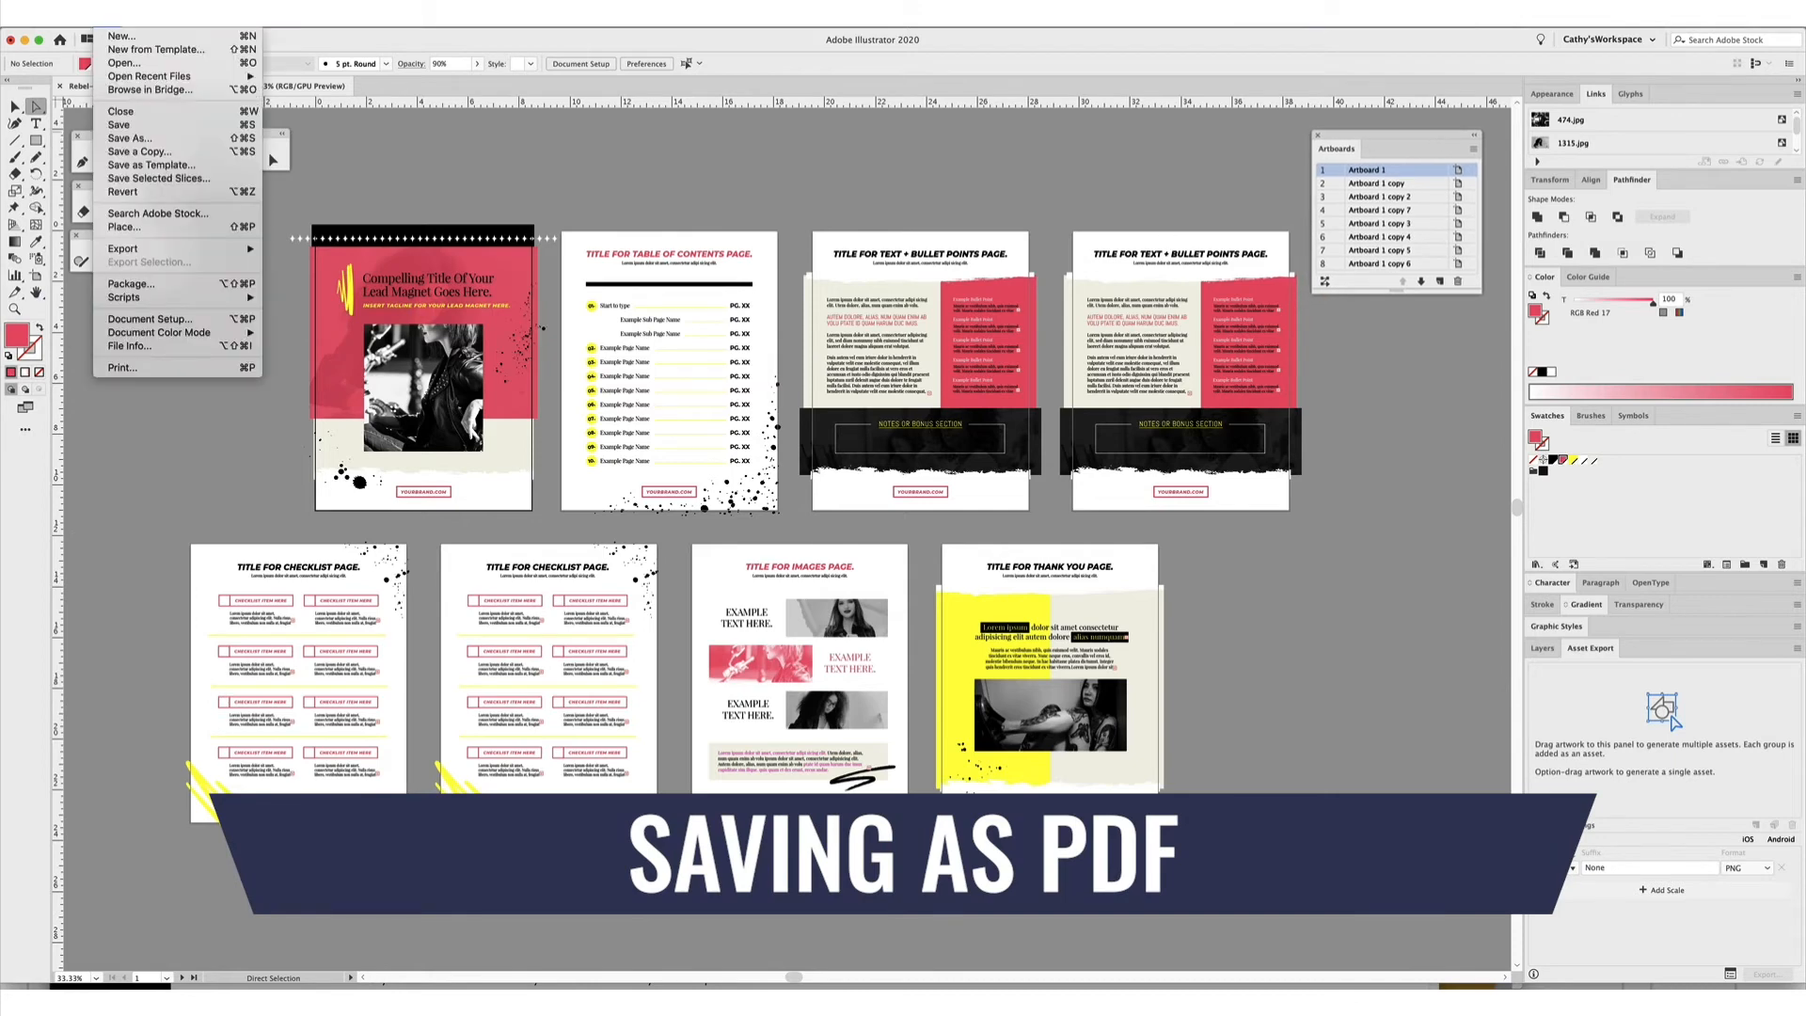
mouse_move(129, 138)
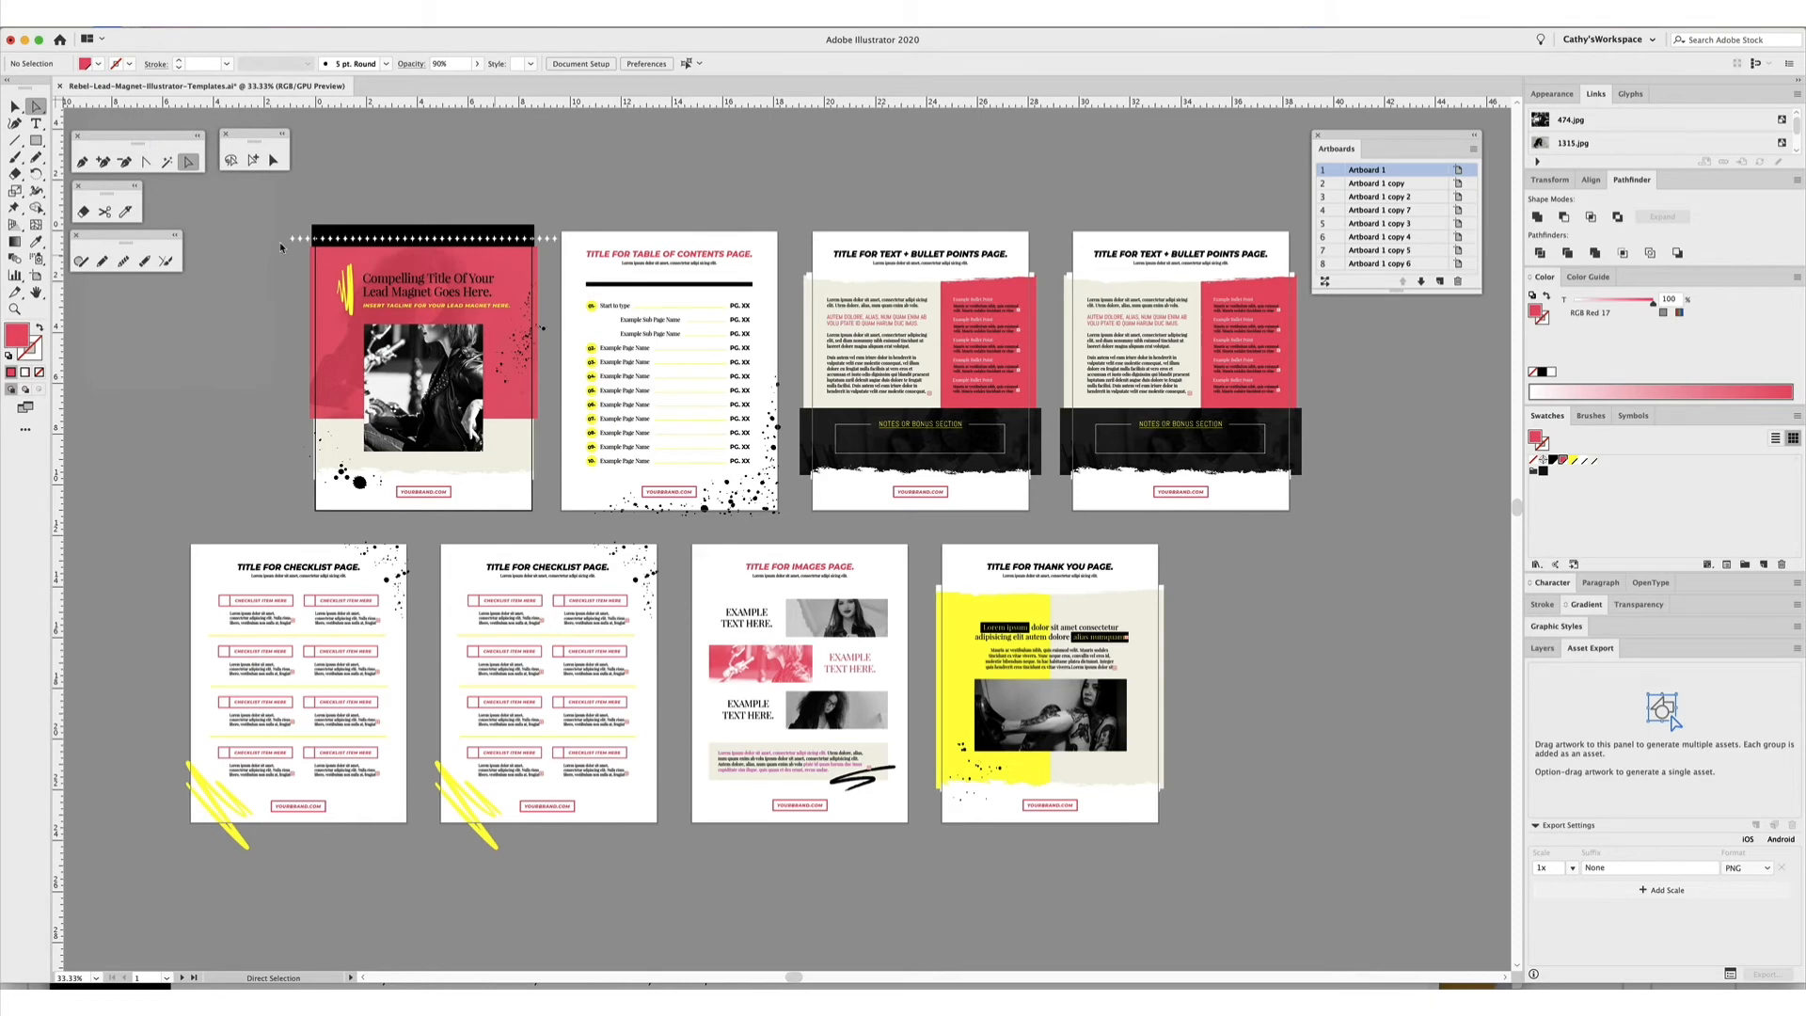
click(881, 798)
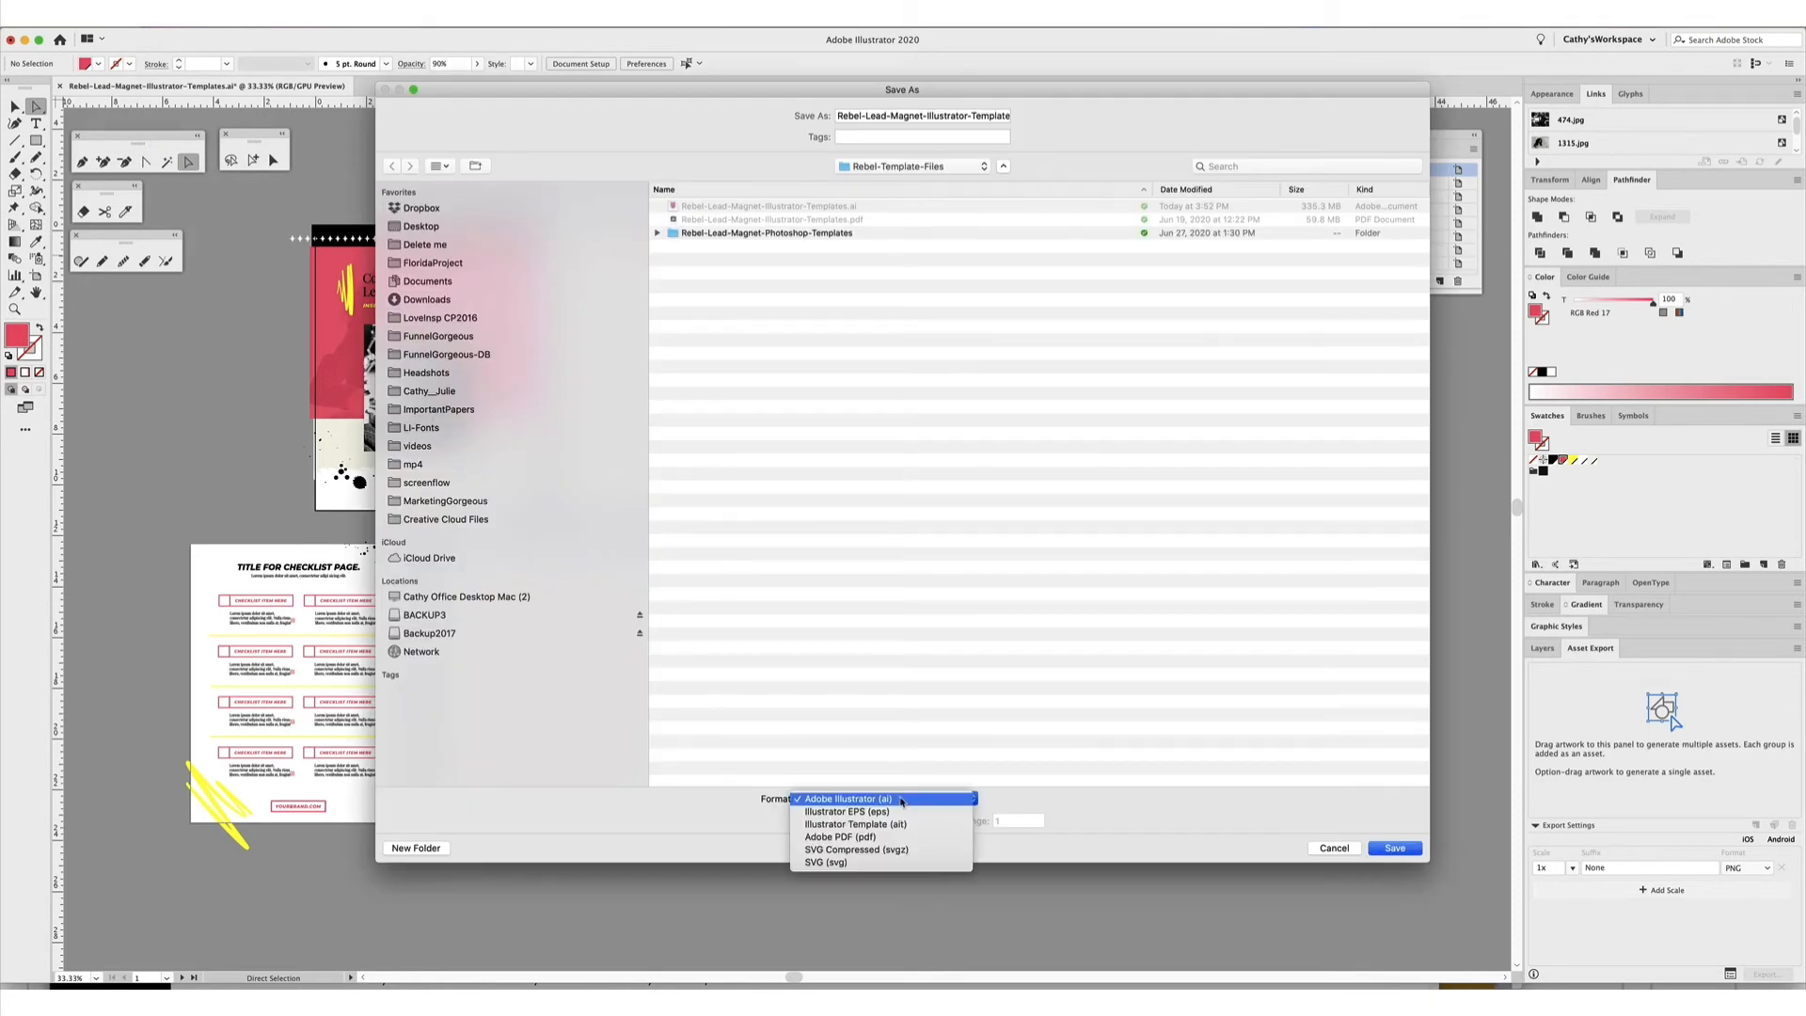
click(835, 836)
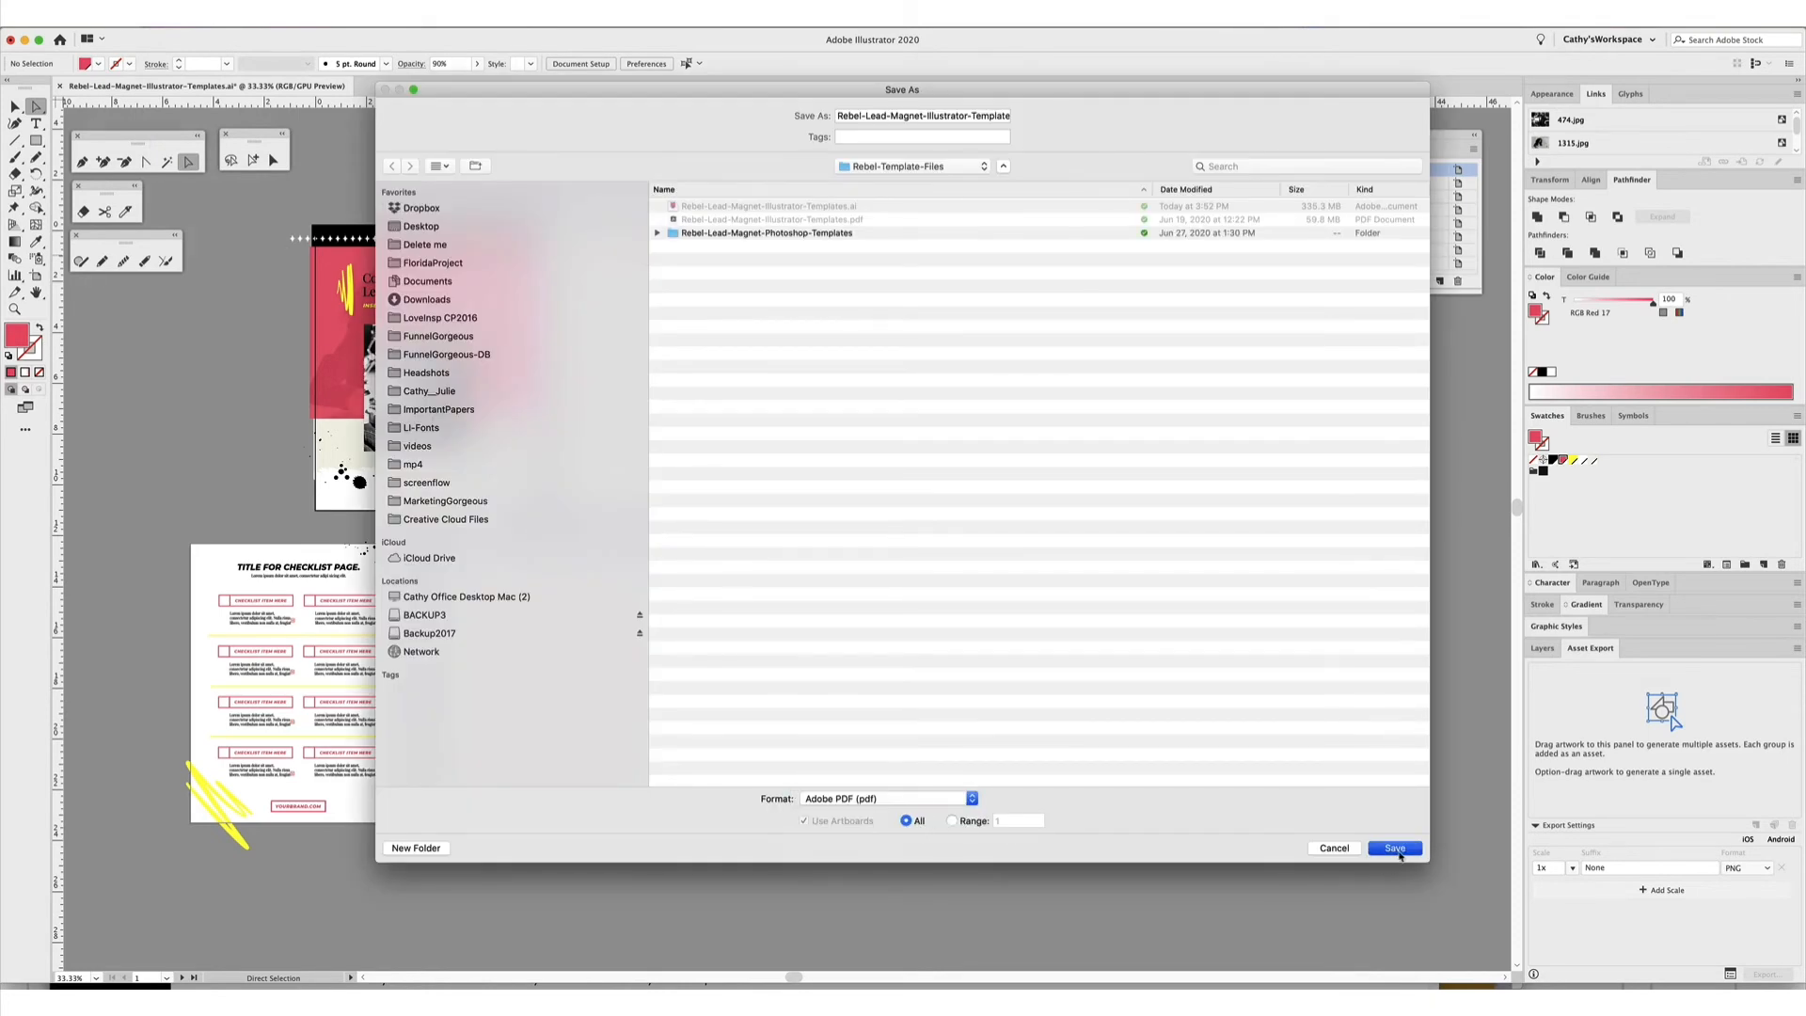
click(1394, 848)
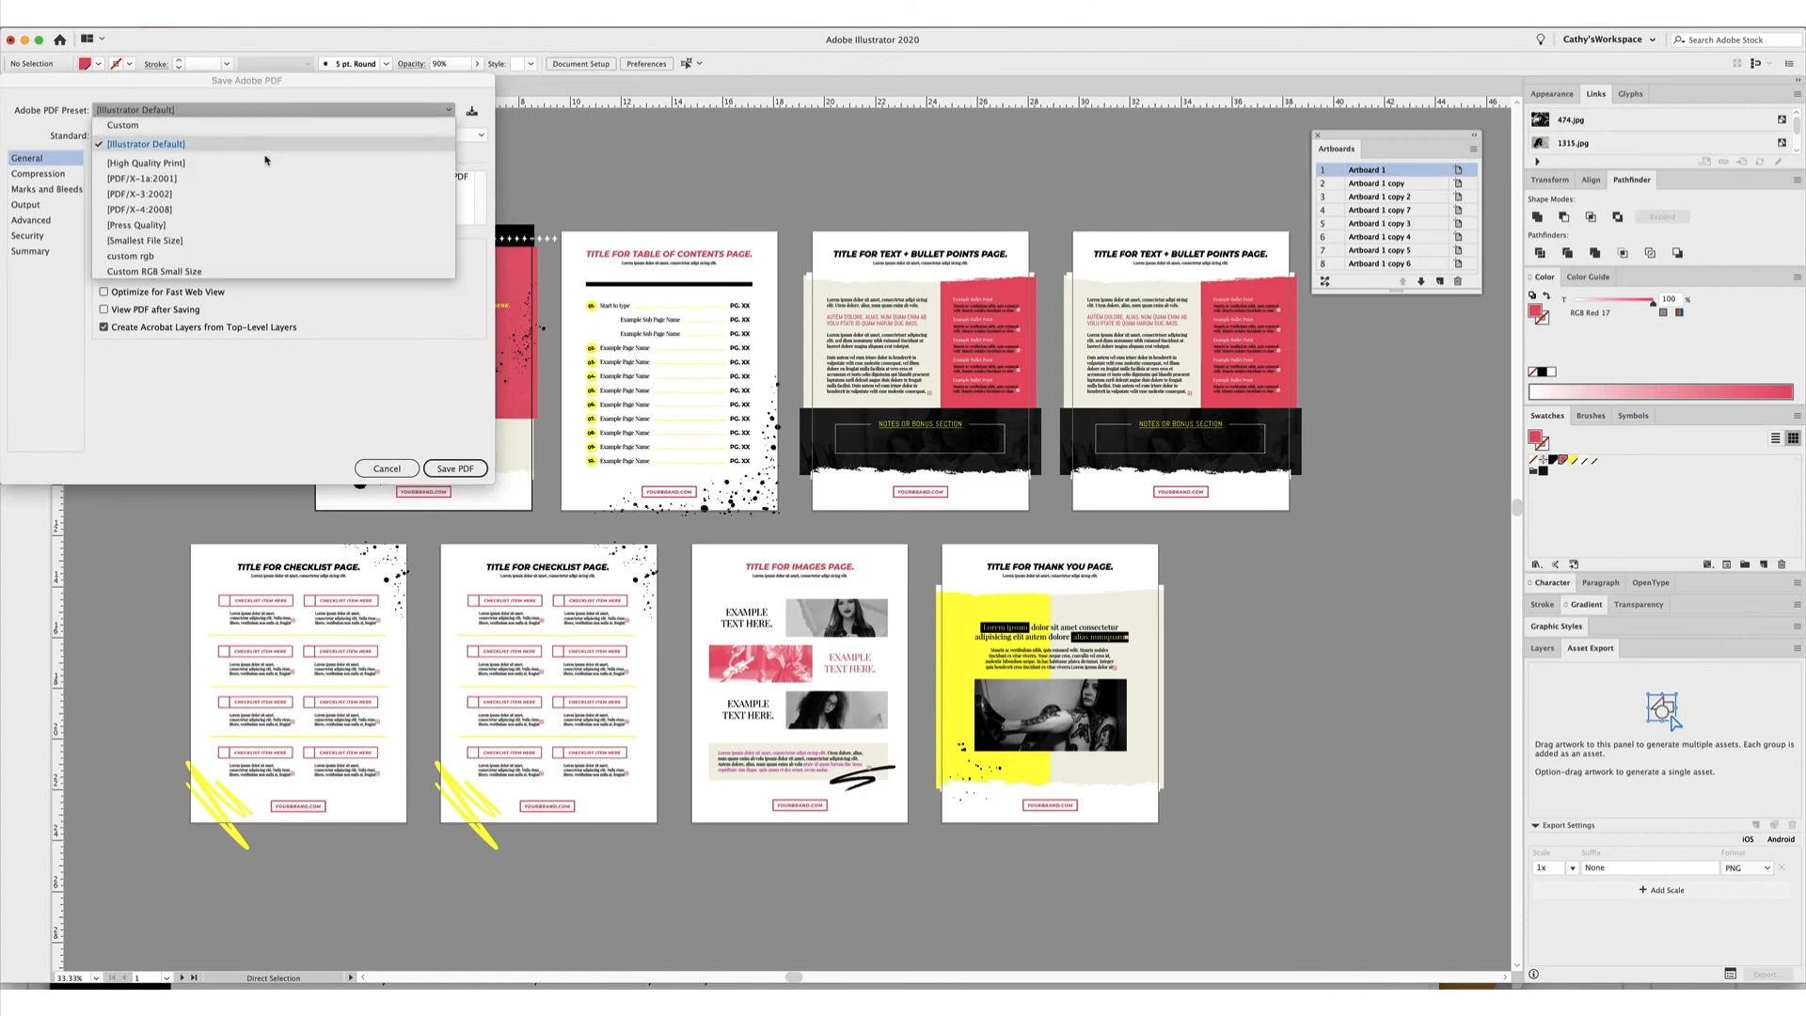
mouse_move(180, 248)
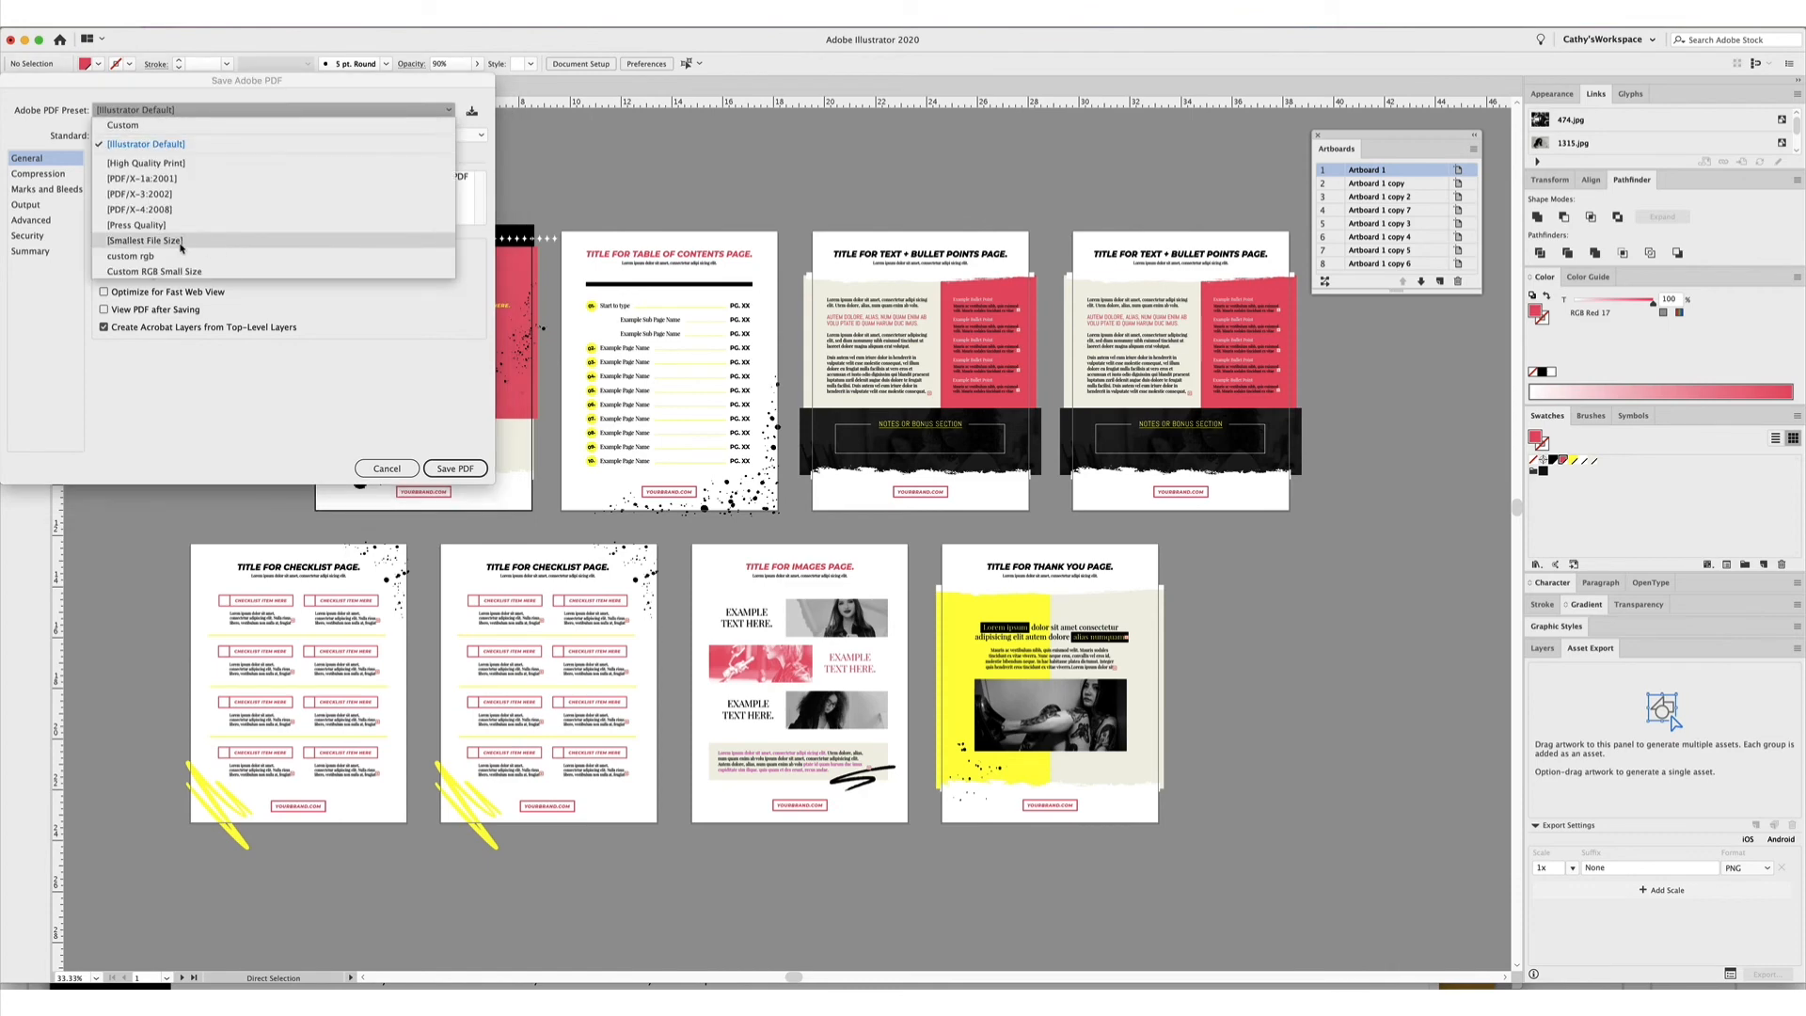
Save the PDF using the [PDF/X-1a:2001] preset and accept the PDF/X warning.
click(154, 271)
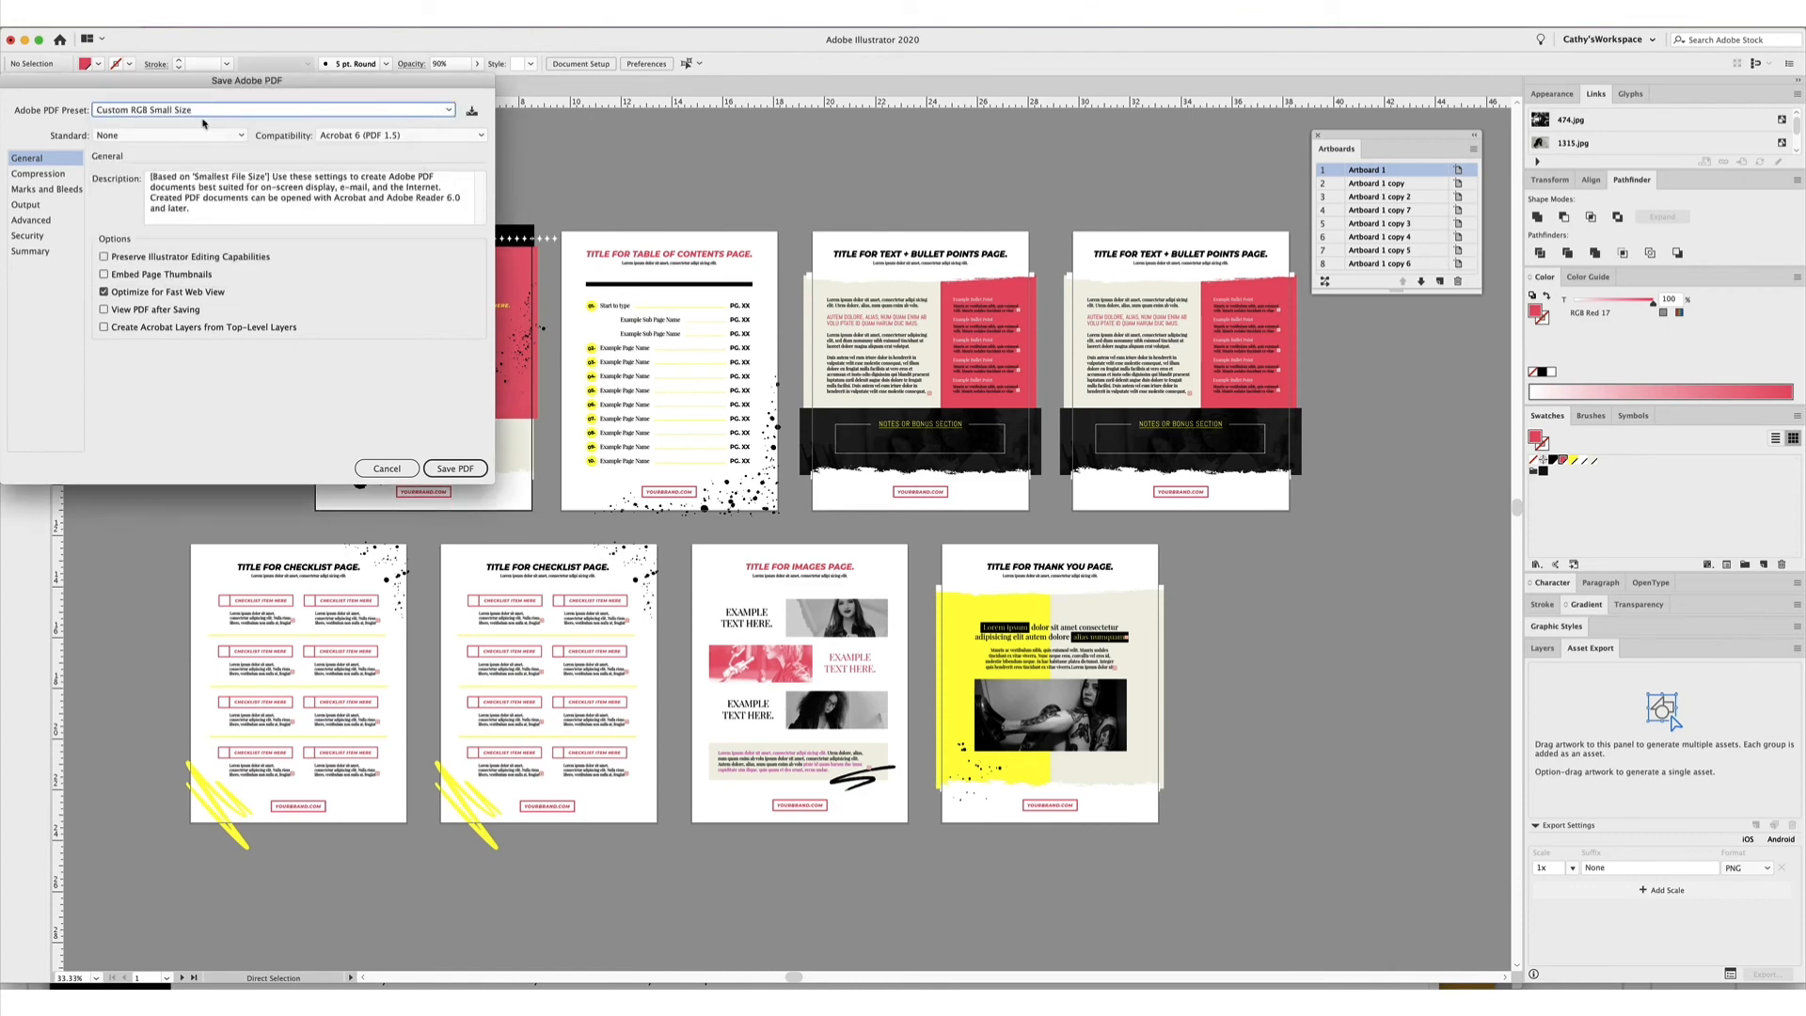
click(273, 109)
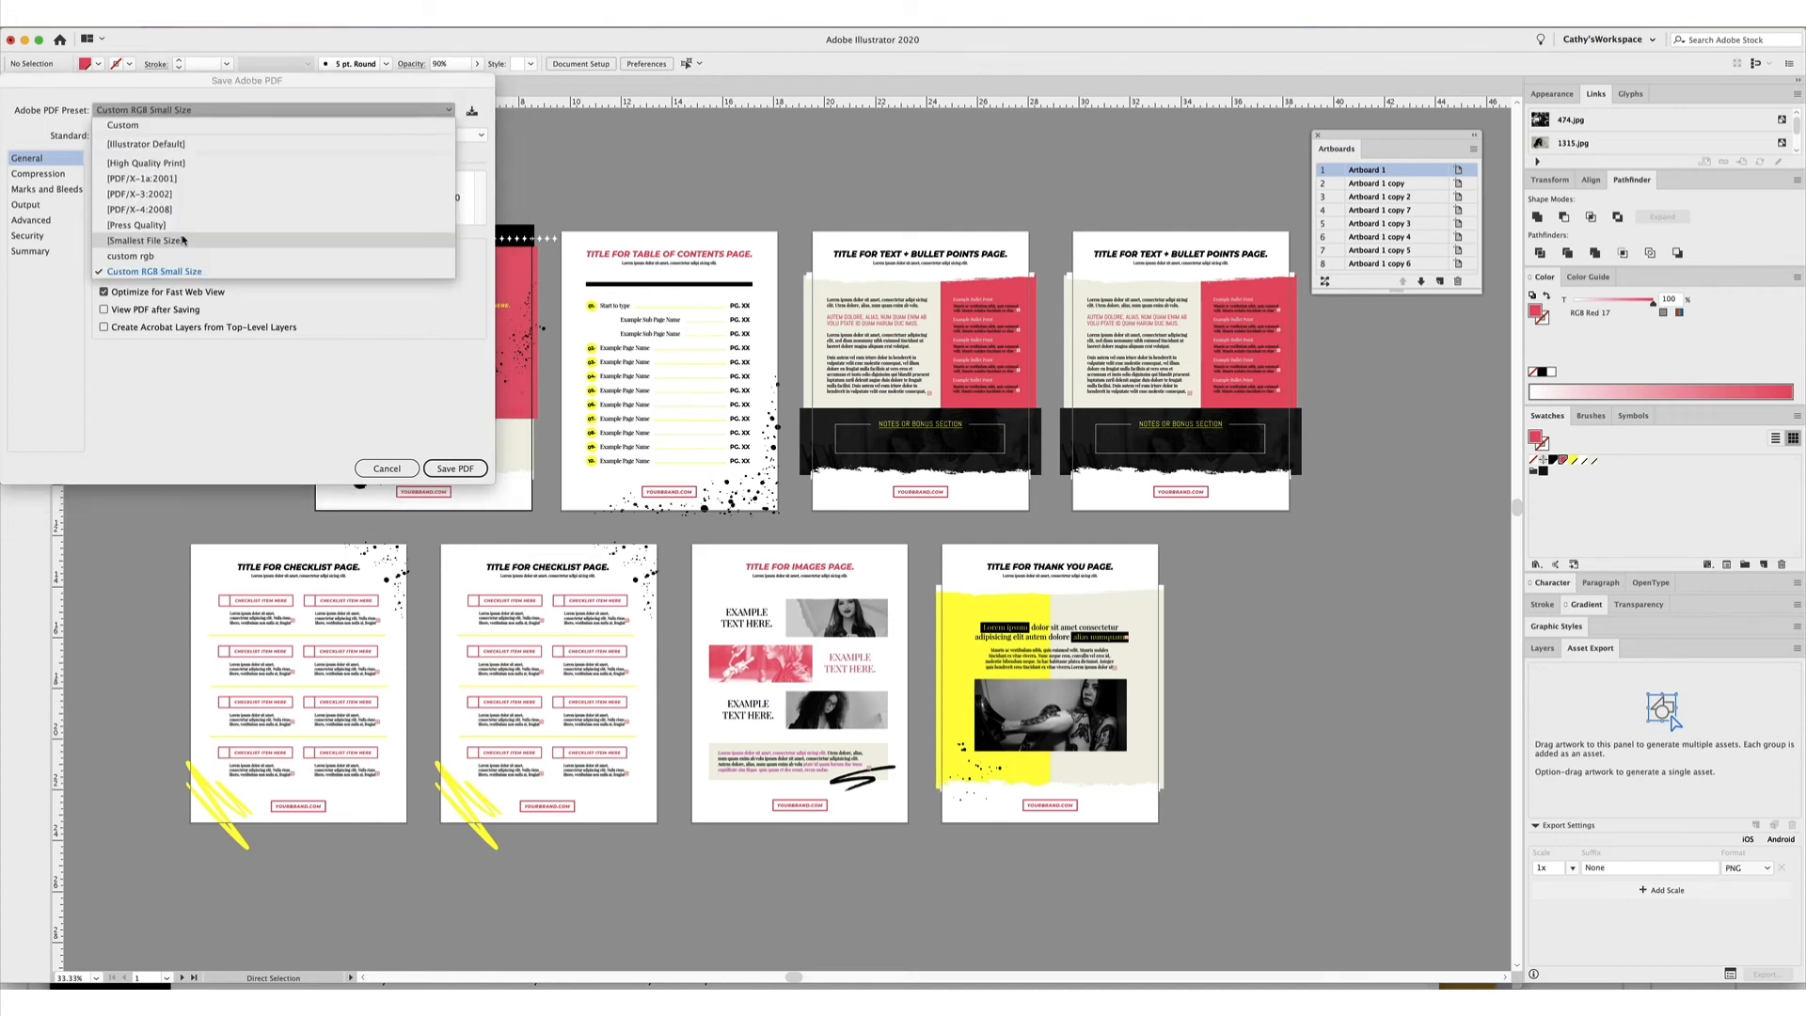
mouse_move(349, 384)
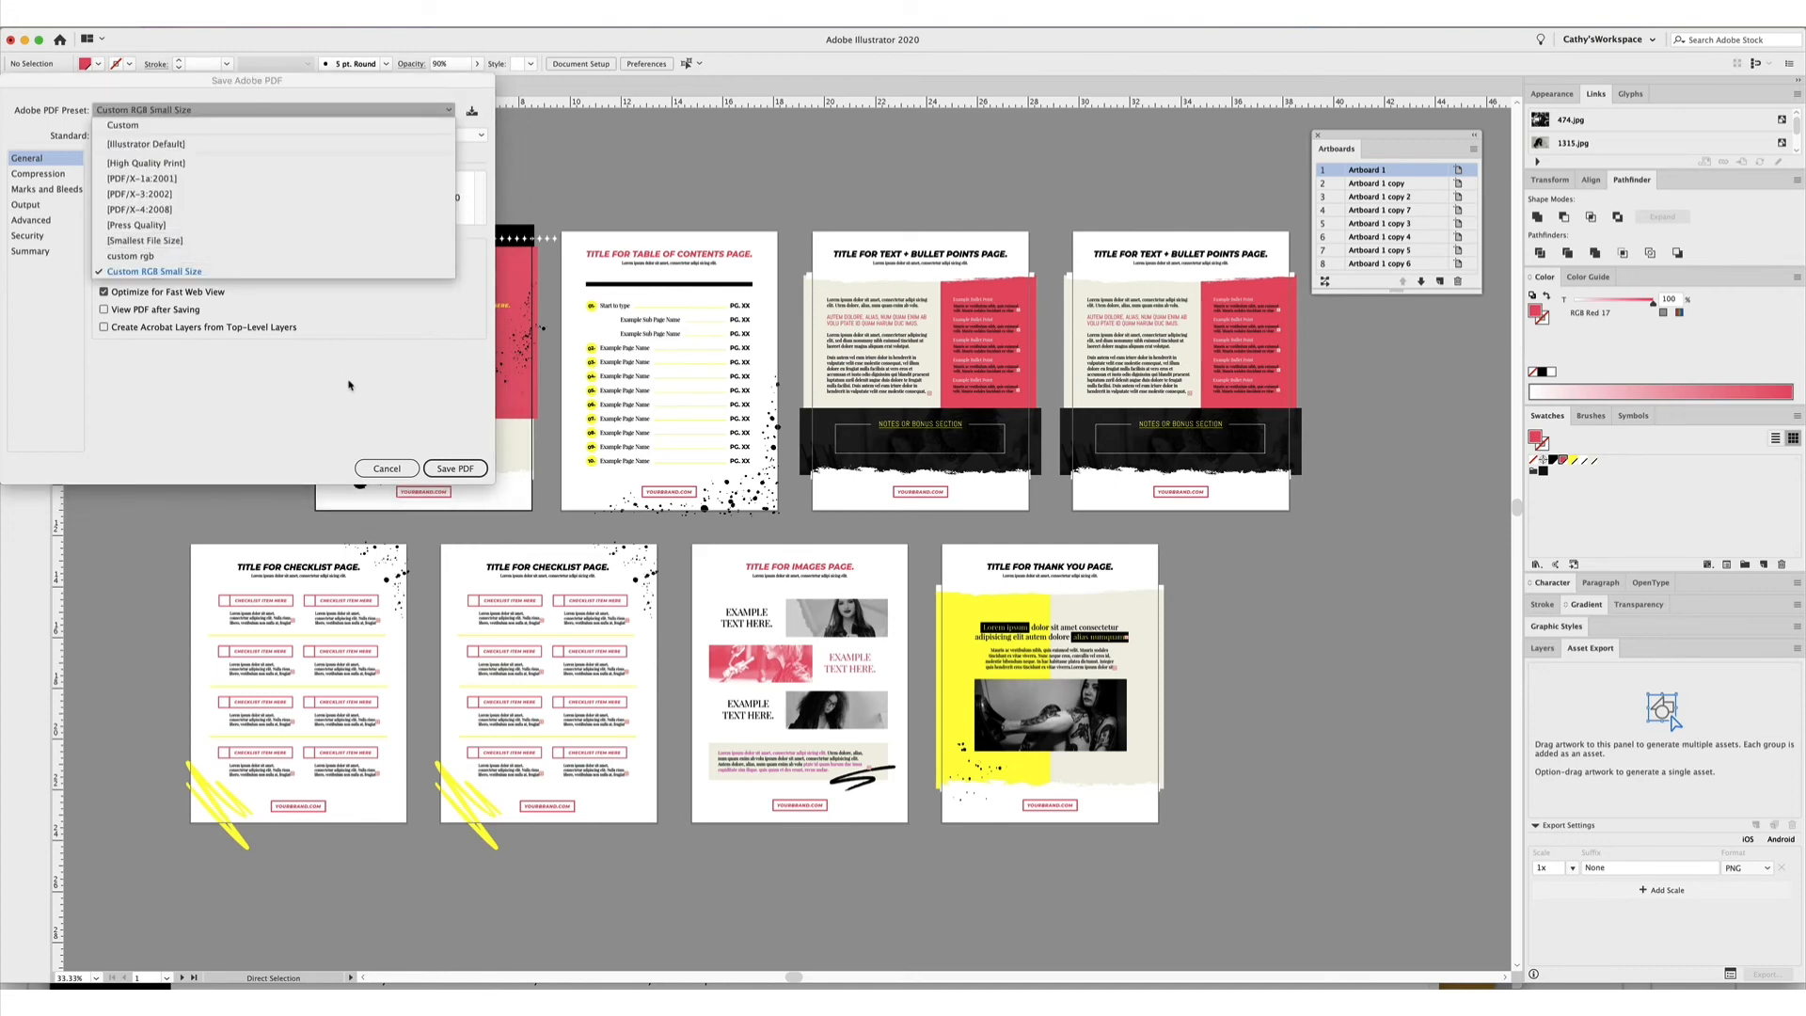
mouse_move(158, 179)
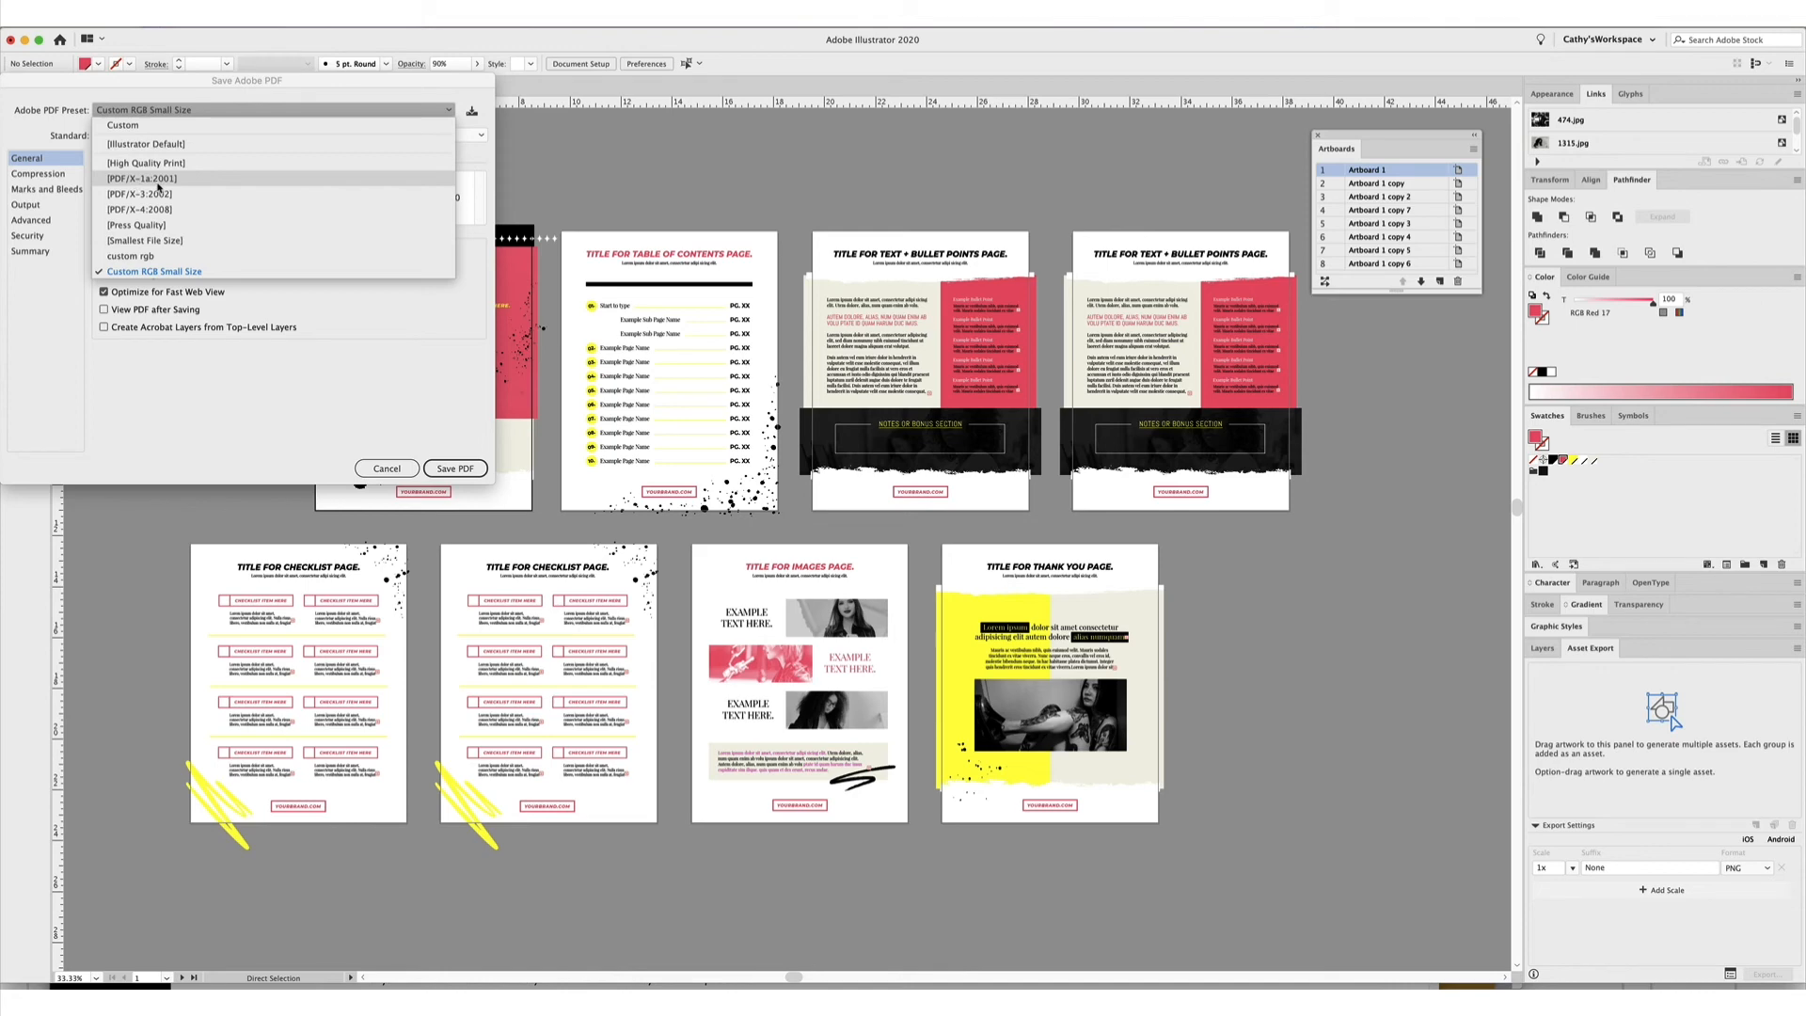
click(140, 179)
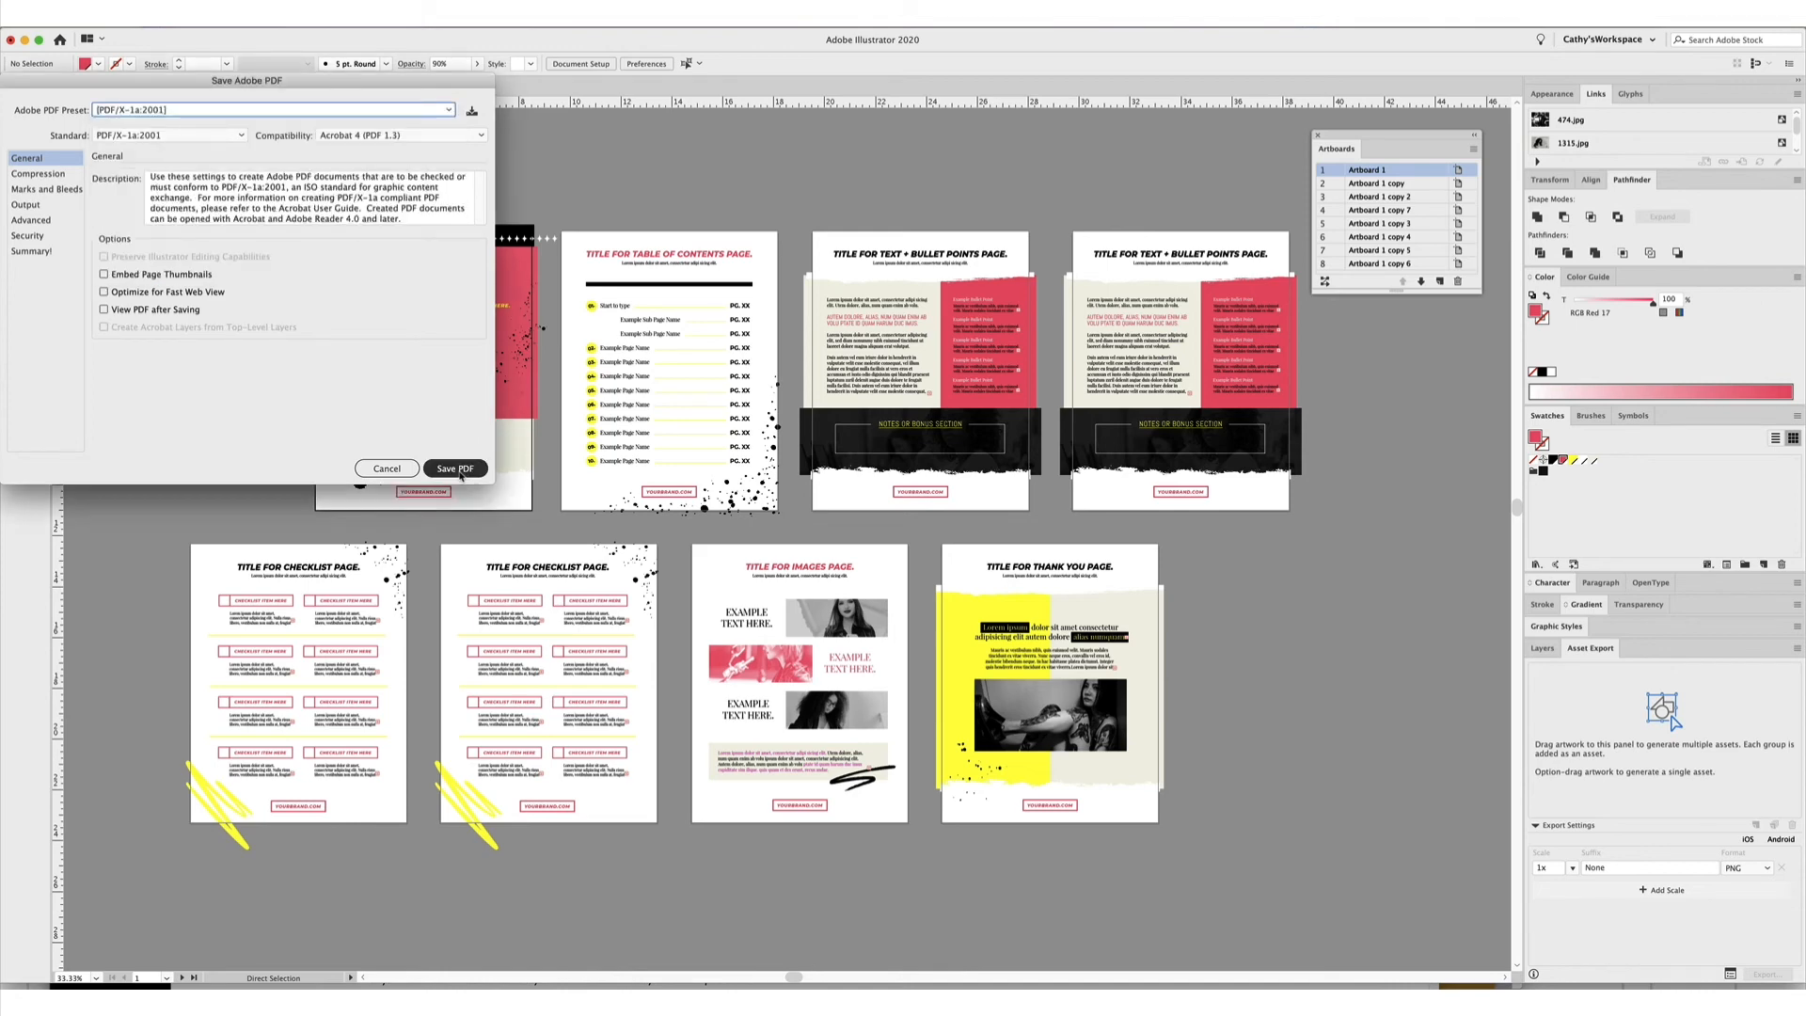
click(454, 467)
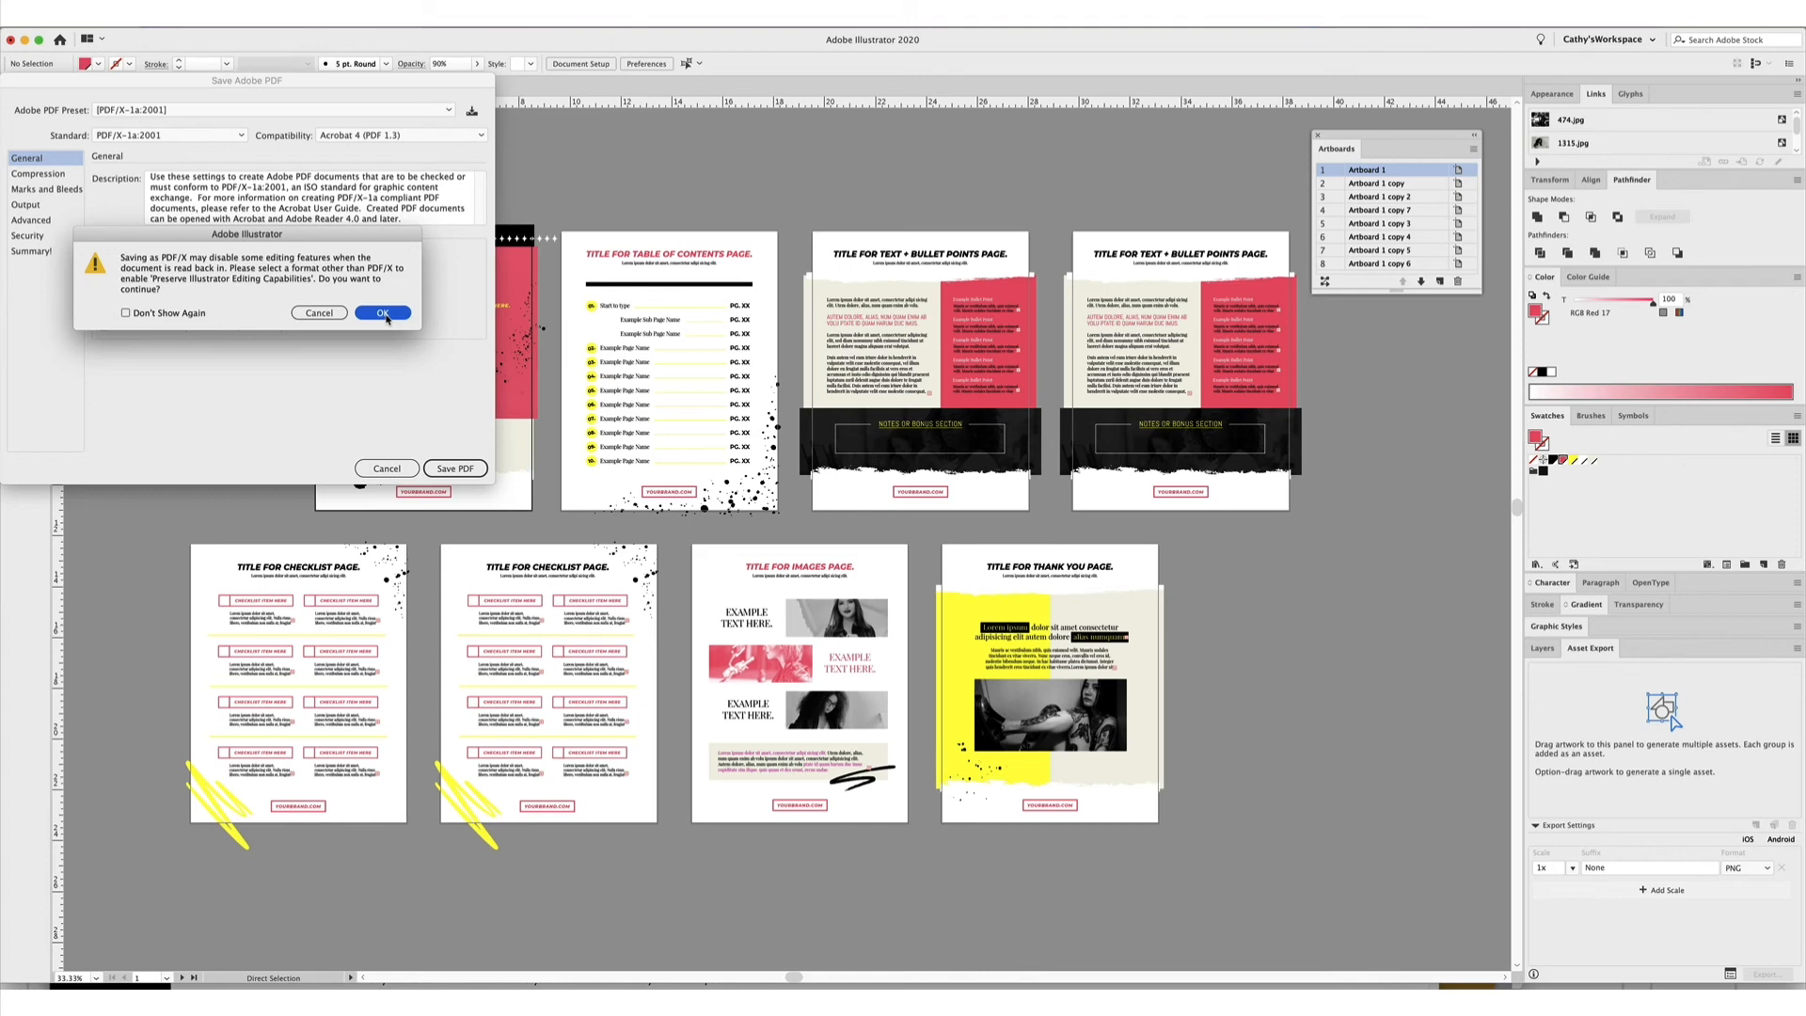
click(383, 313)
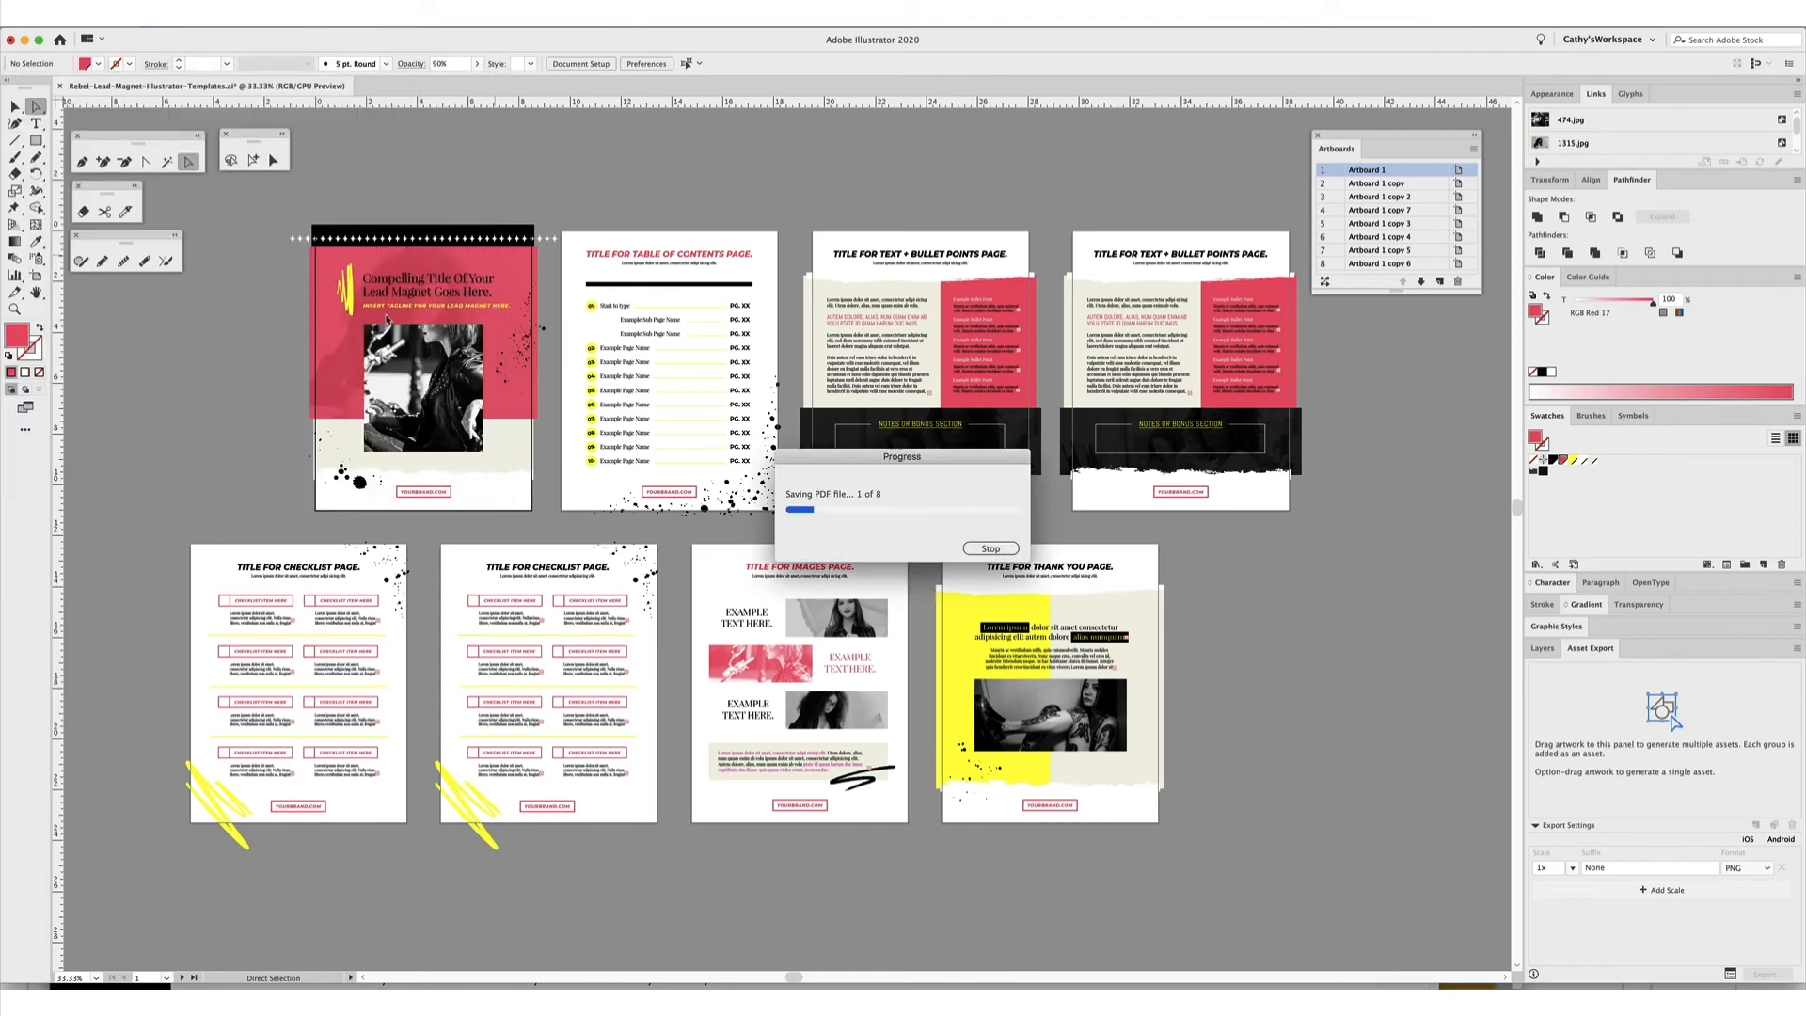